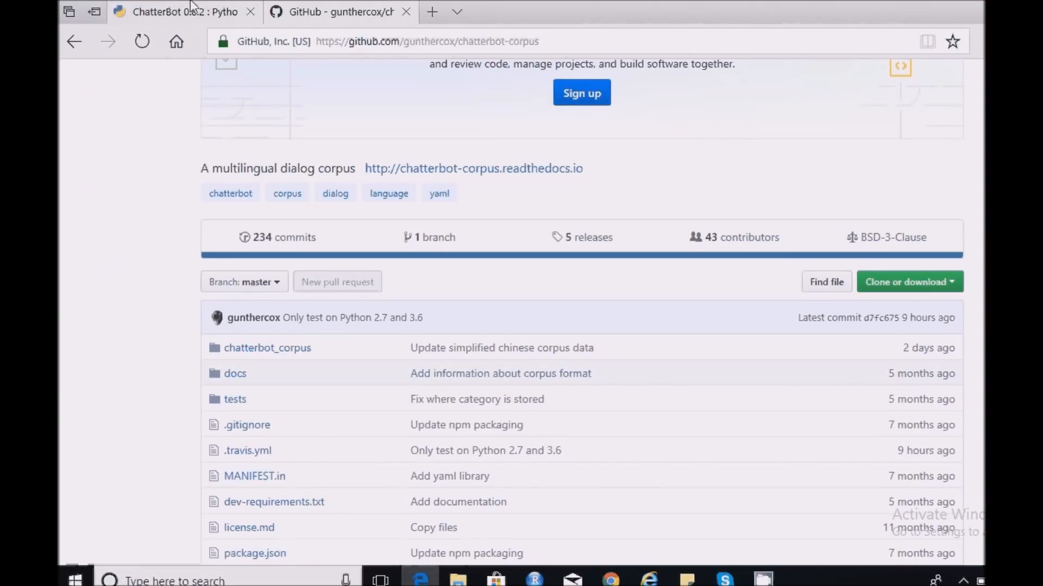
- Switch Edge to the ChatterBot 0.8.2 PyPI package page tab
{"action": "left_click", "coordinate": [176, 12]}
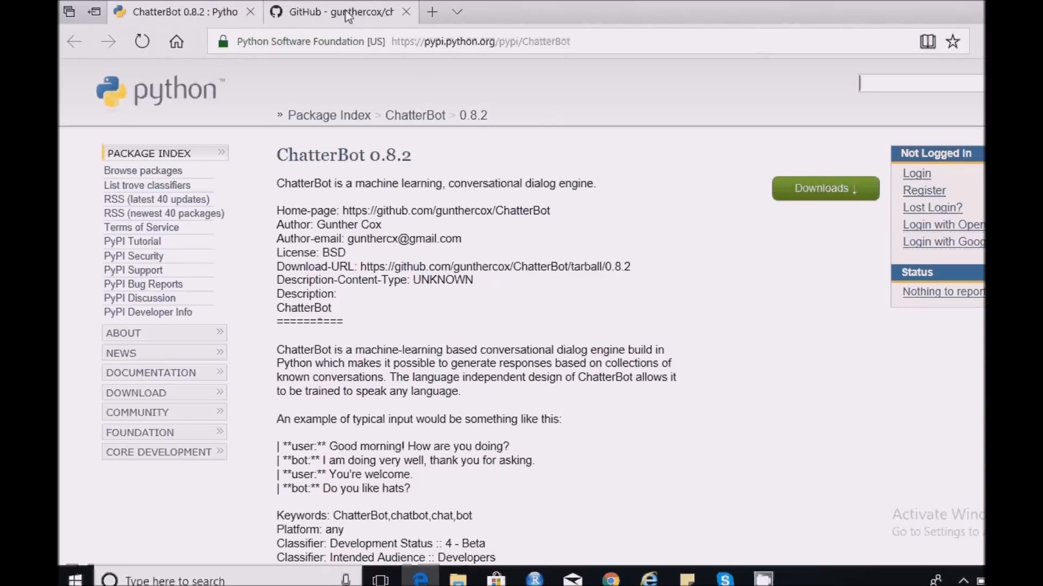
- Browse the chatterbot-corpus repo to chatterbot_corpus/data/english and look over its YAML files
{"action": "left_click", "coordinate": [338, 12]}
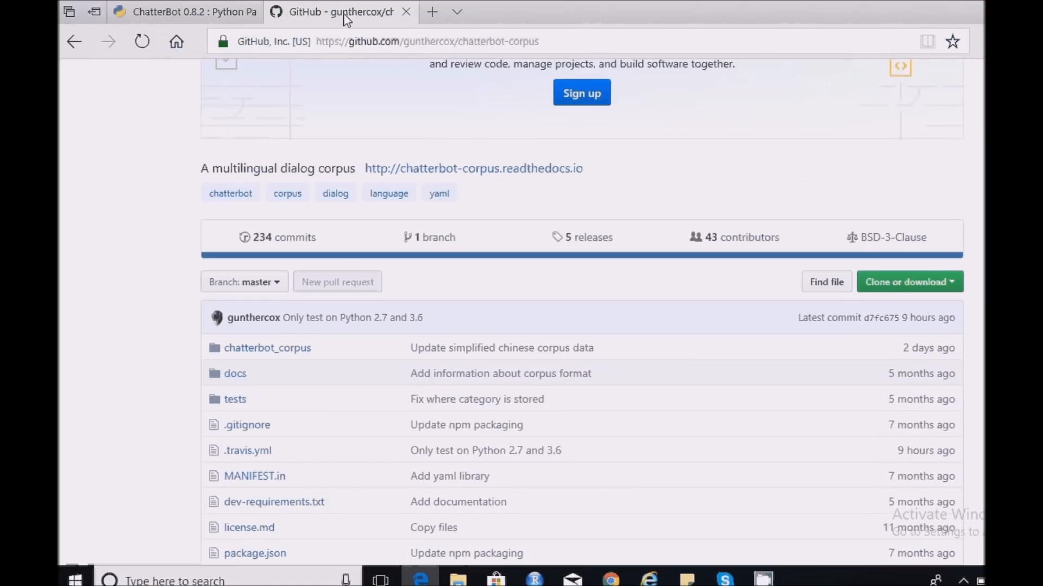
{"action": "mouse_move", "coordinate": [251, 377]}
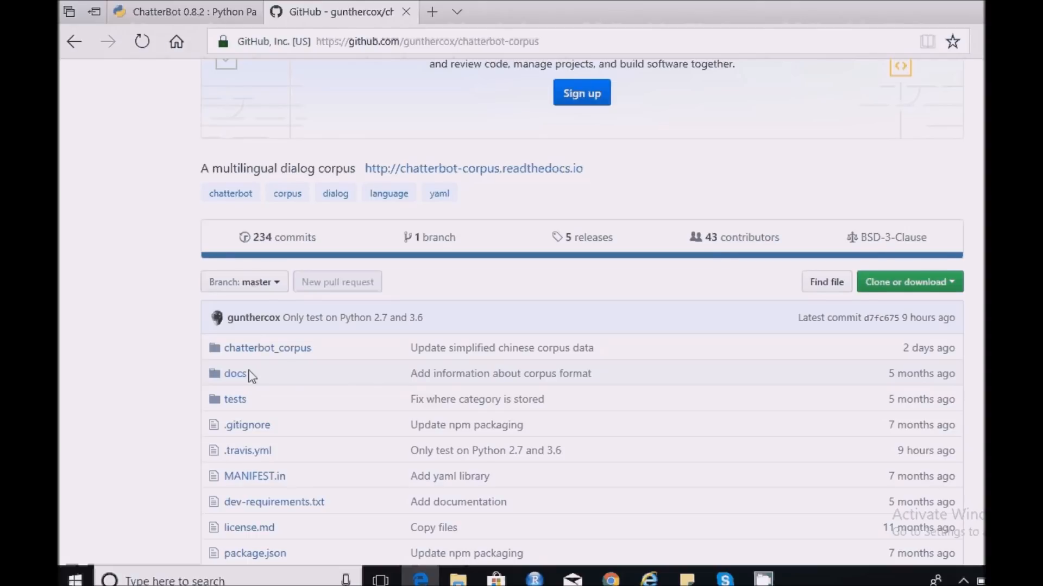
{"action": "mouse_move", "coordinate": [687, 367]}
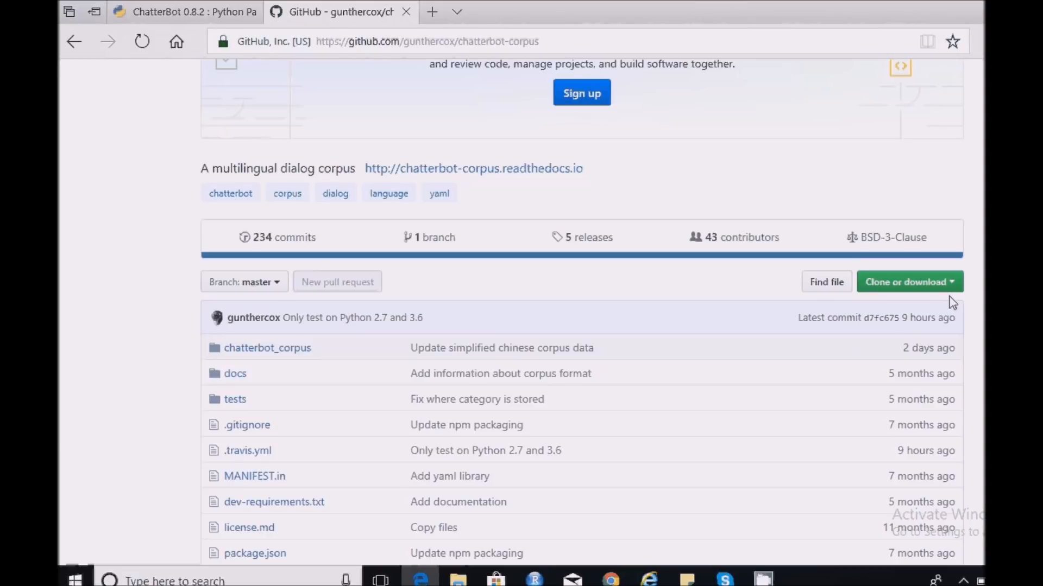
{"action": "mouse_move", "coordinate": [267, 348]}
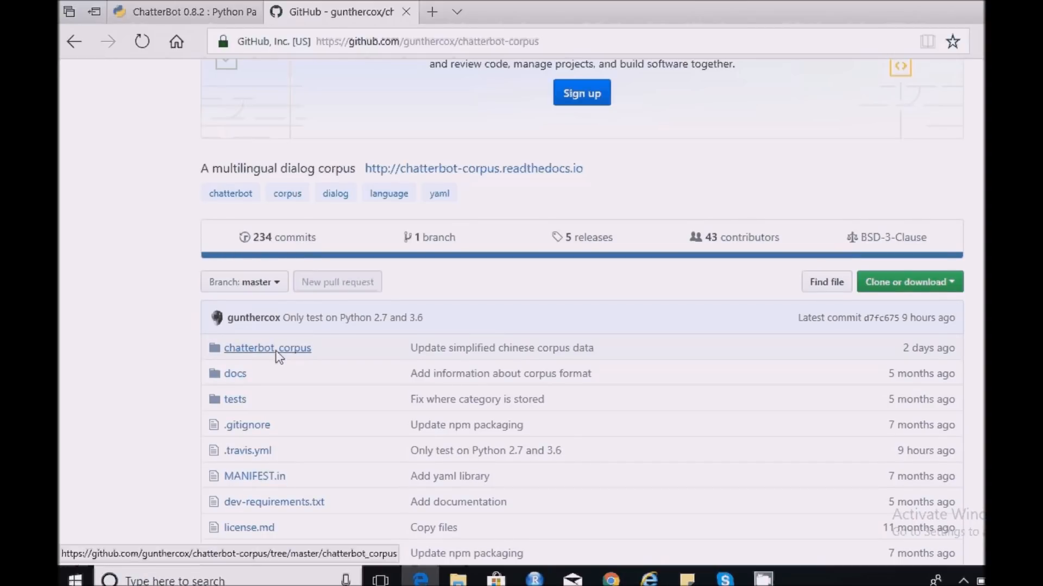
{"action": "left_click", "coordinate": [267, 348]}
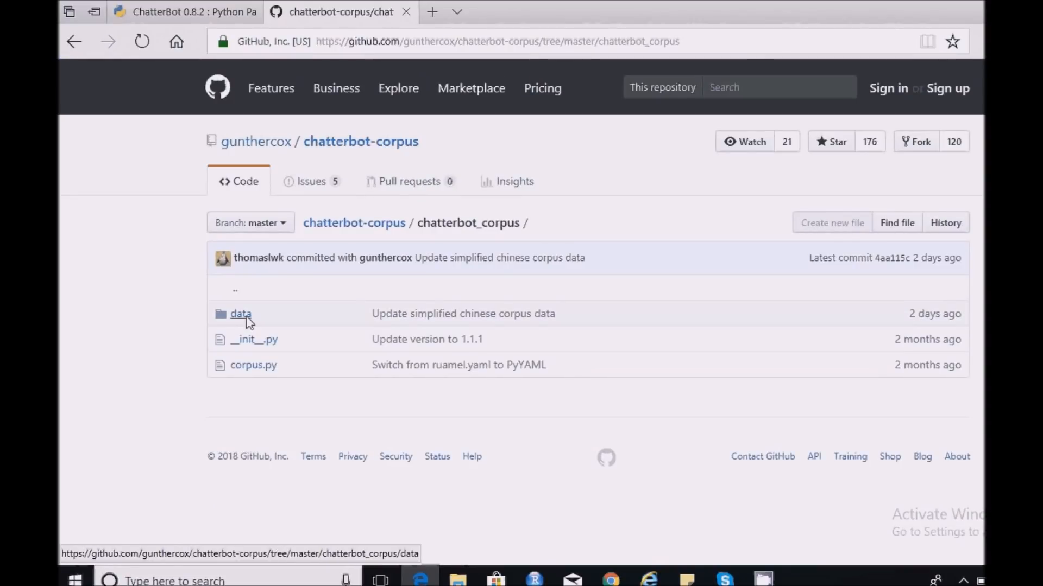
{"action": "left_click", "coordinate": [240, 313]}
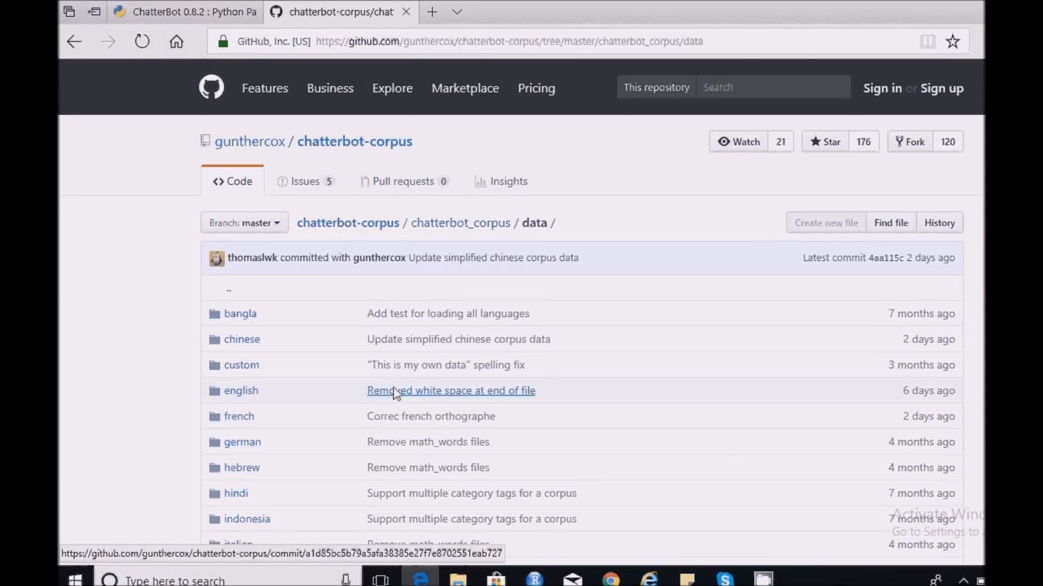
{"action": "scroll", "scroll_direction": "down", "scroll_amount": 3}
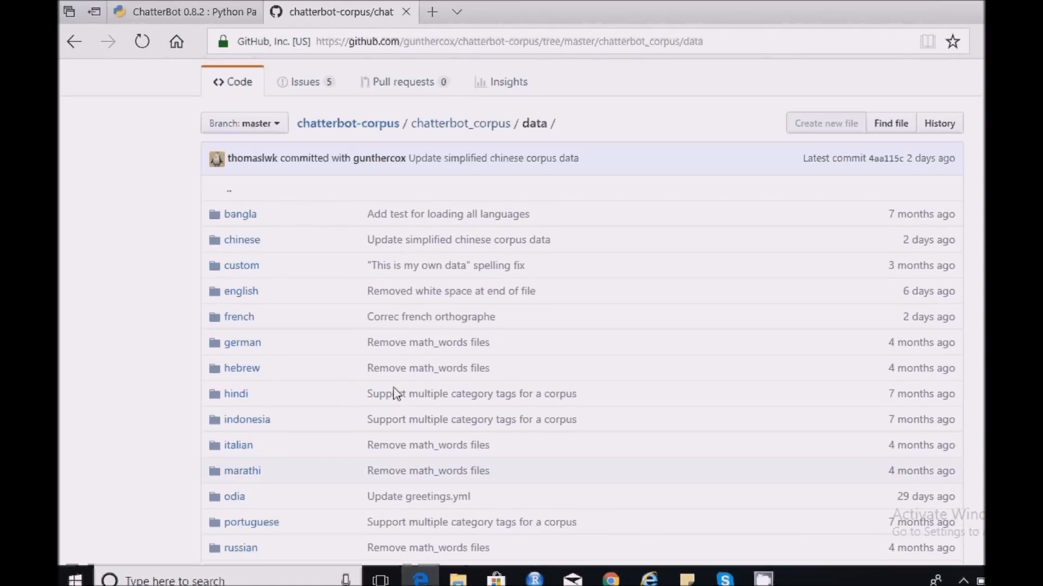
{"action": "mouse_move", "coordinate": [240, 291]}
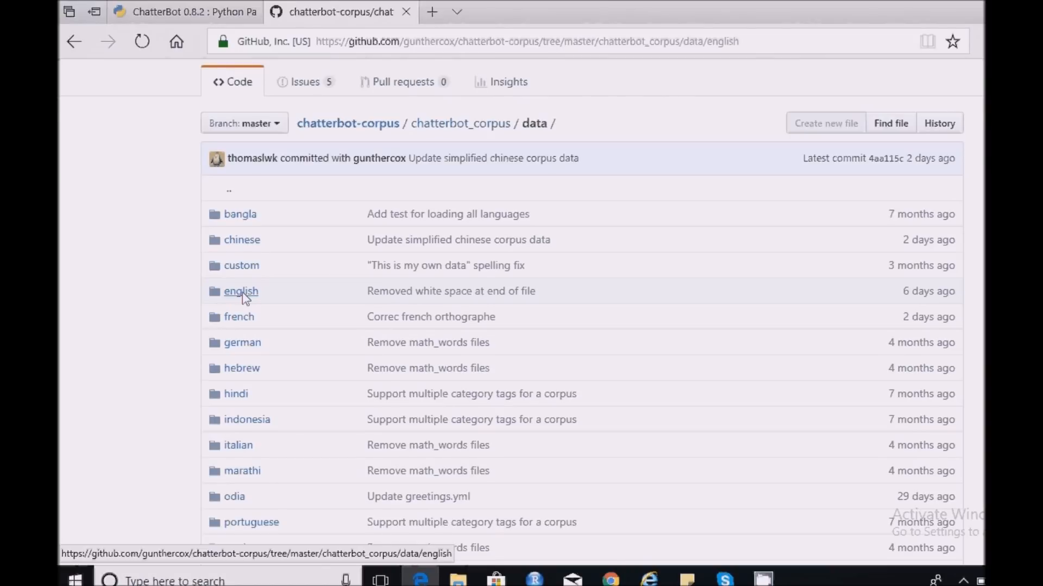
{"action": "left_click", "coordinate": [240, 291]}
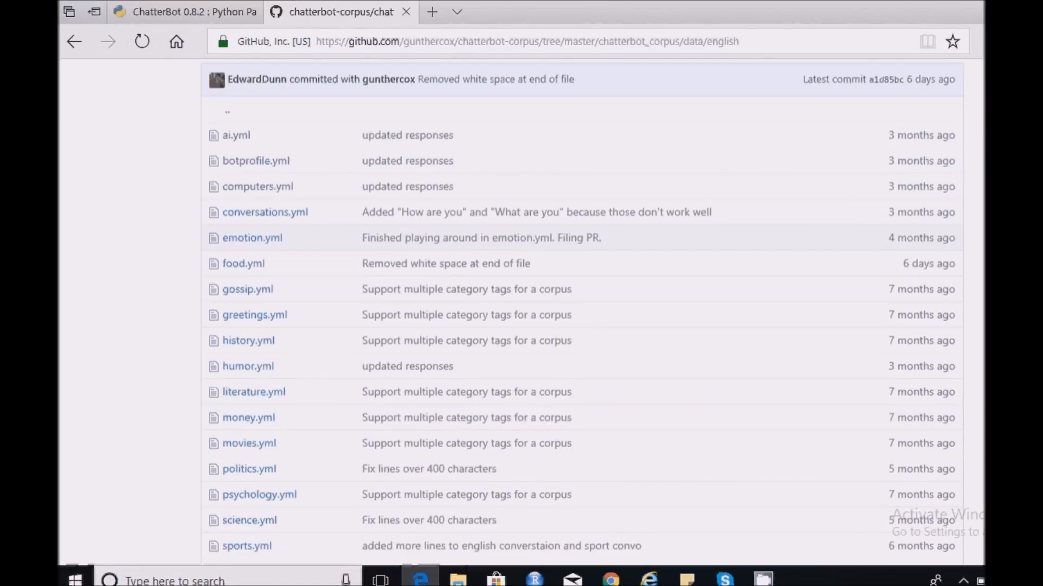
{"action": "scroll", "scroll_direction": "down", "scroll_amount": 3}
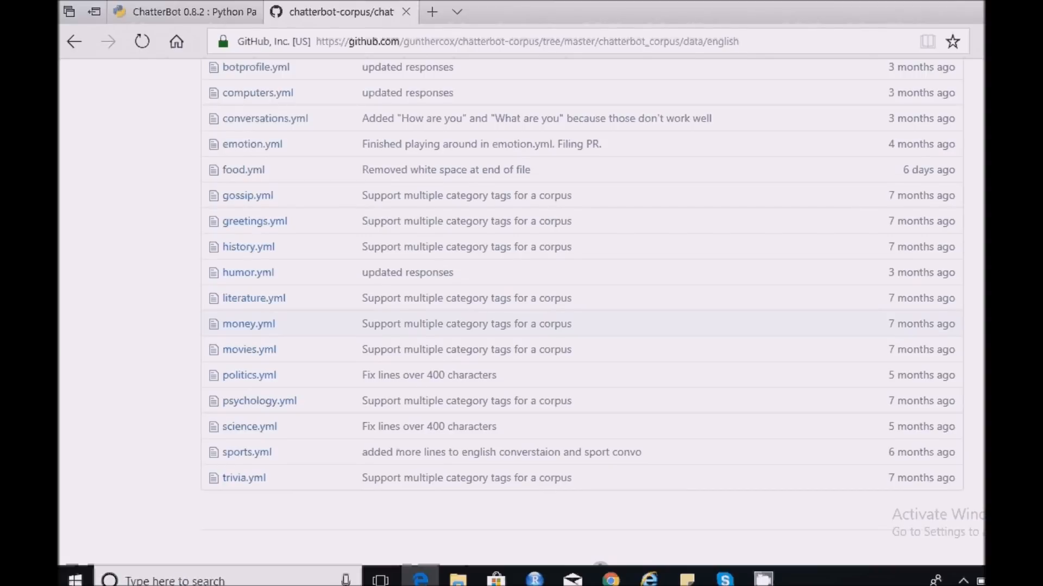
{"action": "scroll", "scroll_direction": "up", "scroll_amount": 3}
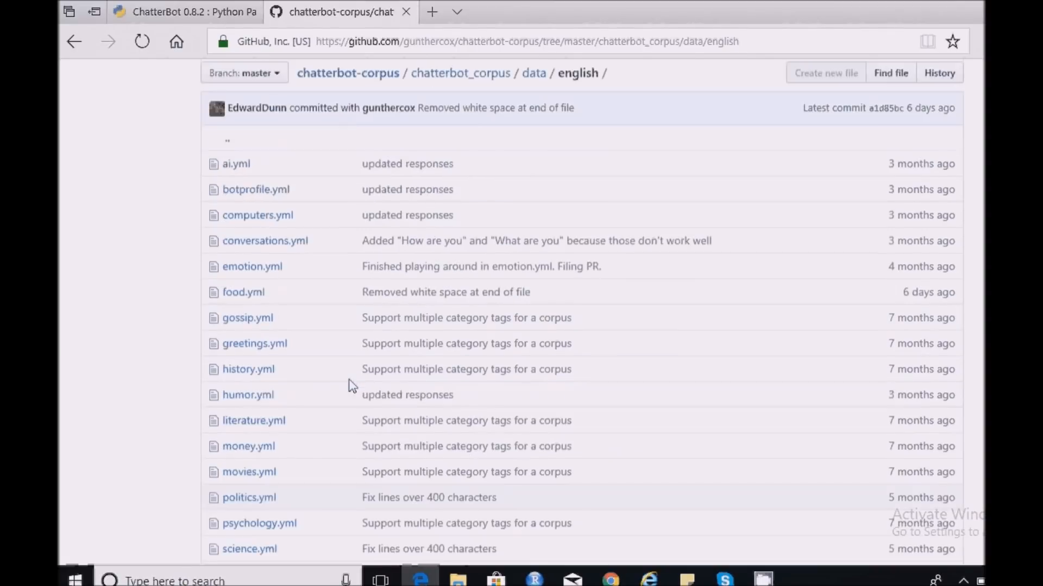
{"action": "scroll", "scroll_direction": "up", "scroll_amount": 3}
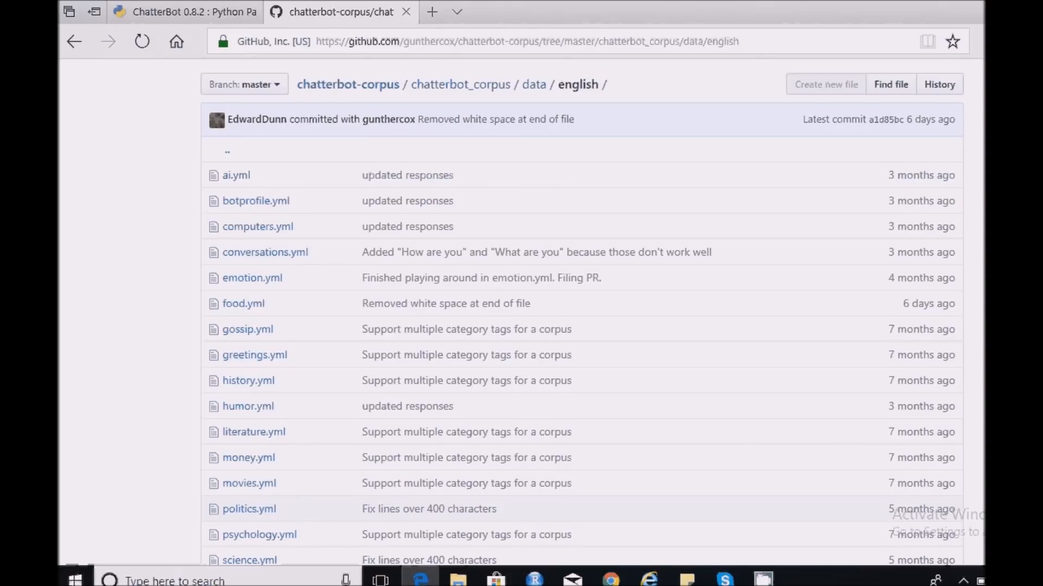
{"action": "mouse_move", "coordinate": [677, 474]}
{"action": "type", "text": "note"}
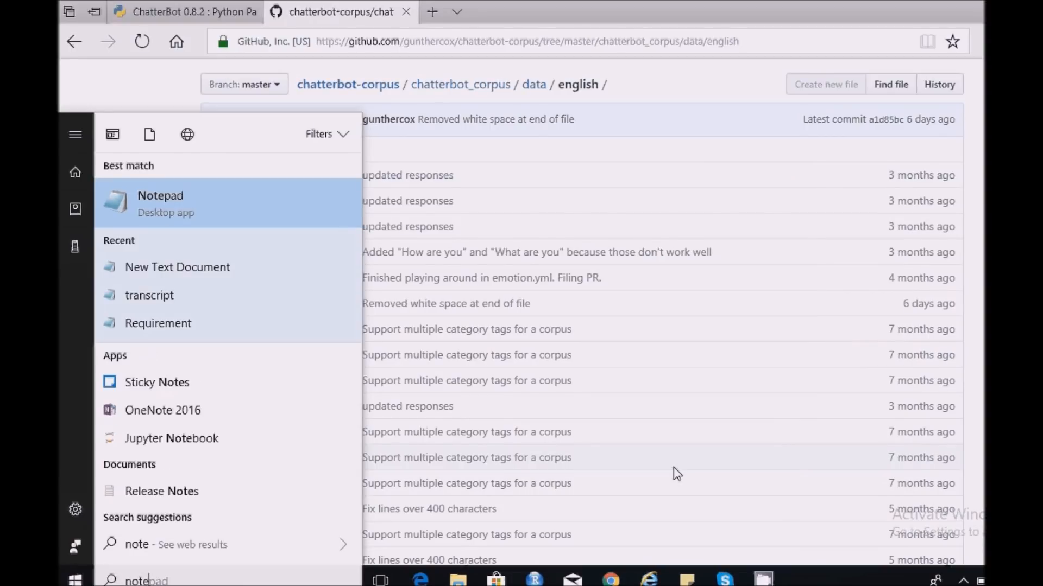
- Launch Notepad and write 'from chatterbot import ChatBot', fixing a typo
{"action": "left_click", "coordinate": [160, 203]}
{"action": "type", "text": "from chatter"}
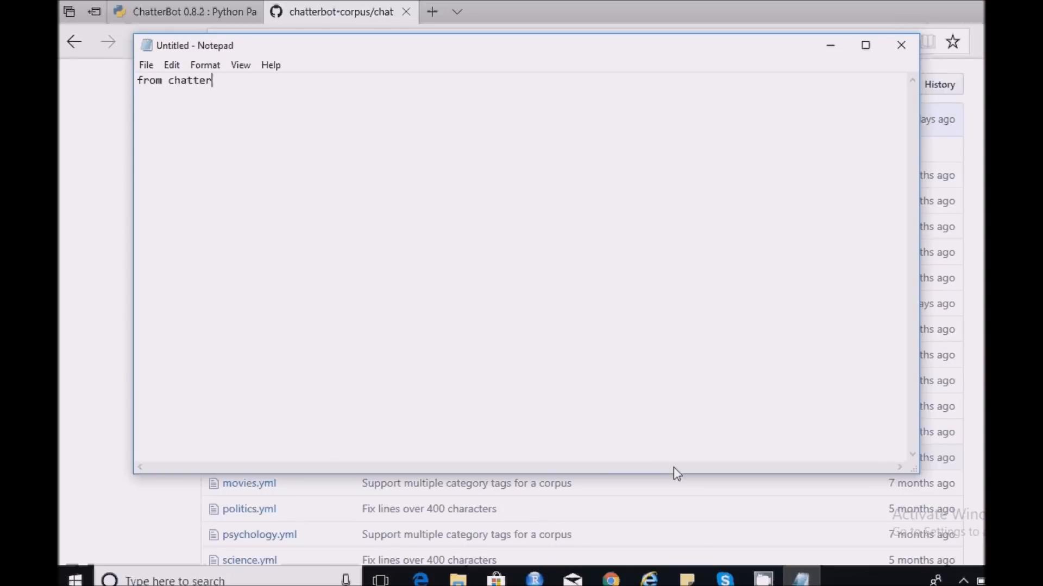
{"action": "type", "text": "bot"}
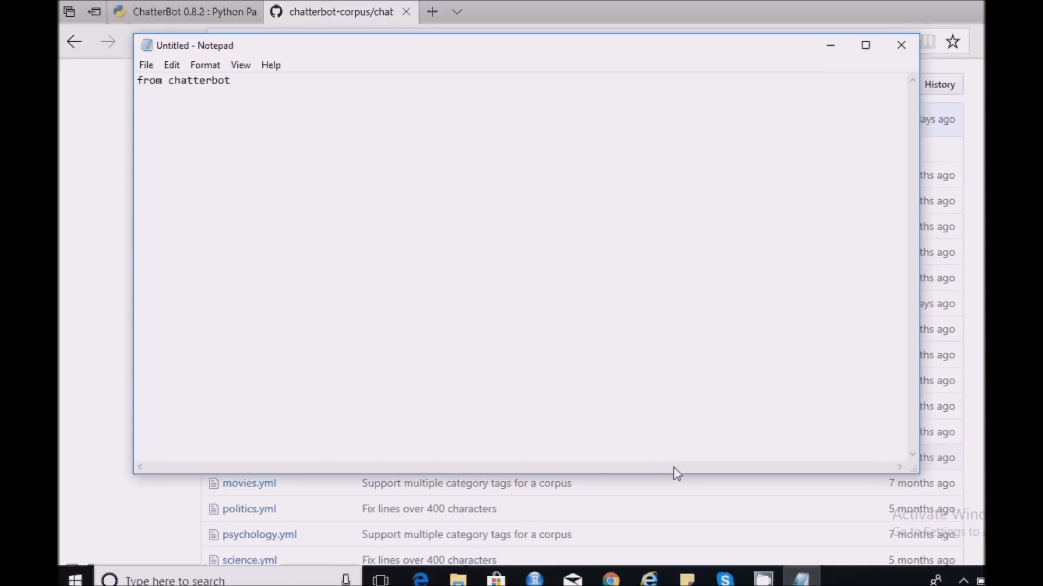
{"action": "type", "text": "import"}
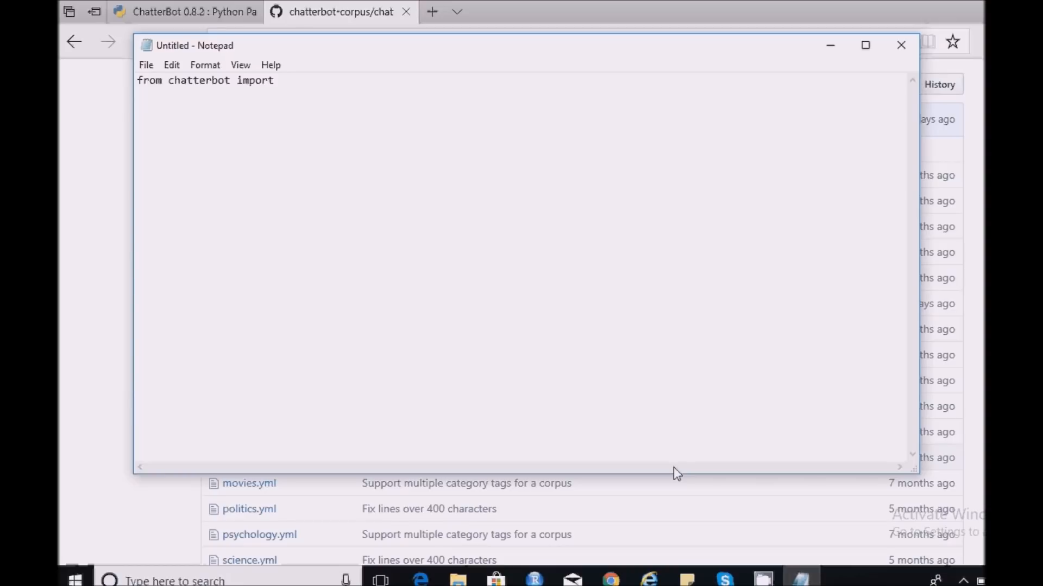
{"action": "type", "text": "c"}
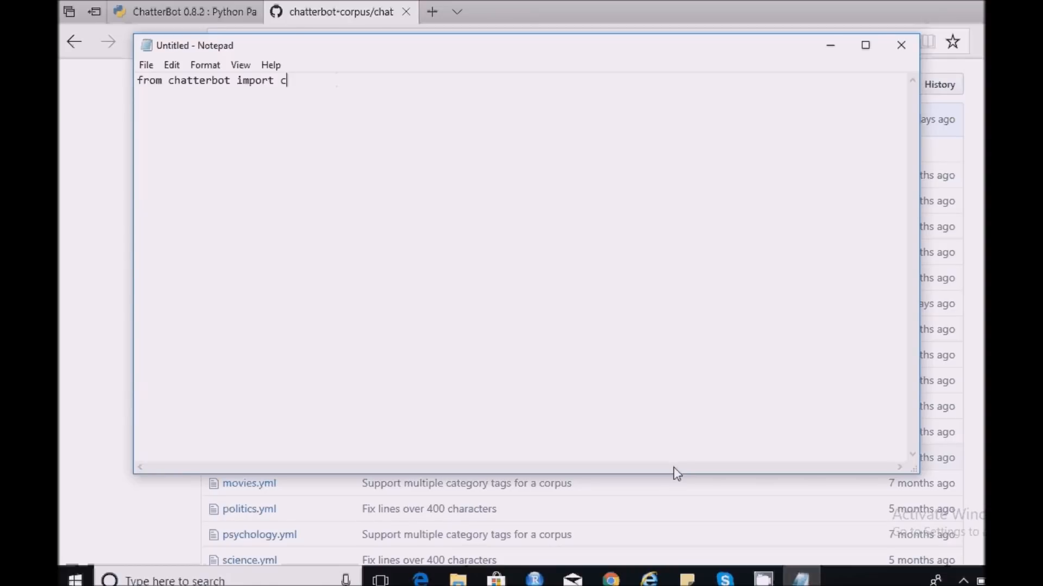
{"action": "type", "text": "c"}
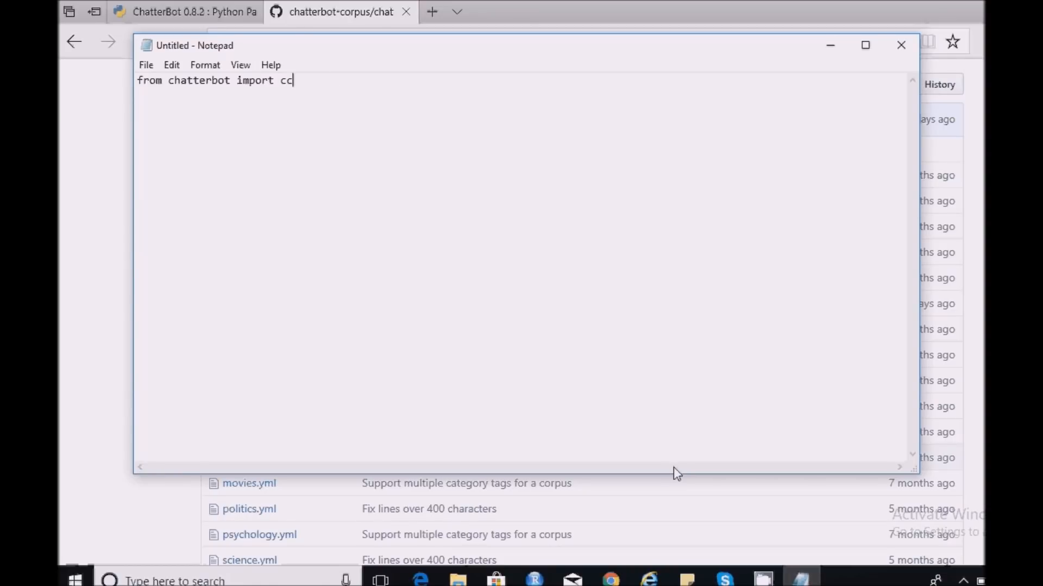
{"action": "key", "text": "Backspace"}
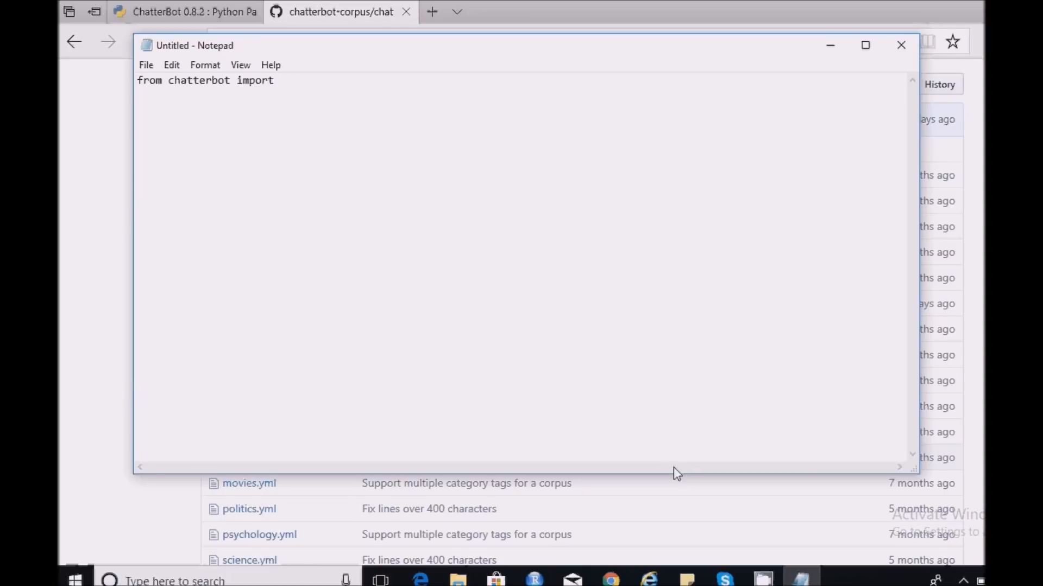
{"action": "type", "text": "Chat"}
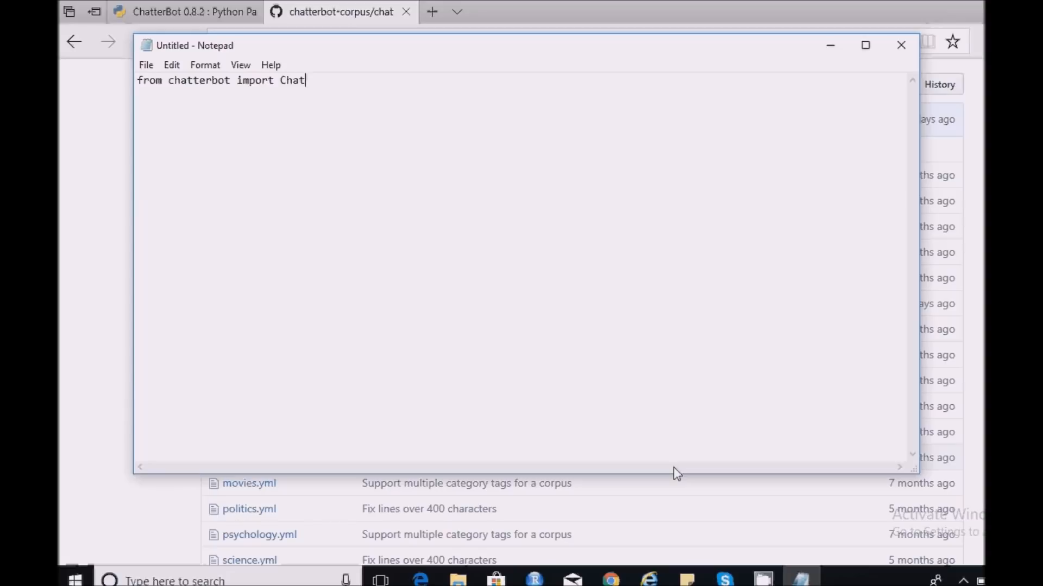
{"action": "type", "text": "Bot"}
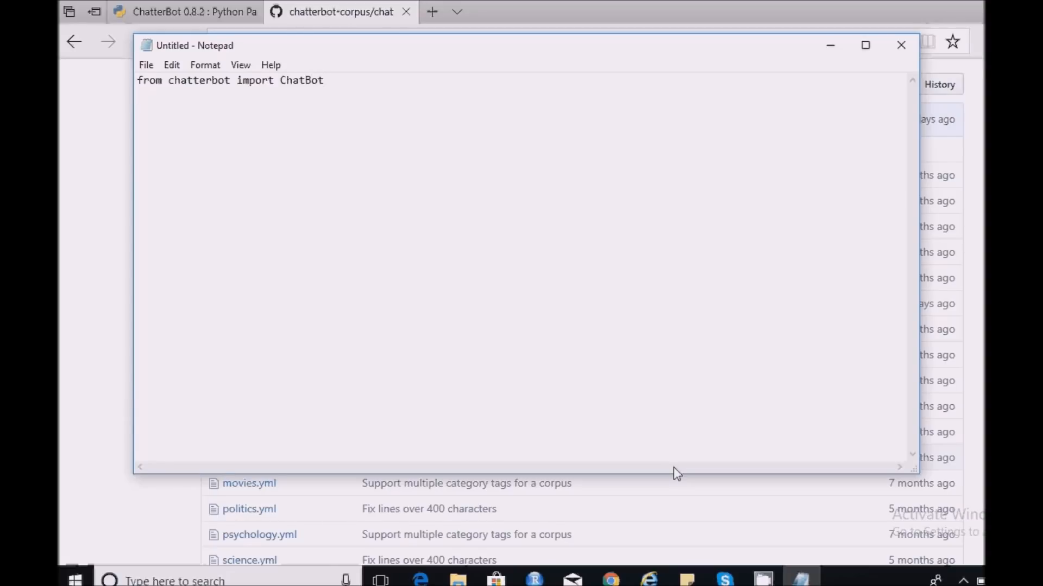
- Add the line 'from chatterbot.trainers import ListTrainer'
{"action": "type", "text": "from chat"}
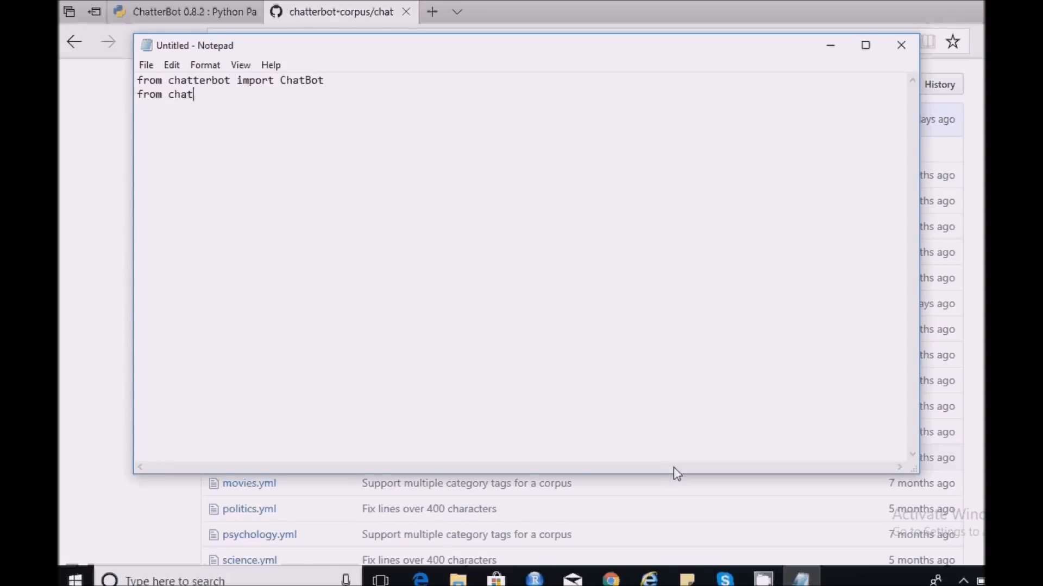
{"action": "type", "text": "terbot"}
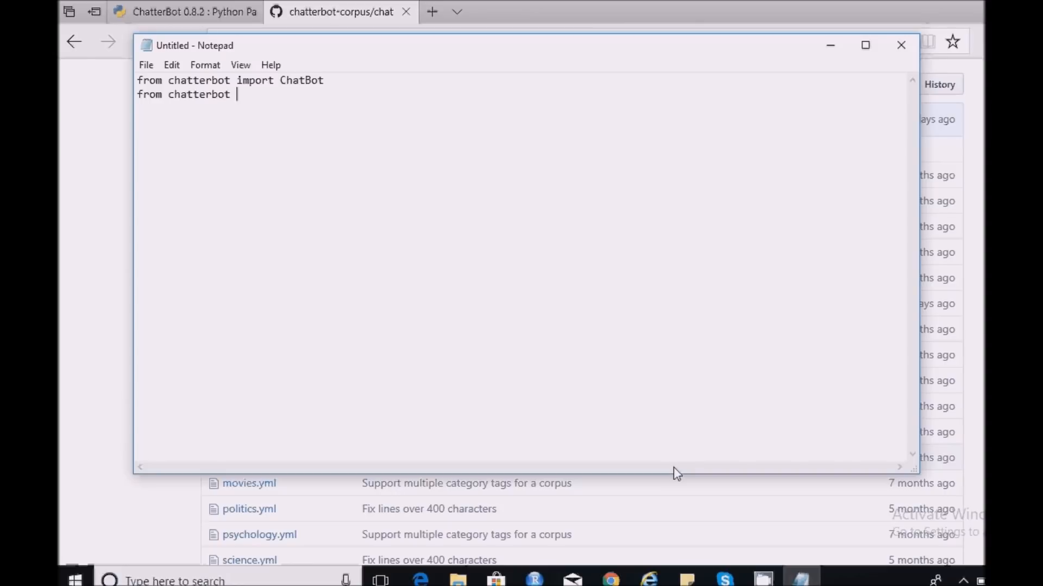
{"action": "key", "text": "Backspace"}
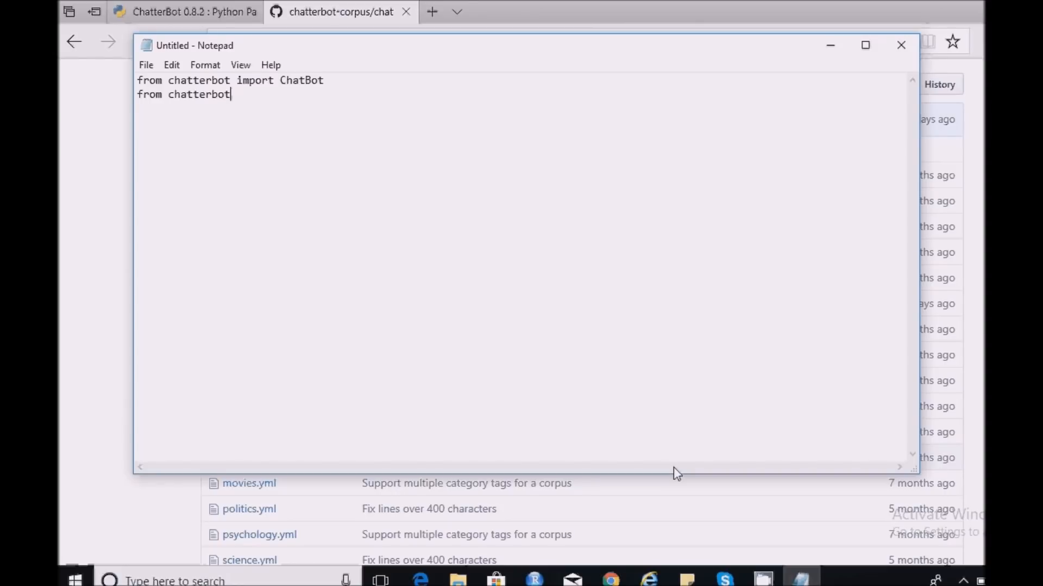
{"action": "type", "text": ".trainers"}
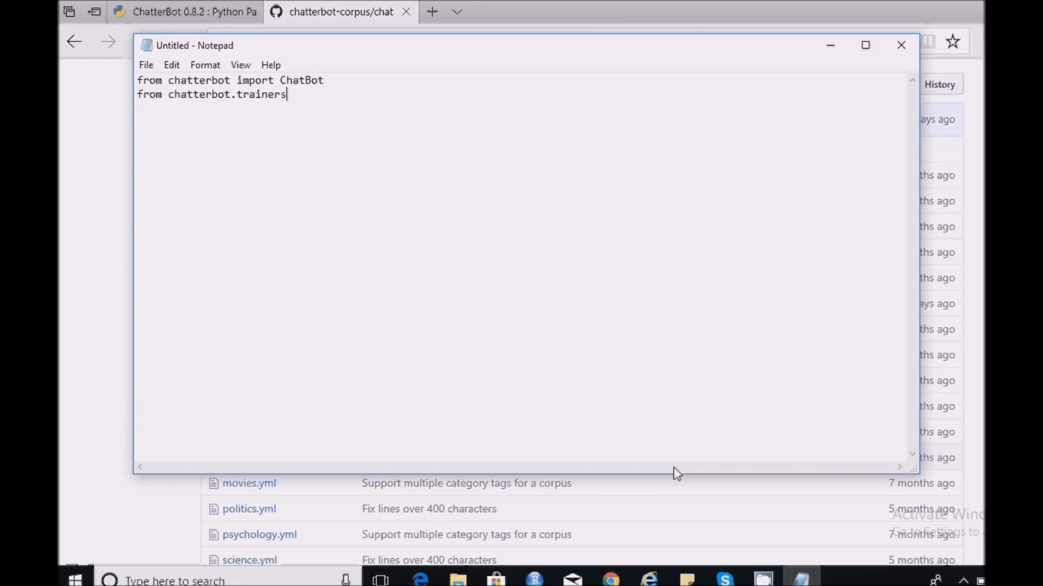
{"action": "type", "text": "import"}
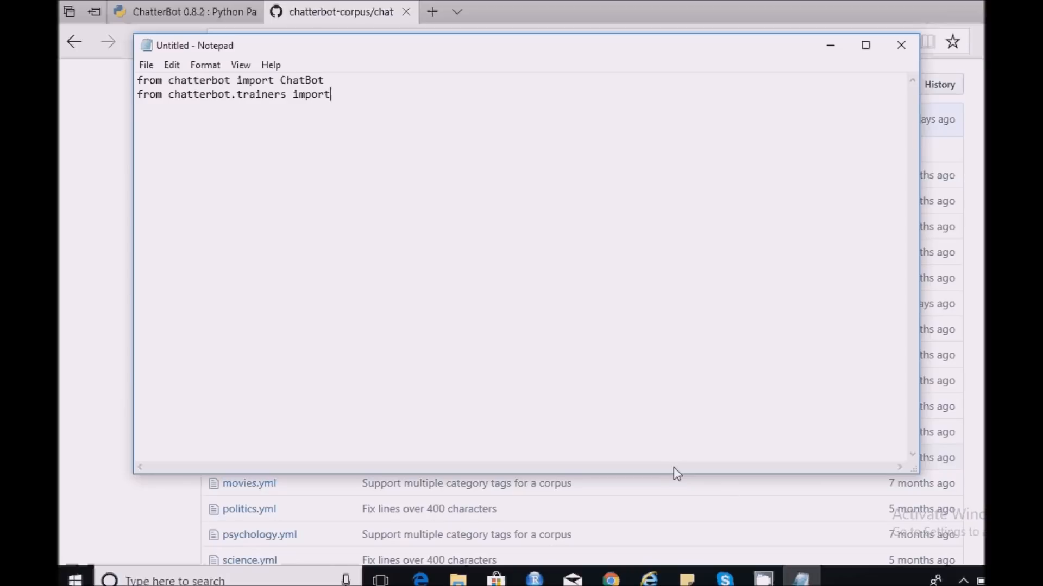
{"action": "type", "text": "ListT"}
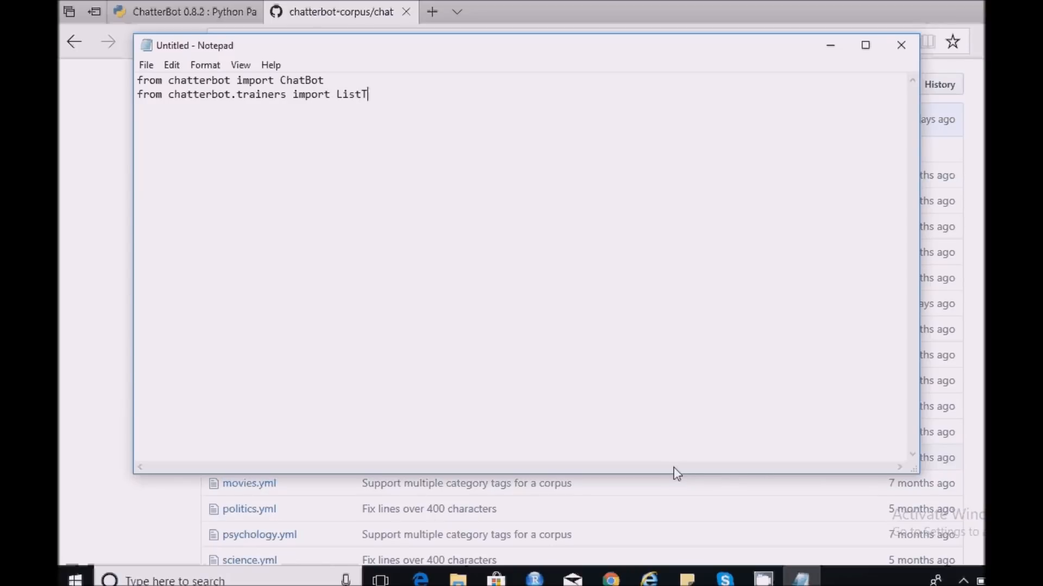
{"action": "type", "text": "rainer"}
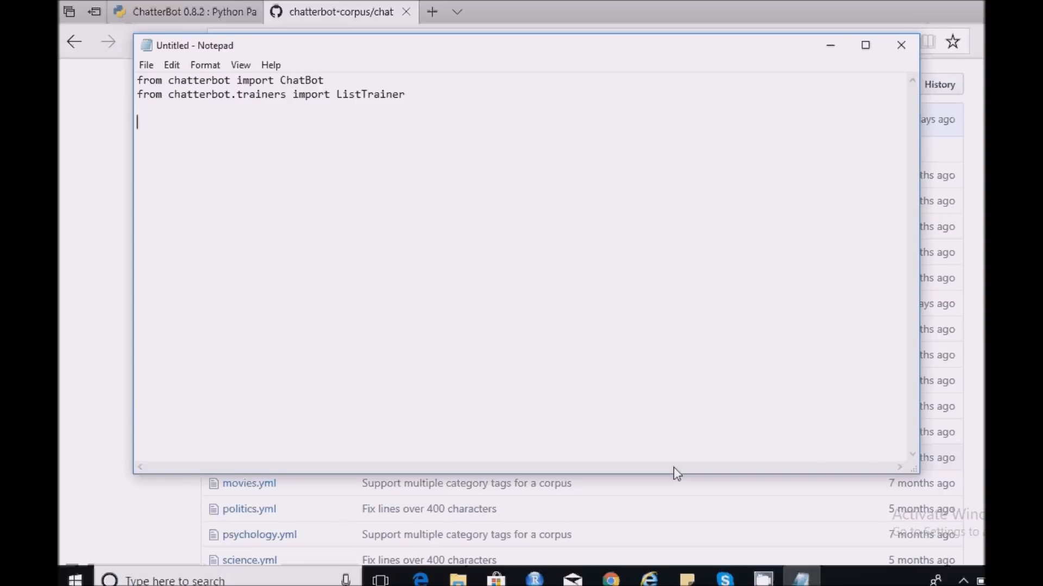
- Write bot = ChatBot('Bot') to create the chatbot
{"action": "type", "text": "bot ="}
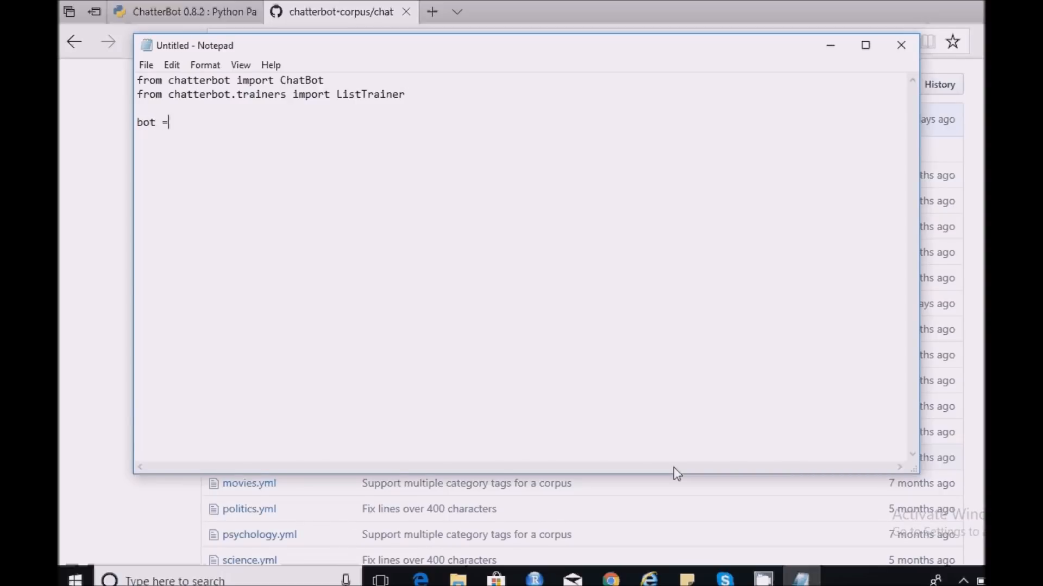
{"action": "type", "text": "ChatB"}
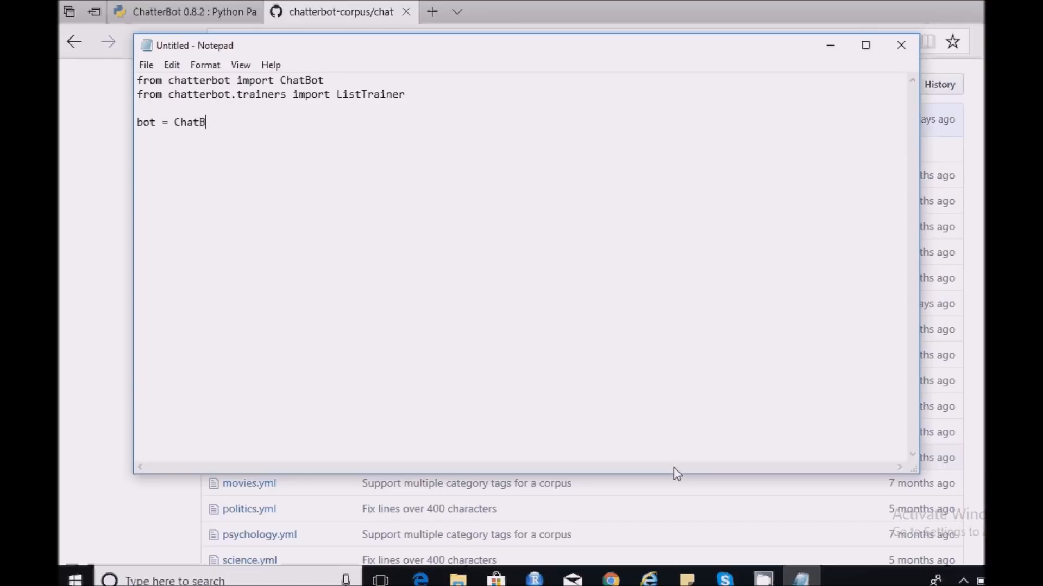
{"action": "type", "text": "ot("}
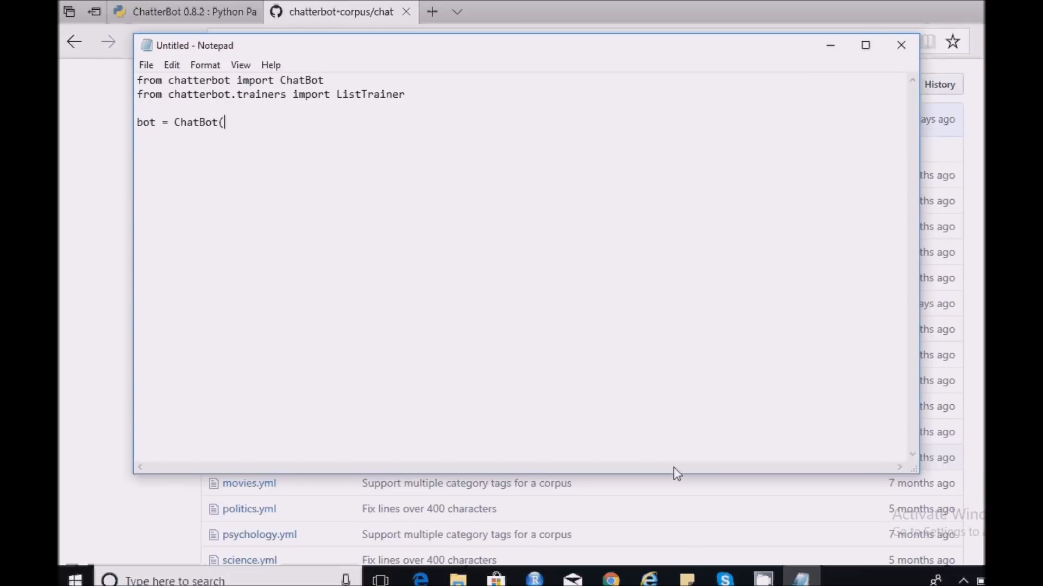
{"action": "type", "text": "'"}
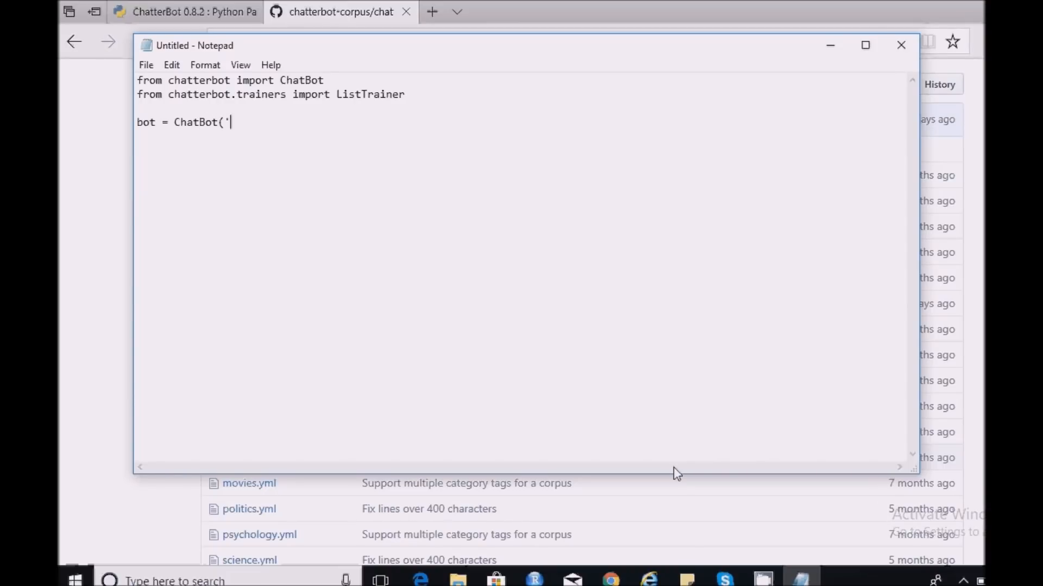
{"action": "type", "text": "Bot'"}
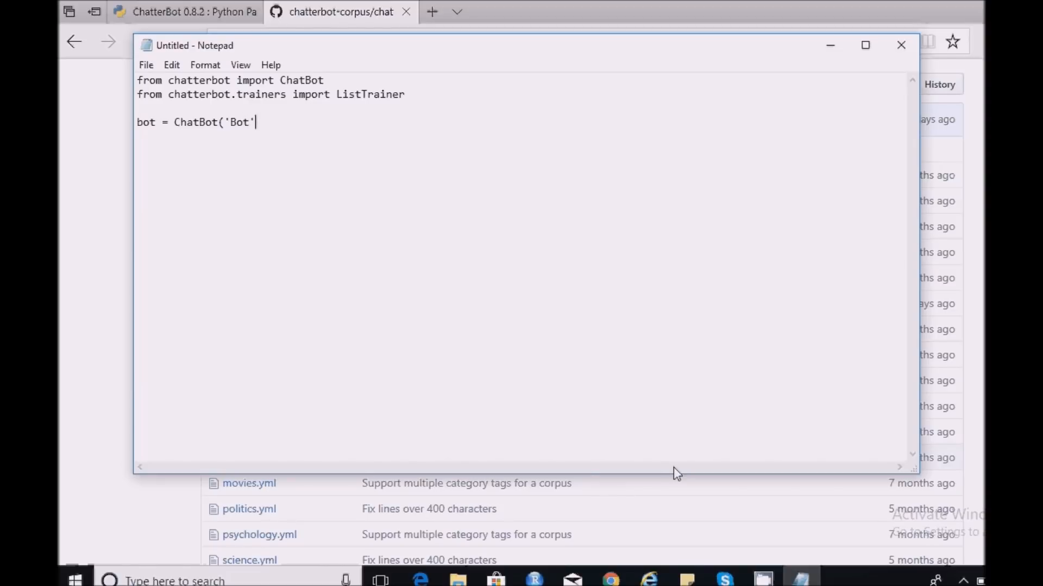
{"action": "type", "text": ")"}
{"action": "type", "text": "bot."}
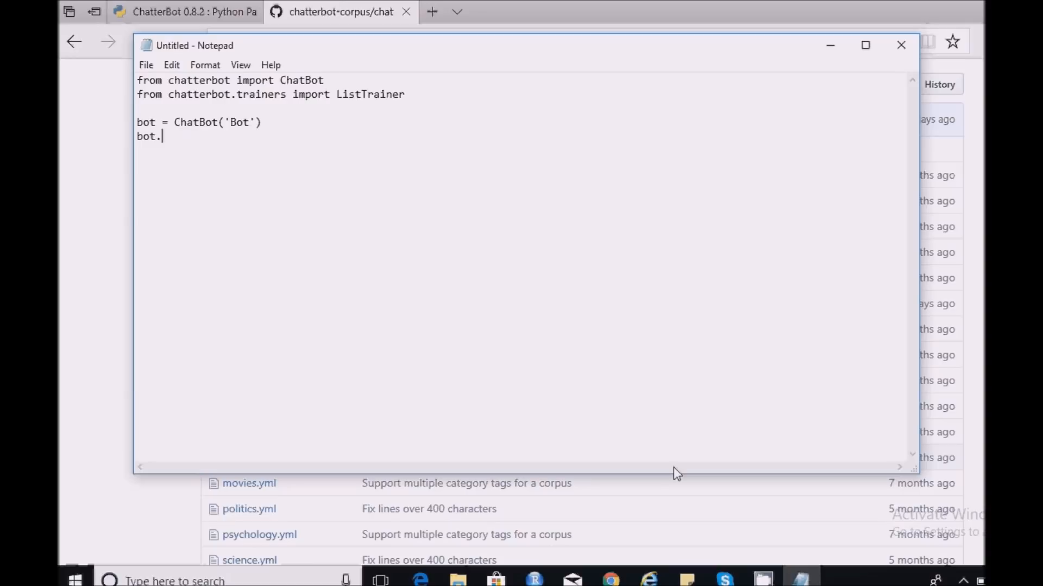
- Add bot.set_trainer(ListTrainer) to assign the trainer
{"action": "type", "text": "set"}
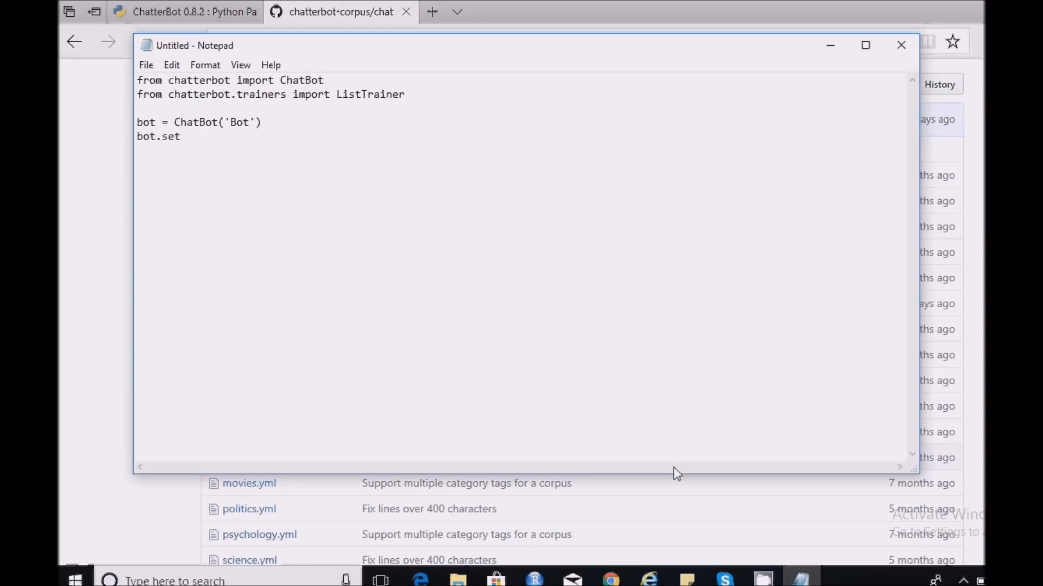
{"action": "type", "text": "_trainer"}
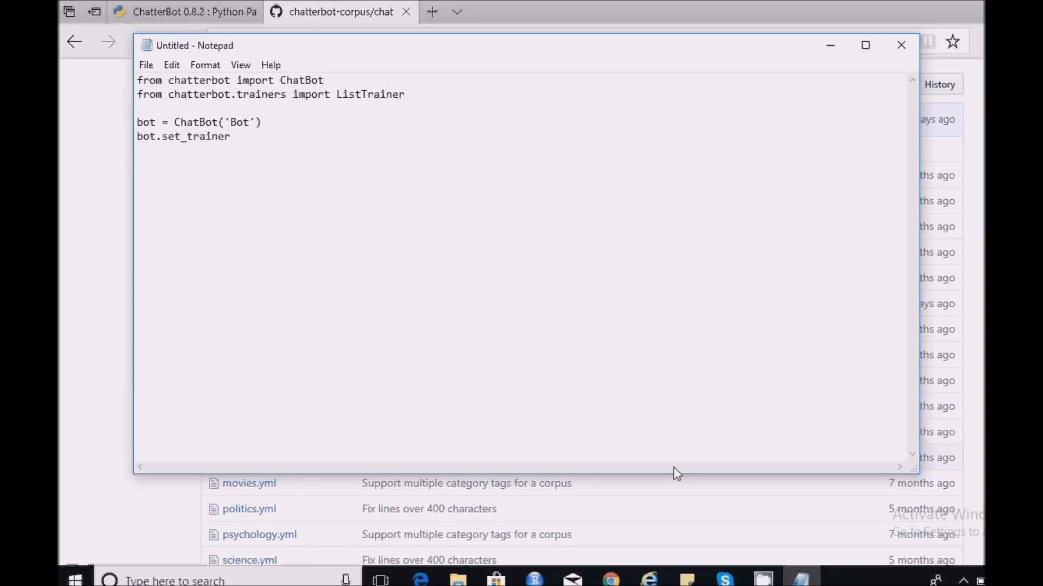
{"action": "type", "text": "(ListT"}
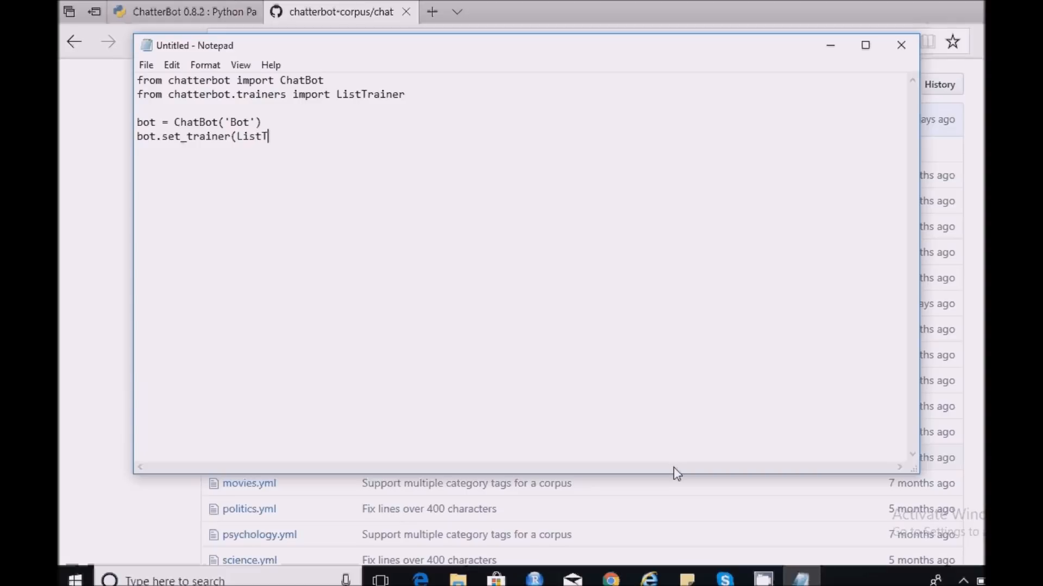
{"action": "type", "text": "rainer"}
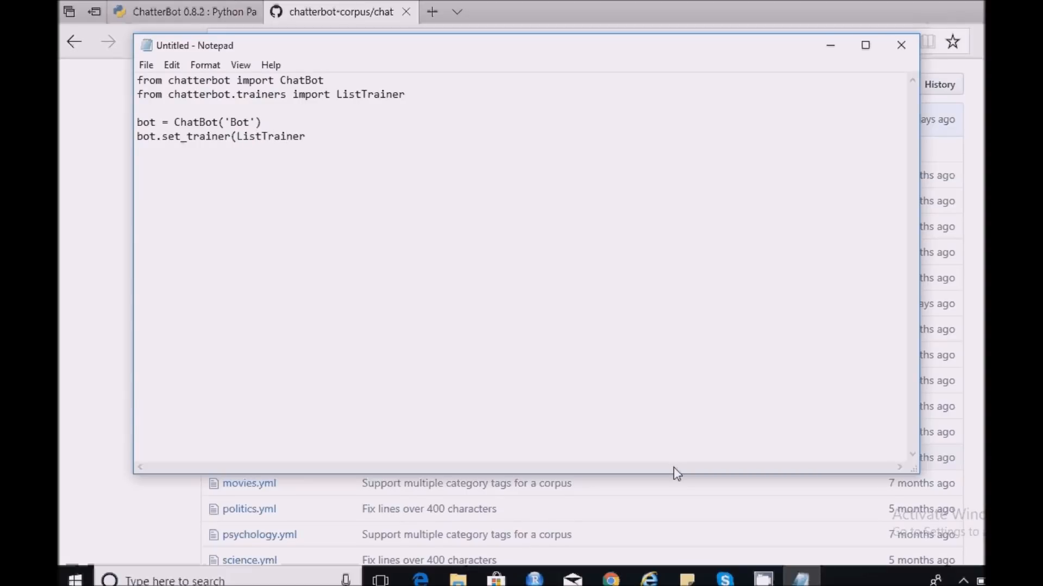
{"action": "type", "text": ")"}
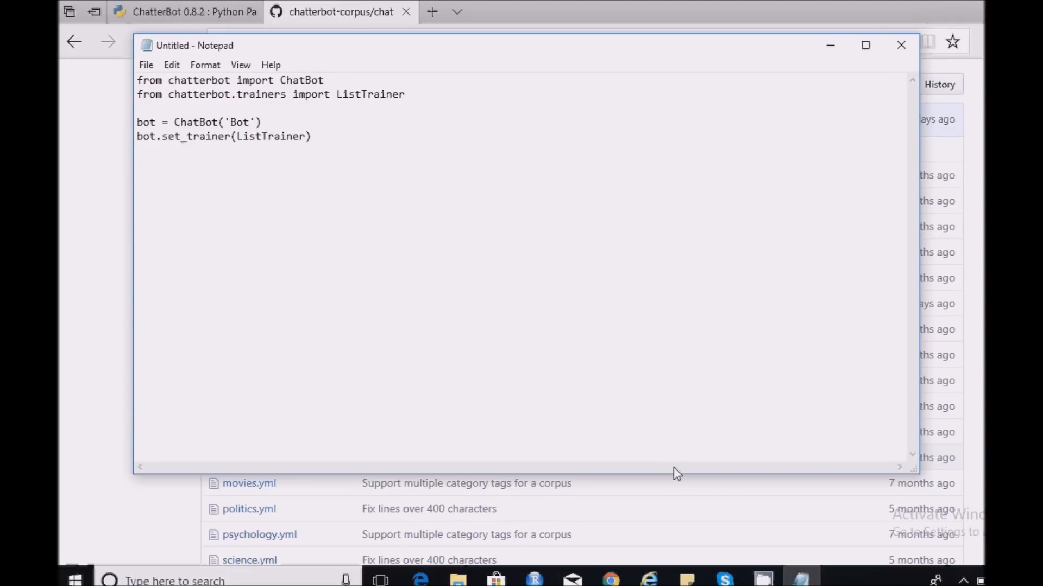
- Begin the loop line 'for files in os.listdir'
{"action": "type", "text": "for"}
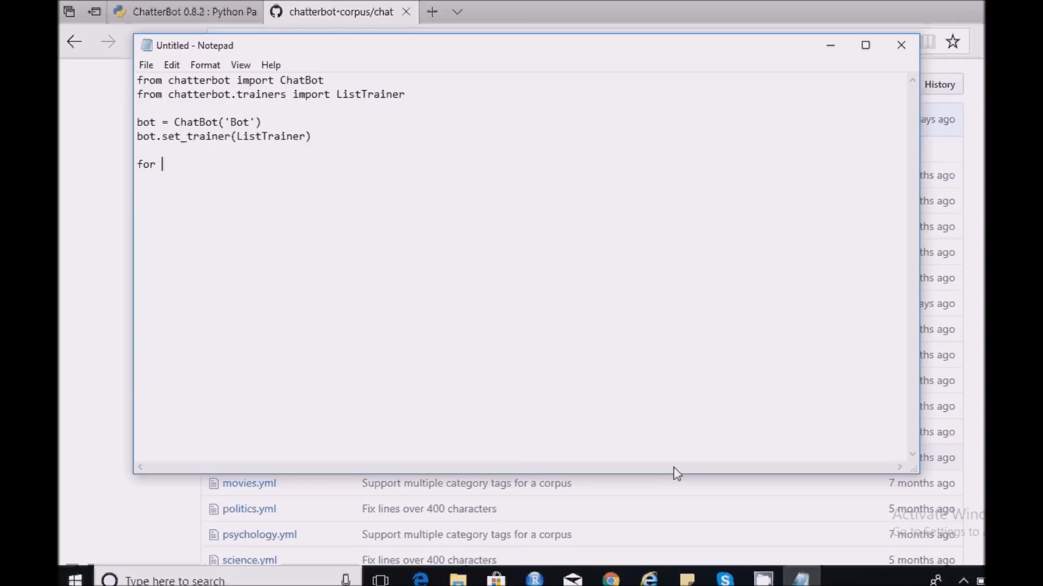
{"action": "type", "text": "files in"}
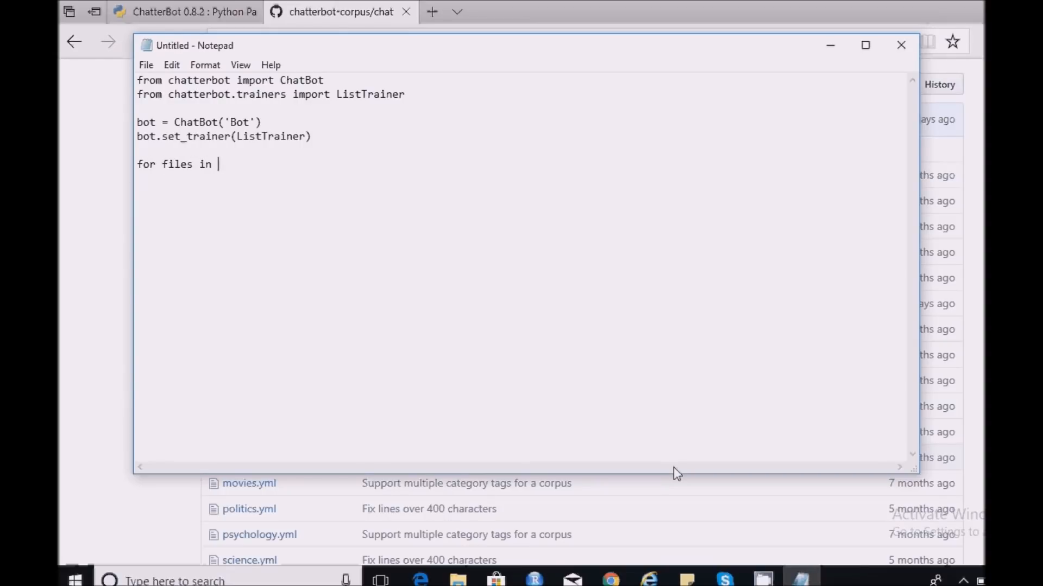
{"action": "type", "text": "os.l"}
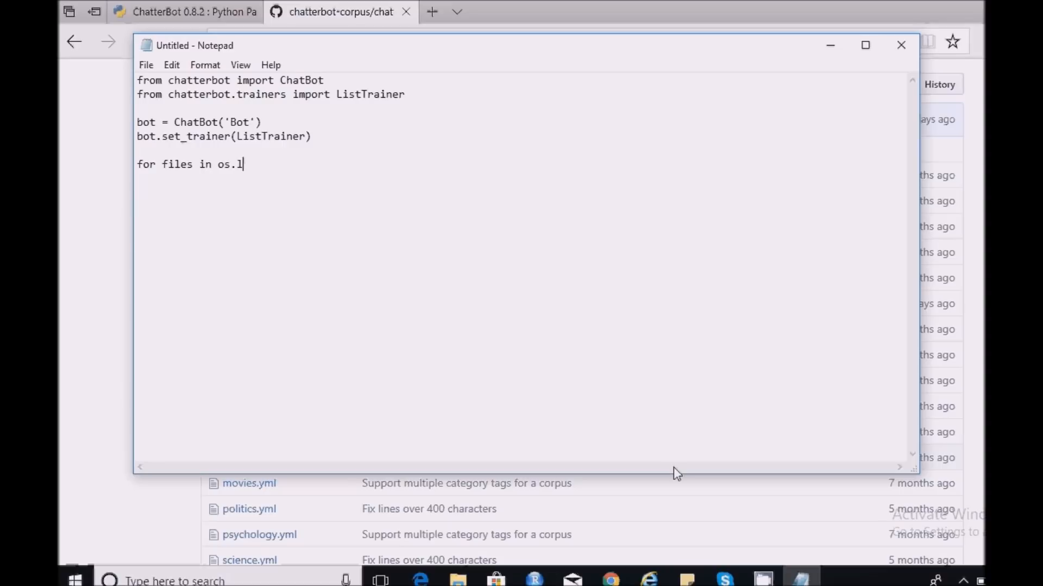
{"action": "type", "text": "istdir"}
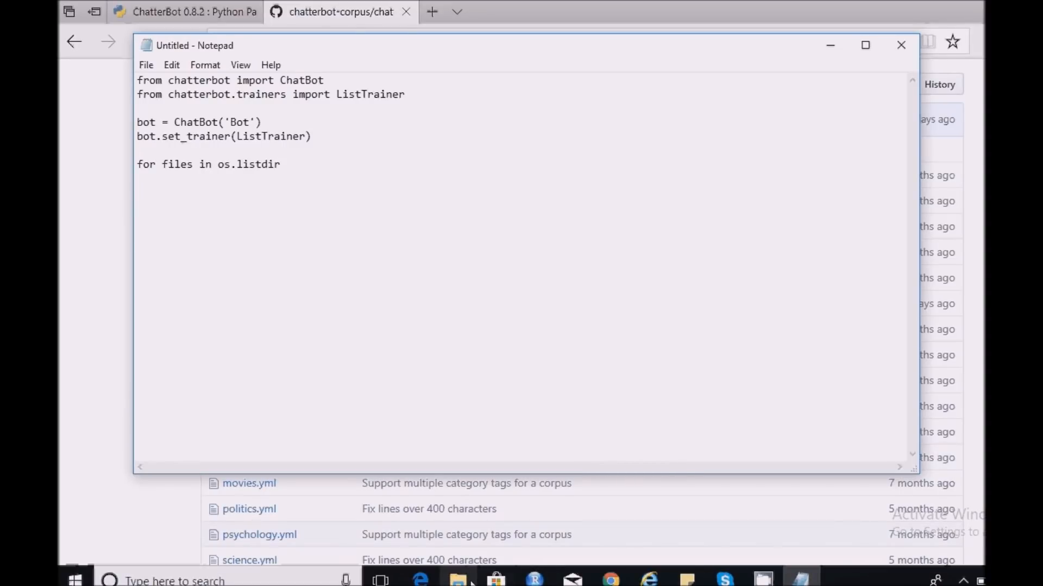
- Browse to chatterbot-corpus-1.1.1\chatterbot_corpus\data\english and select its full path in the address bar
{"action": "left_click", "coordinate": [458, 580]}
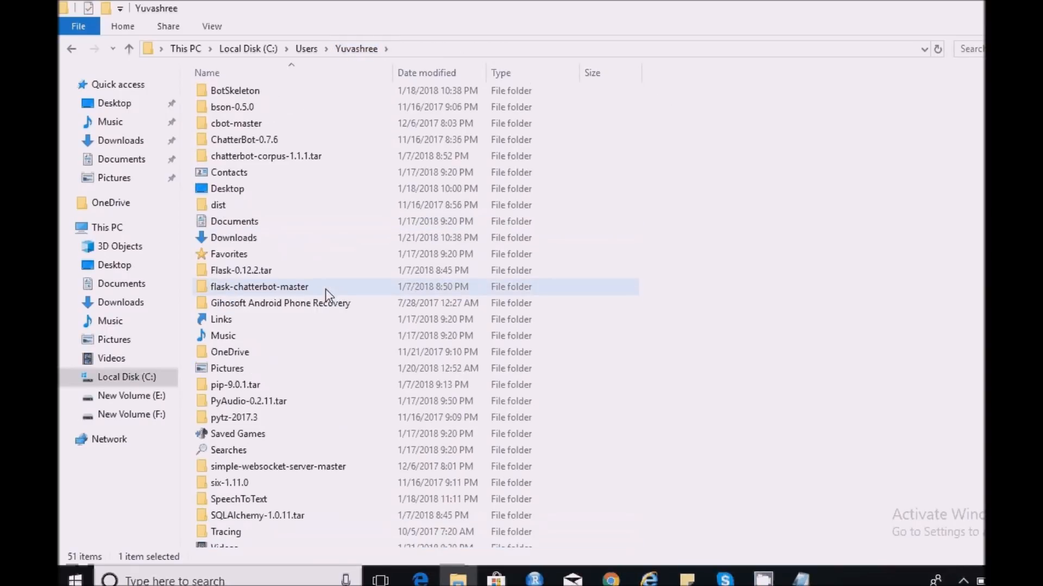
{"action": "double_click", "coordinate": [267, 155]}
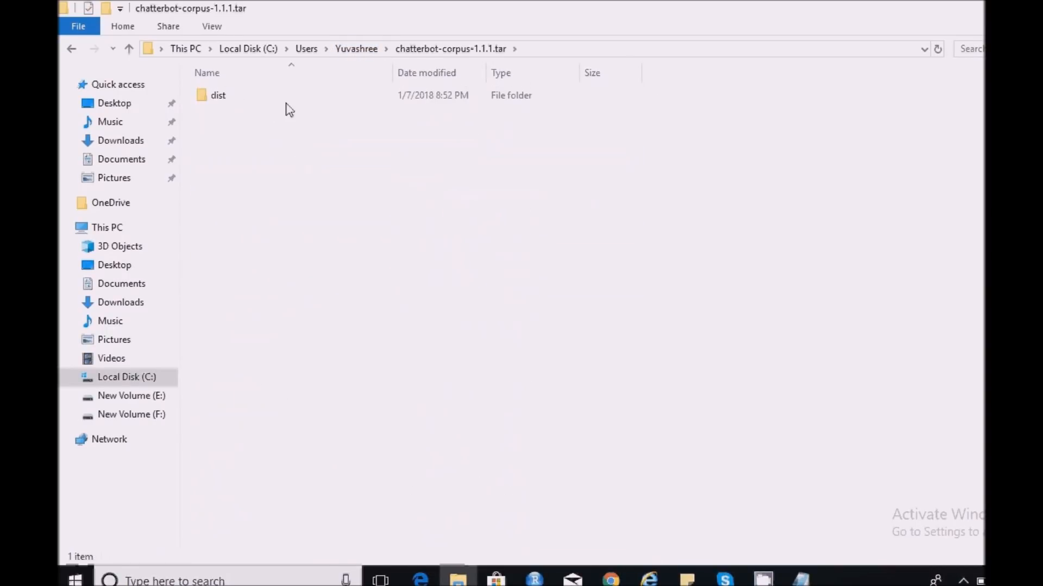
{"action": "double_click", "coordinate": [219, 96]}
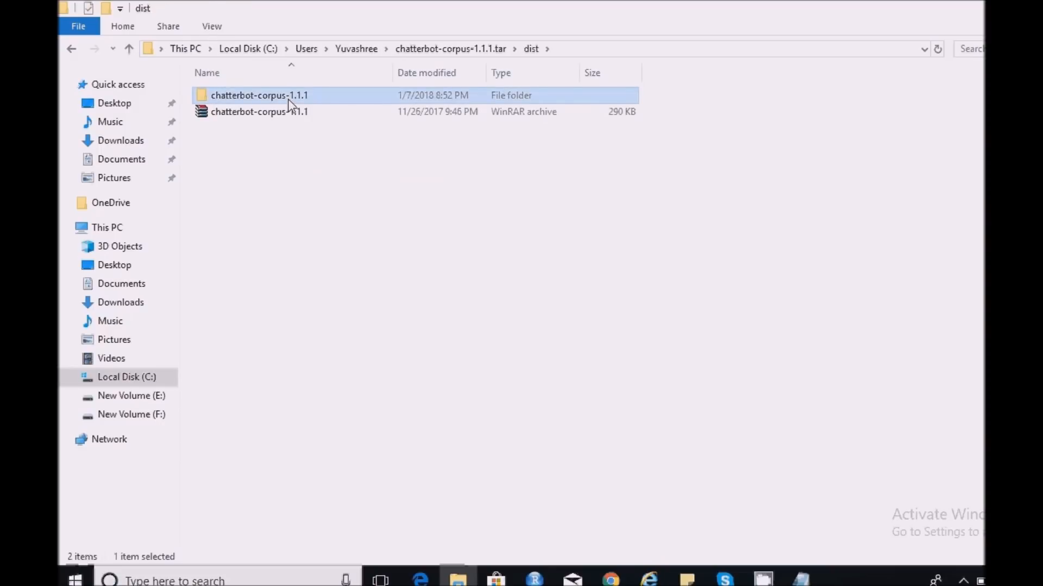
{"action": "double_click", "coordinate": [259, 96]}
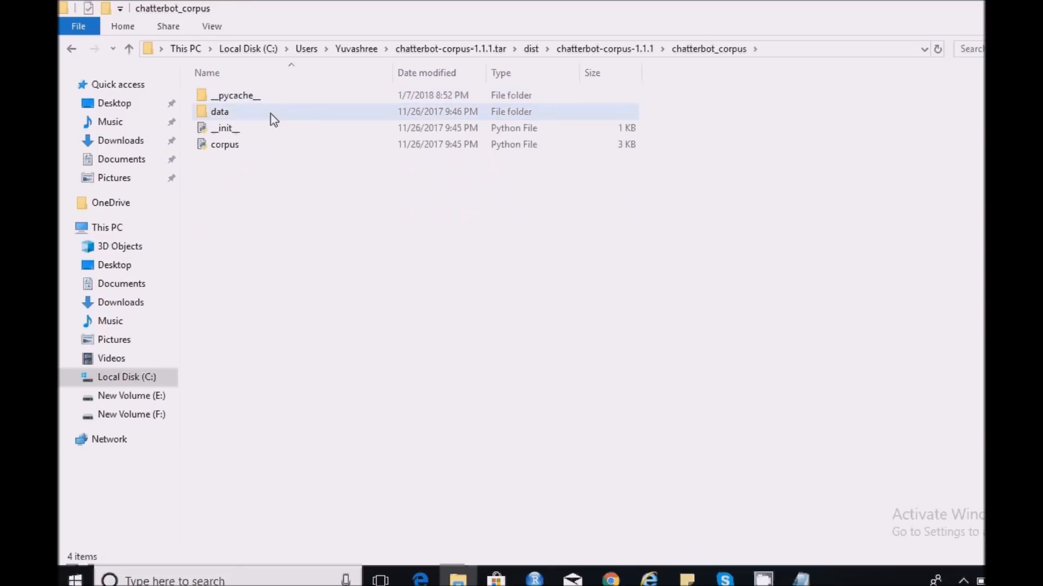
{"action": "double_click", "coordinate": [219, 111]}
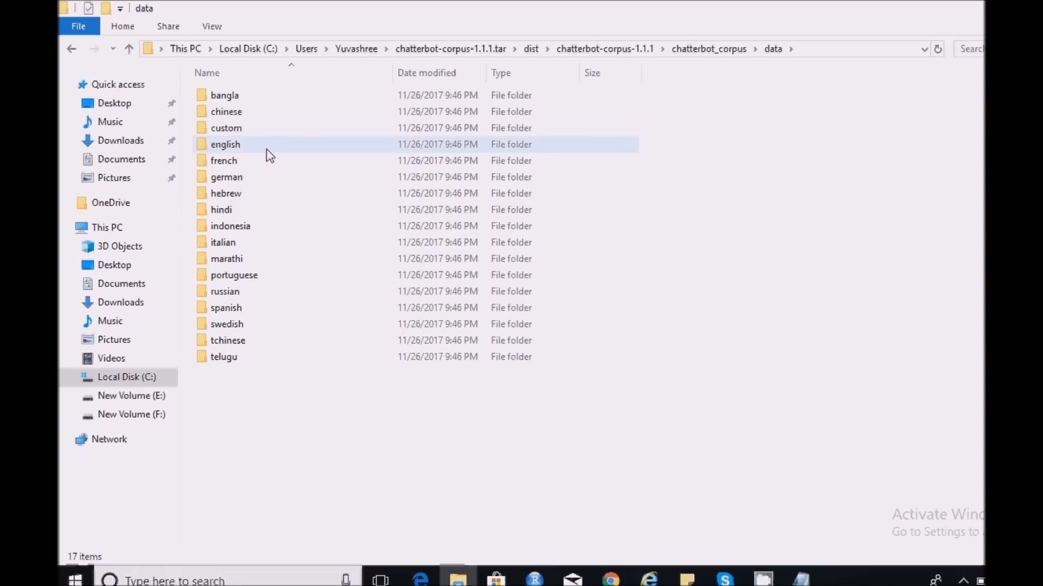
{"action": "double_click", "coordinate": [225, 144]}
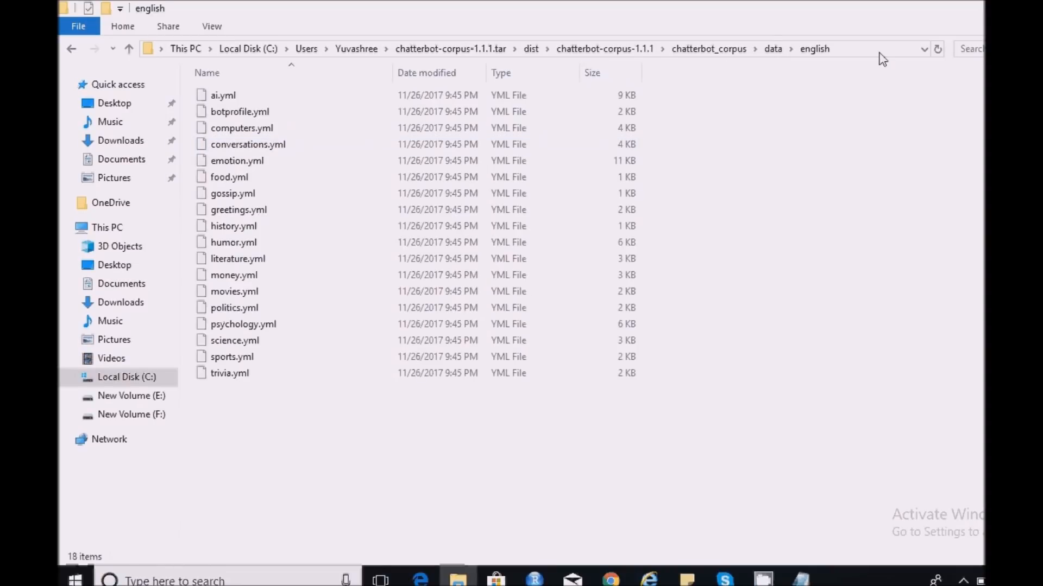
{"action": "left_click", "coordinate": [466, 49]}
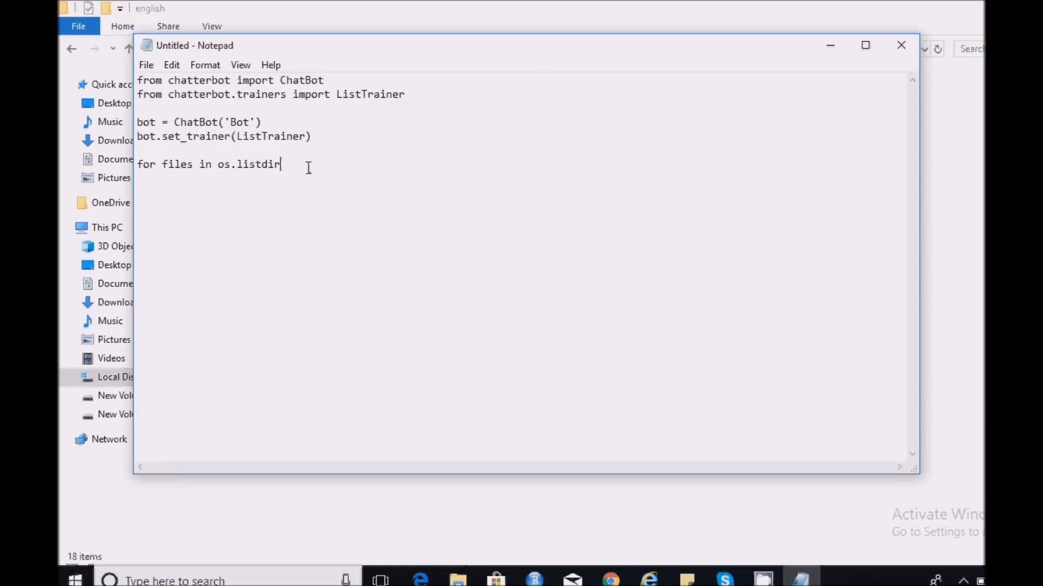
- Fill os.listdir with the english corpus folder path ending in a colon, and add import os
{"action": "type", "text": "("}
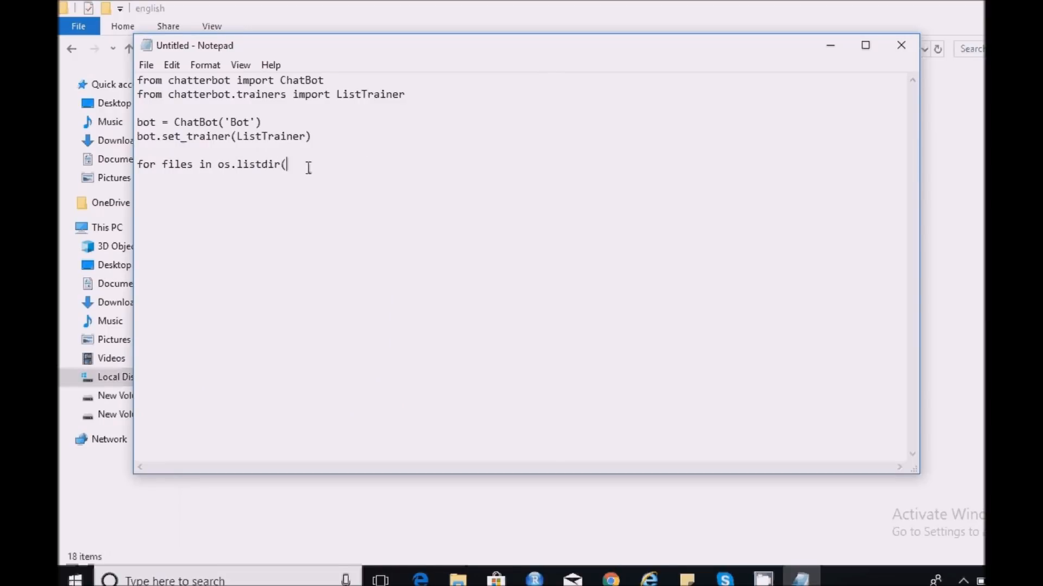
{"action": "type", "text": "'C:\\Users\\Yuvashree\\chatterbot-corpus-1.1.1.tar\\dist\\chatterbot-corpus-1.1.1\\chatterbot_corpus\\data\\english"}
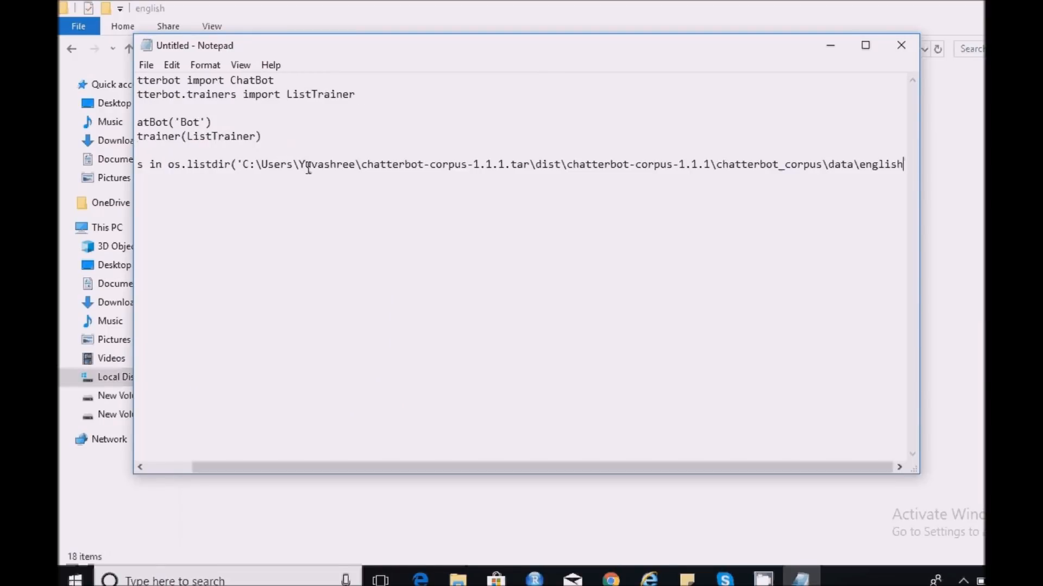
{"action": "mouse_move", "coordinate": [582, 132]}
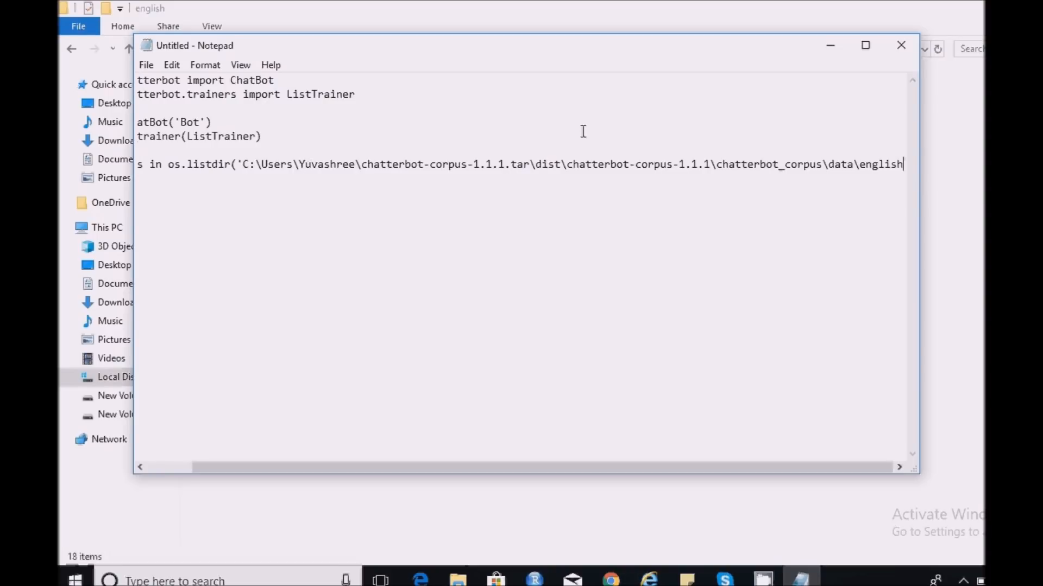
{"action": "type", "text": "/')"}
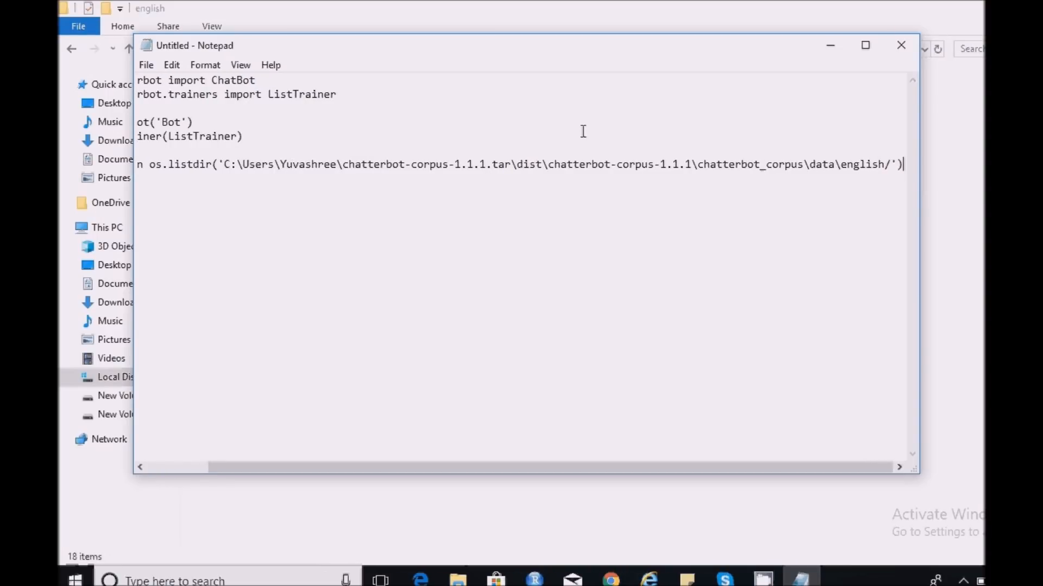
{"action": "type", "text": ":"}
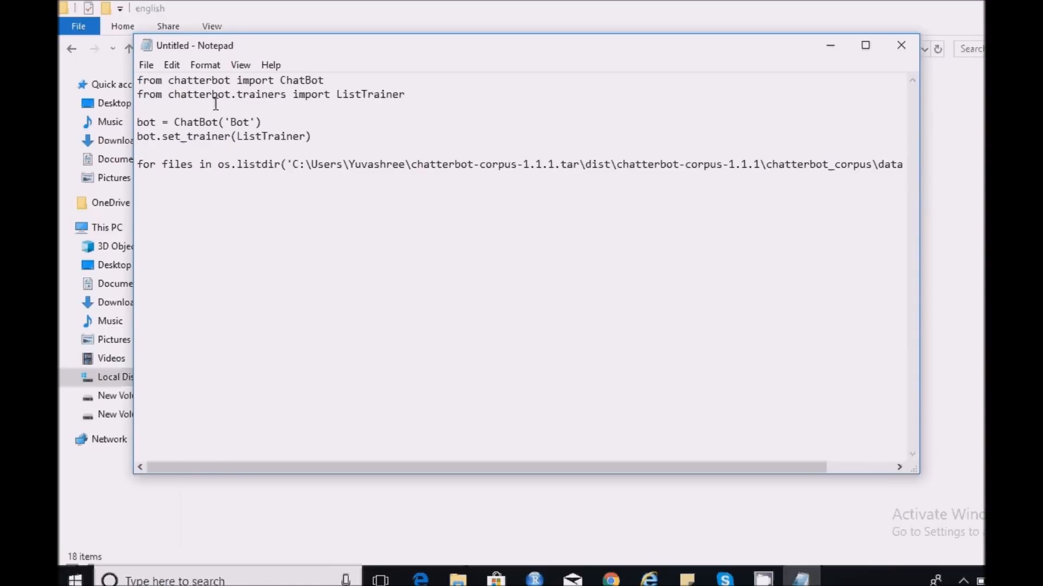
{"action": "type", "text": "i"}
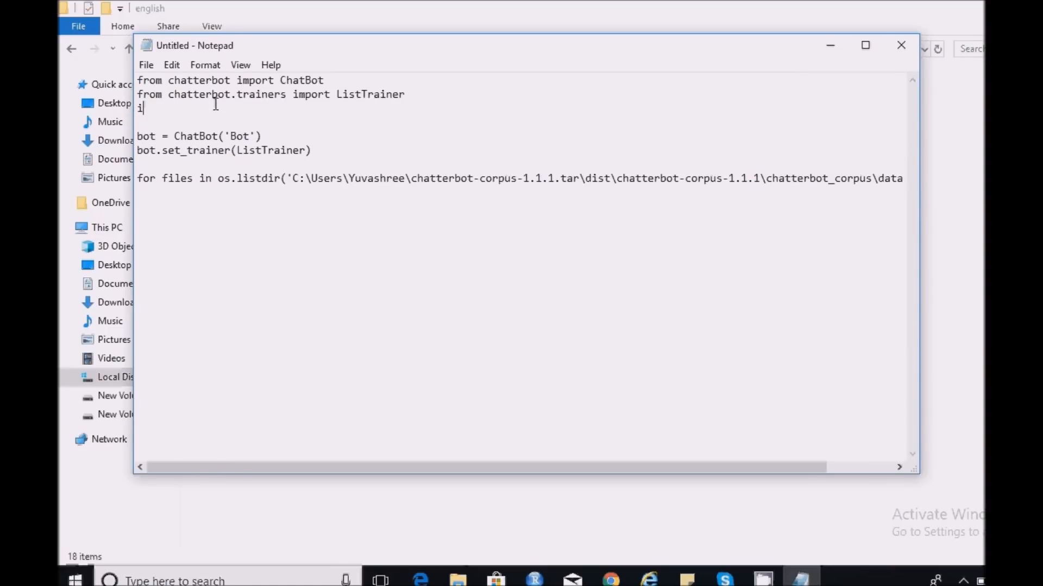
{"action": "type", "text": "mport os"}
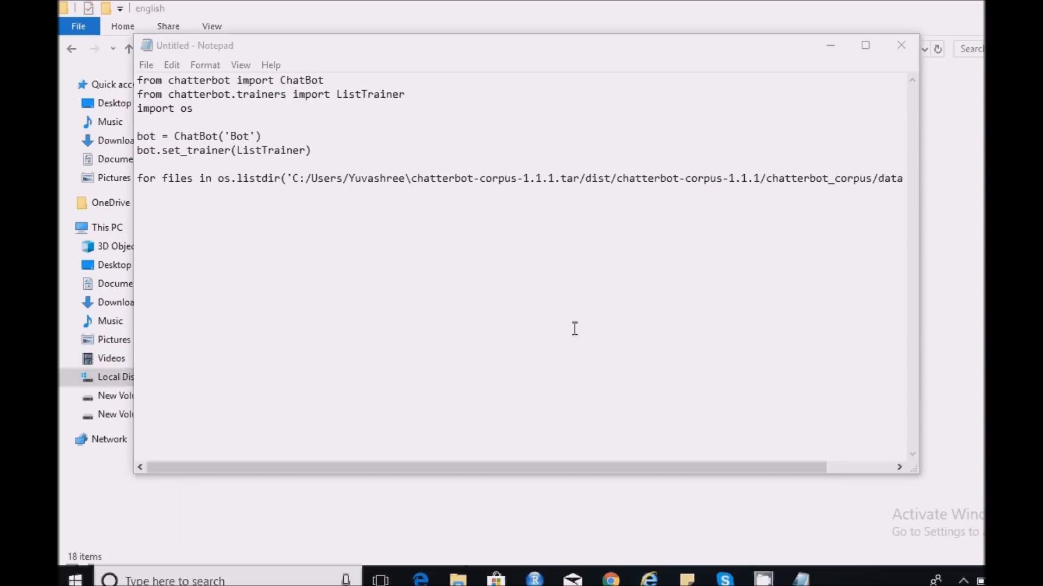
{"action": "mouse_move", "coordinate": [399, 207]}
{"action": "type", "text": "d"}
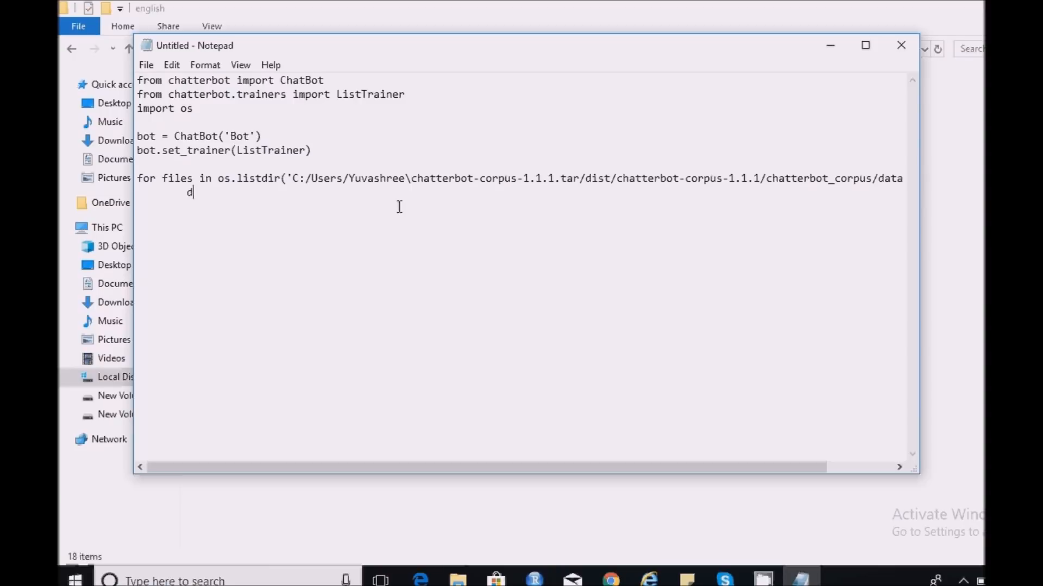
- Write data = open(english folder path + files, 'r') to read each corpus file
{"action": "type", "text": "ata ="}
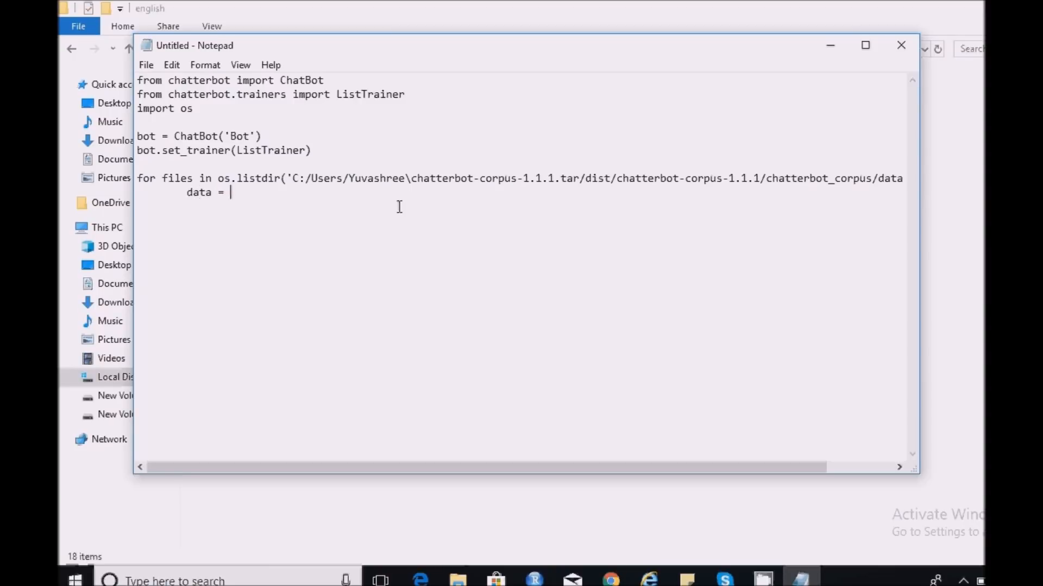
{"action": "type", "text": "open"}
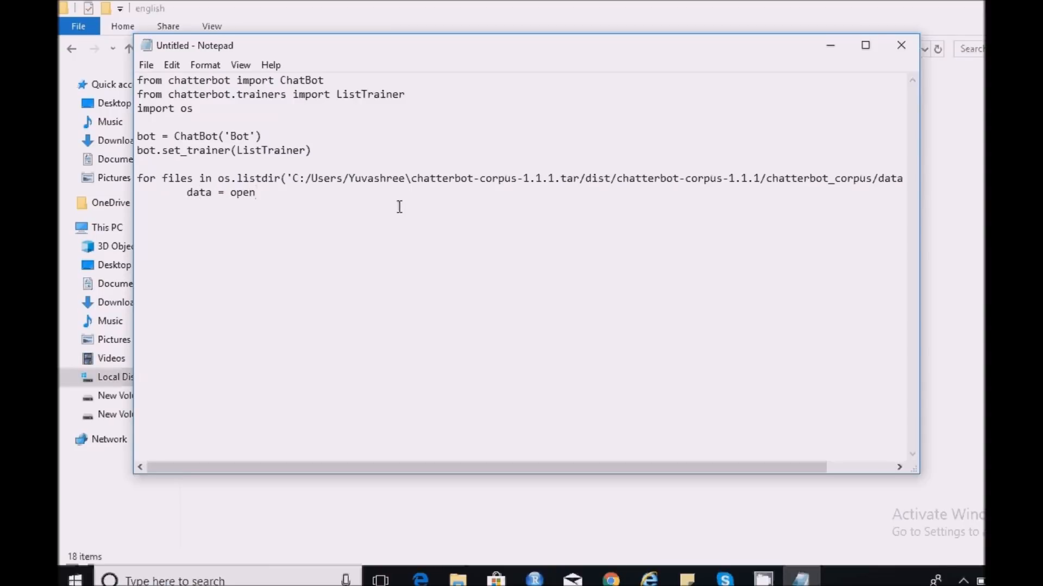
{"action": "type", "text": "("}
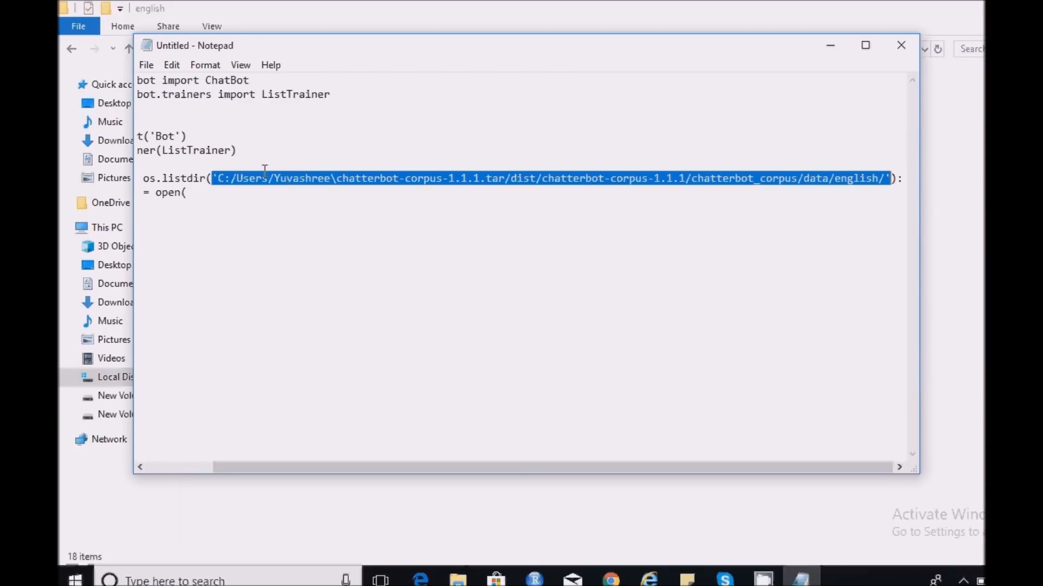
{"action": "type", "text": "'C:/Users/Yuvashree/chatterbot-corpus-1.1.1.tar/dist/chatterbot-corpus-1.1.1/chatterbot_corpus/data/english/'"}
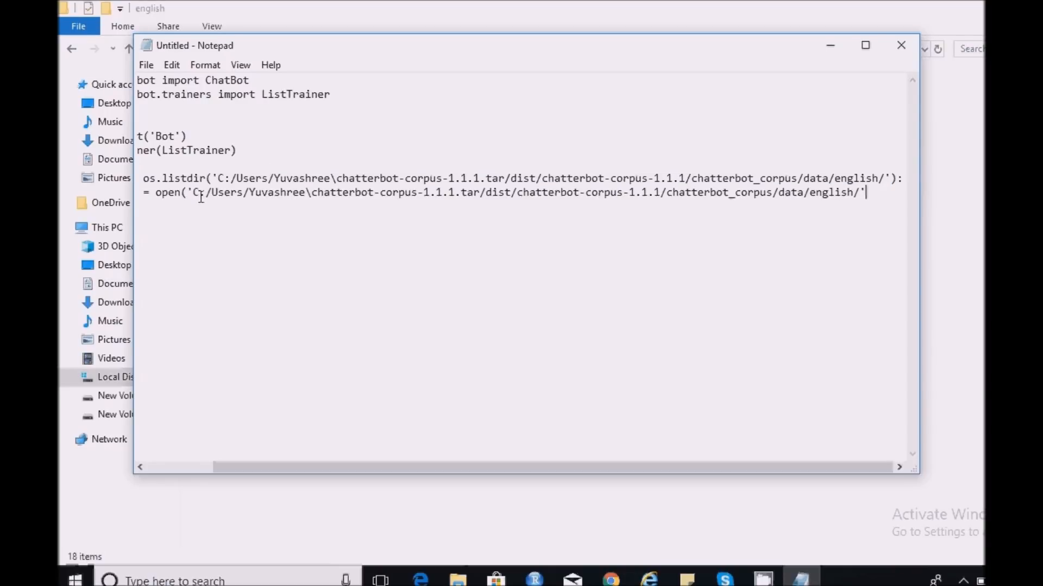
{"action": "type", "text": "+"}
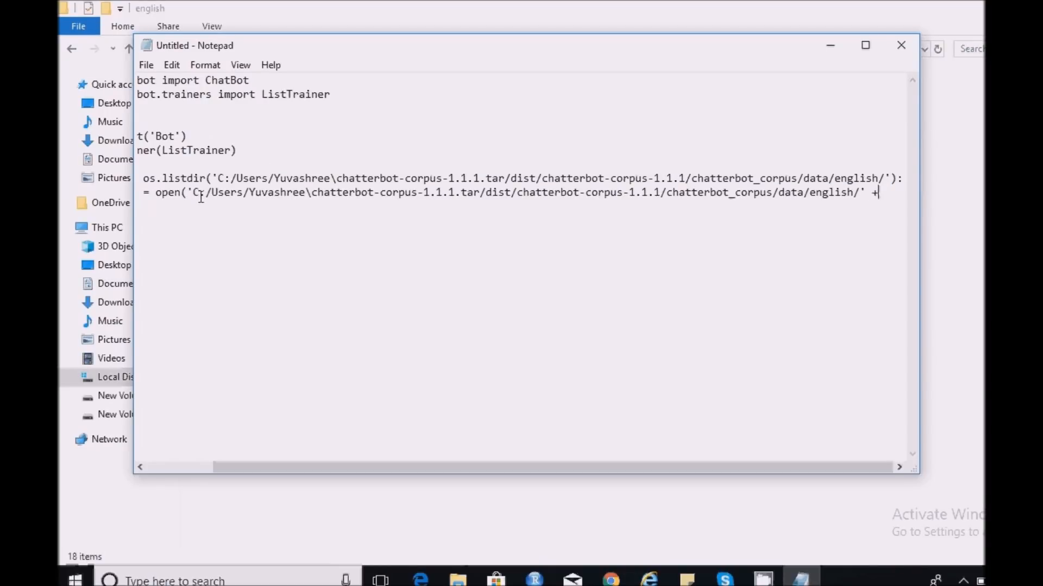
{"action": "type", "text": "files"}
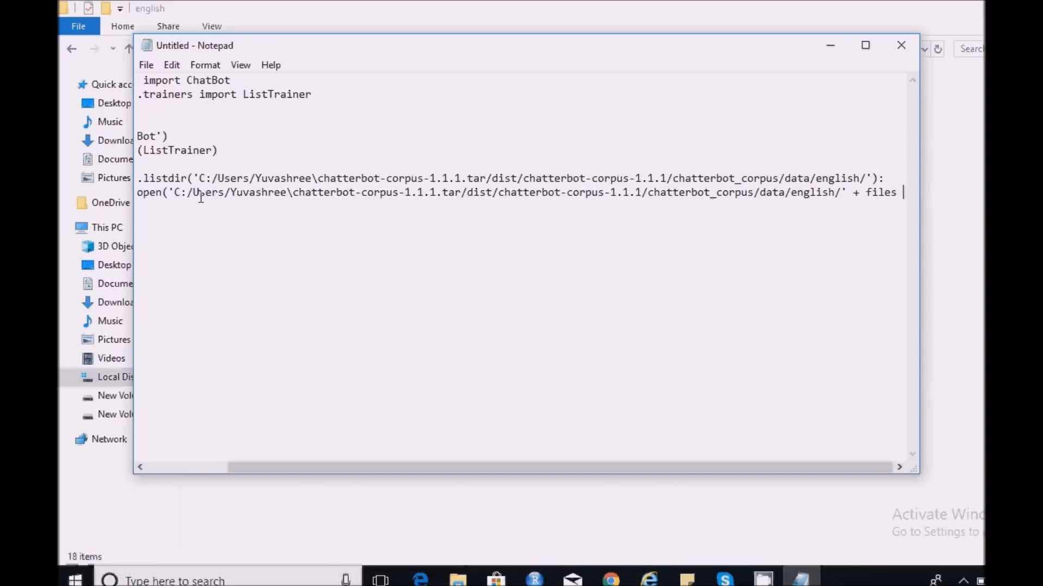
{"action": "type", "text": ",'"}
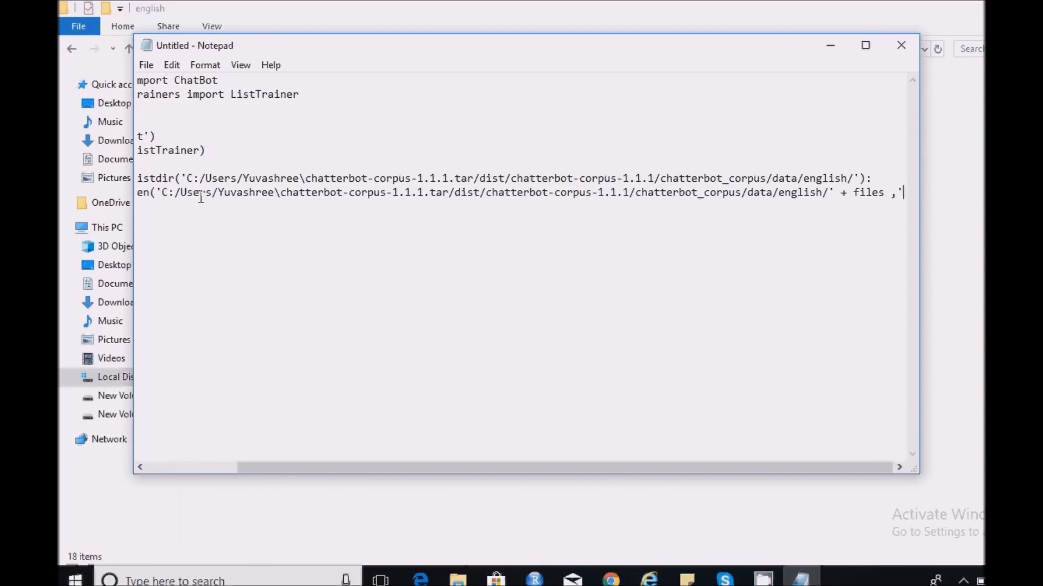
{"action": "type", "text": "r"}
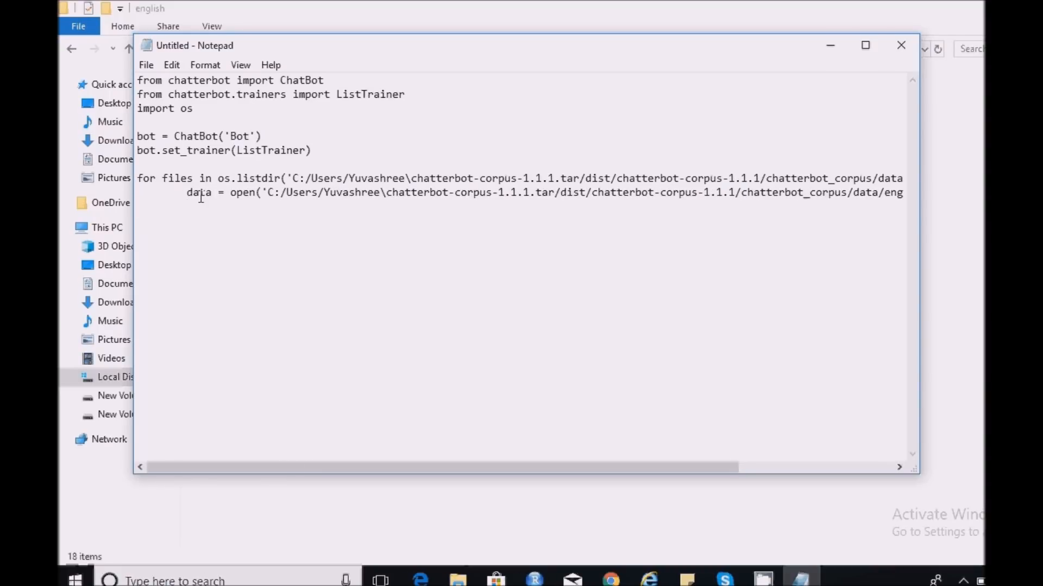
- Add bot.train(data) inside the loop
{"action": "type", "text": "bot.t"}
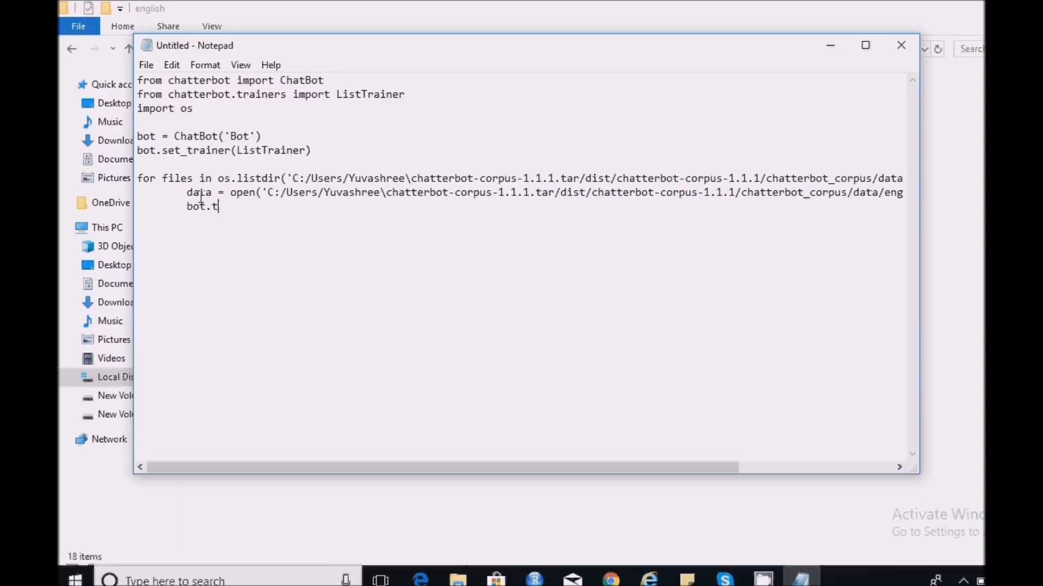
{"action": "type", "text": "rain(da"}
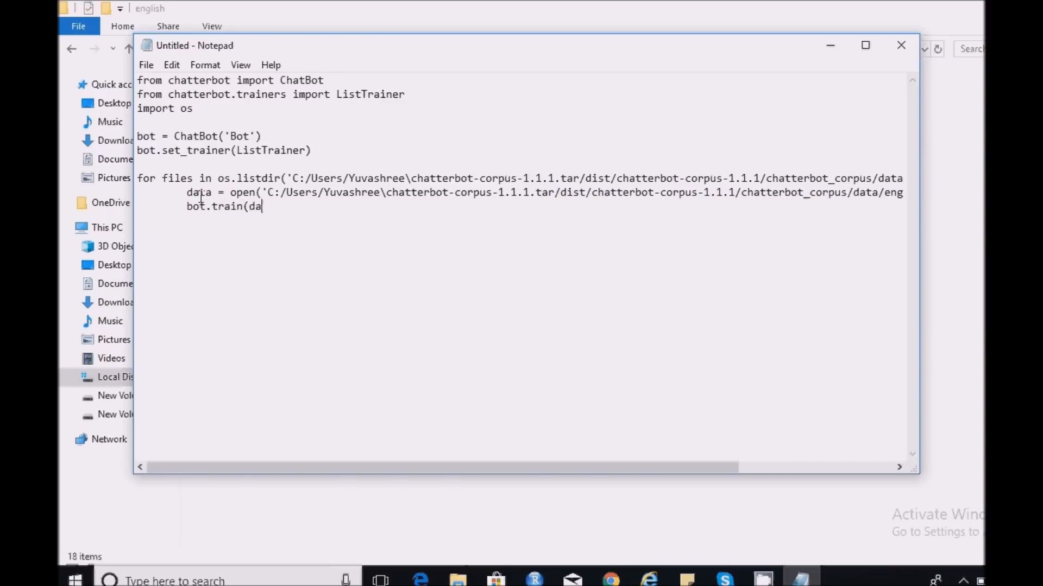
{"action": "type", "text": "ta)"}
{"action": "type", "text": "w"}
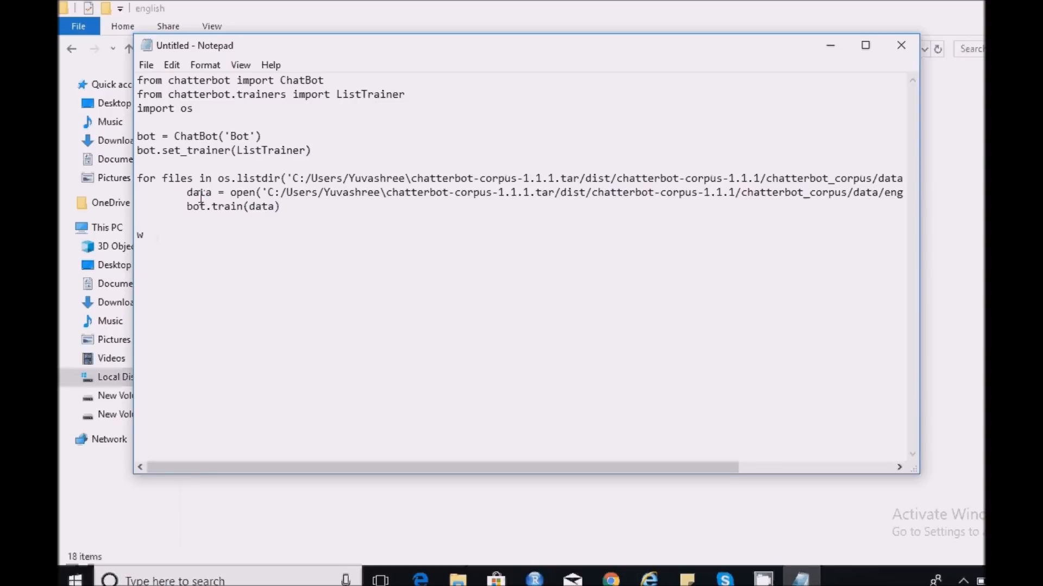
- Start a while True loop reading message = input('You:')
{"action": "type", "text": "hile T"}
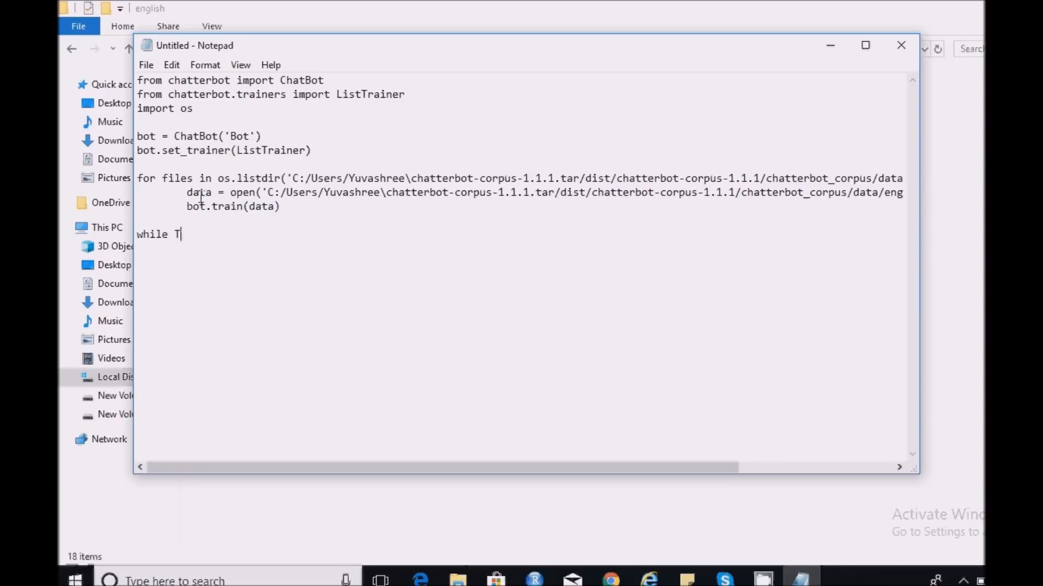
{"action": "type", "text": "rue :"}
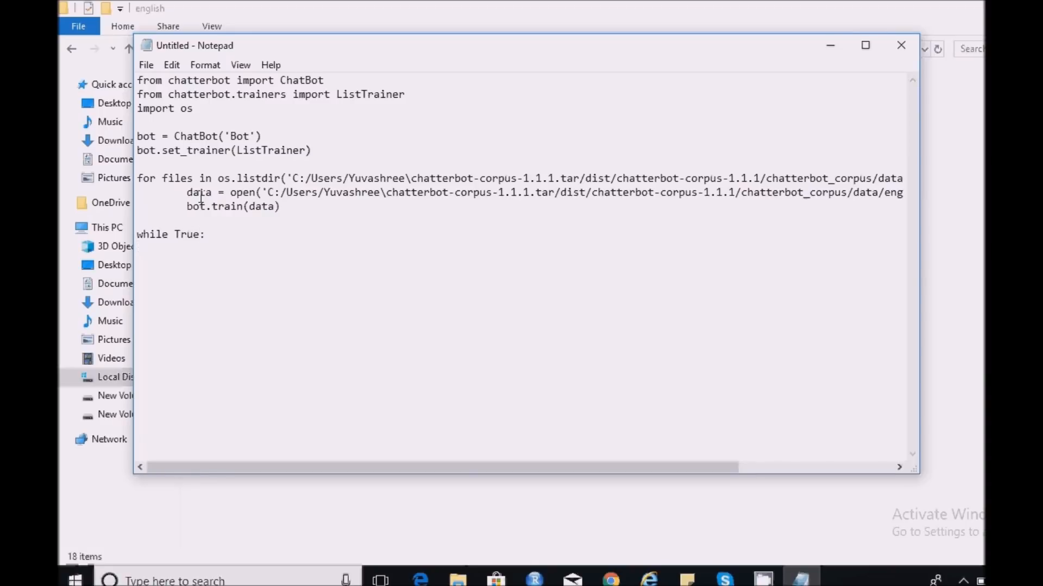
{"action": "type", "text": "mes"}
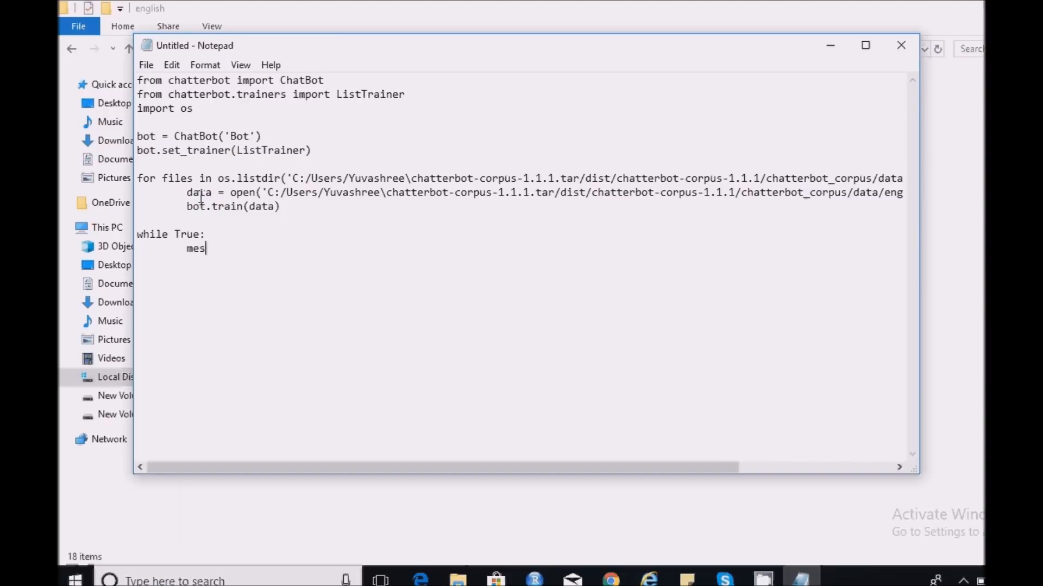
{"action": "type", "text": "sage ="}
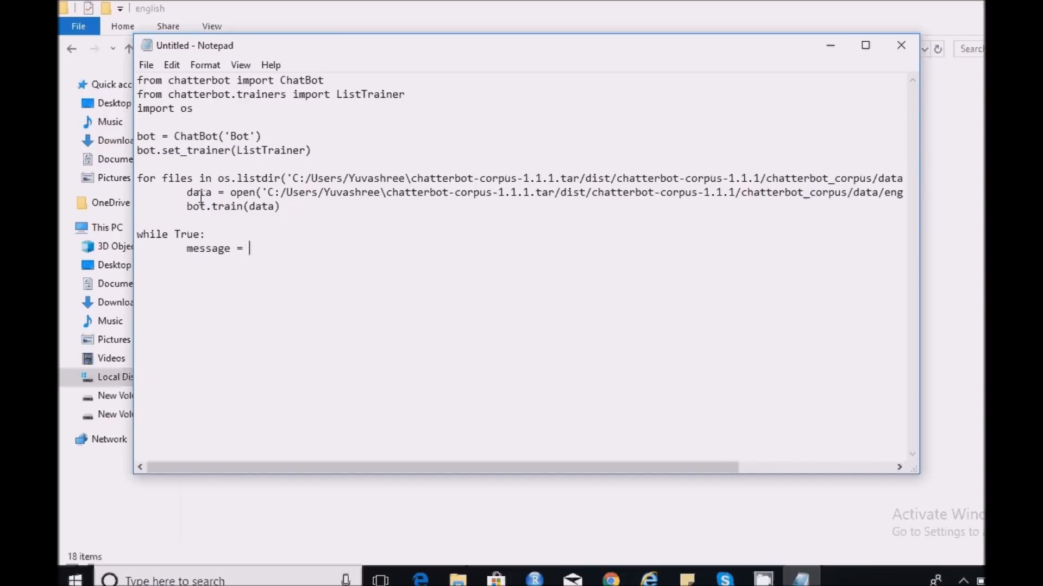
{"action": "type", "text": "input"}
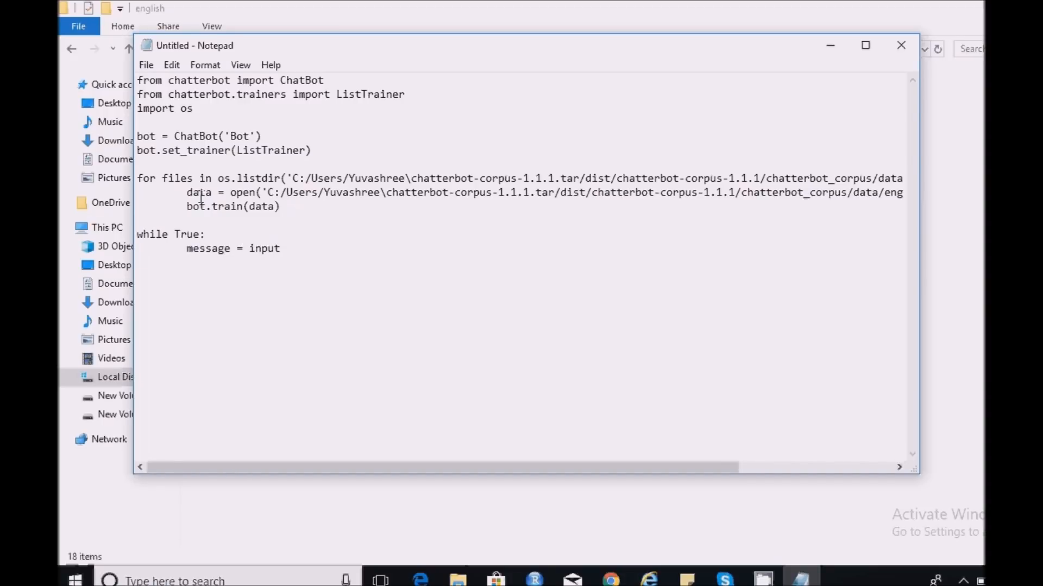
{"action": "type", "text": "()"}
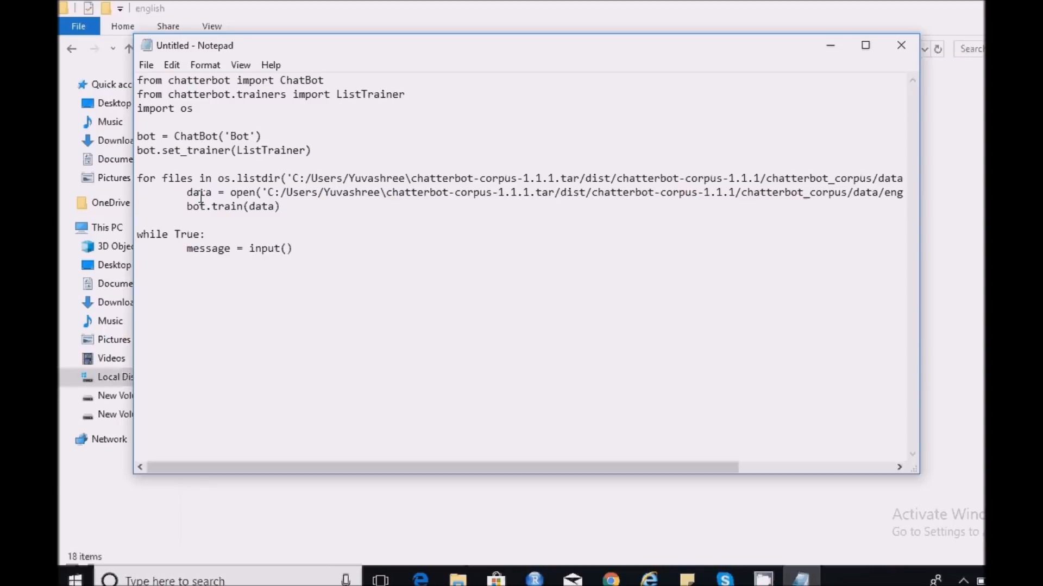
{"action": "type", "text": "'Yo"}
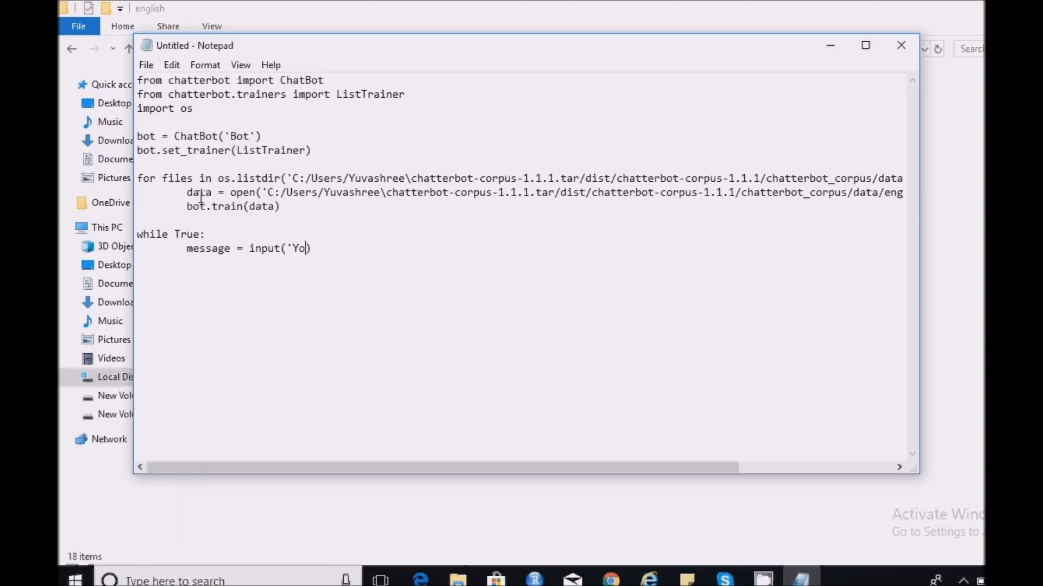
{"action": "type", "text": "u:"}
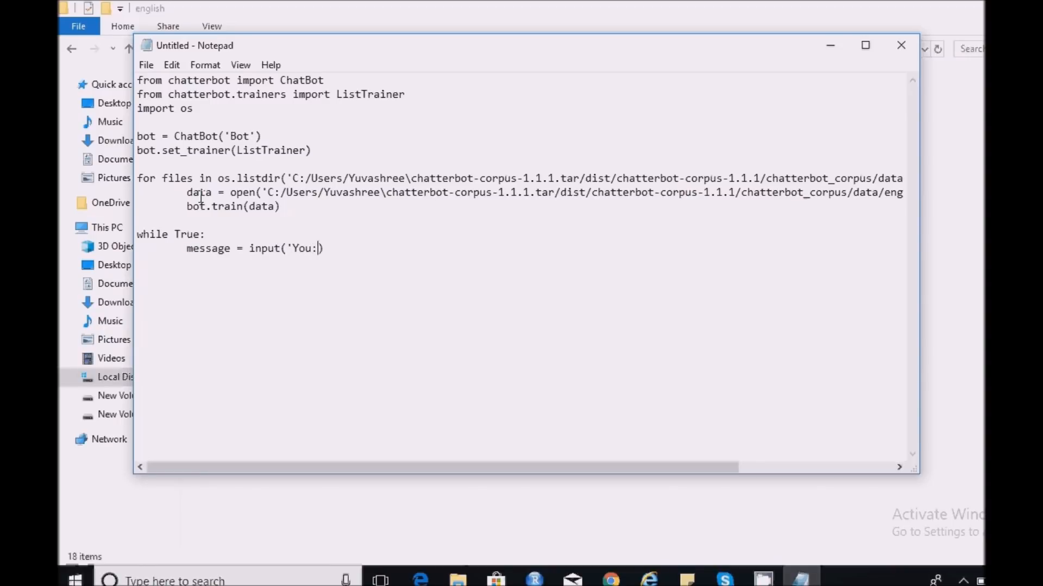
{"action": "type", "text": "'"}
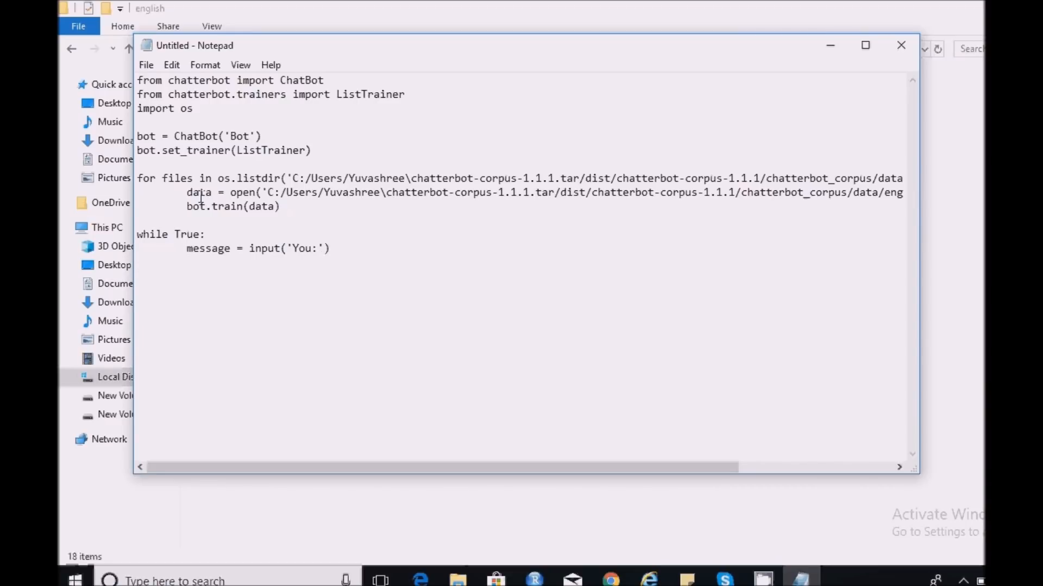
- Get reply = bot.get_response(message) and print('ChatBot :', reply)
{"action": "type", "text": "reply"}
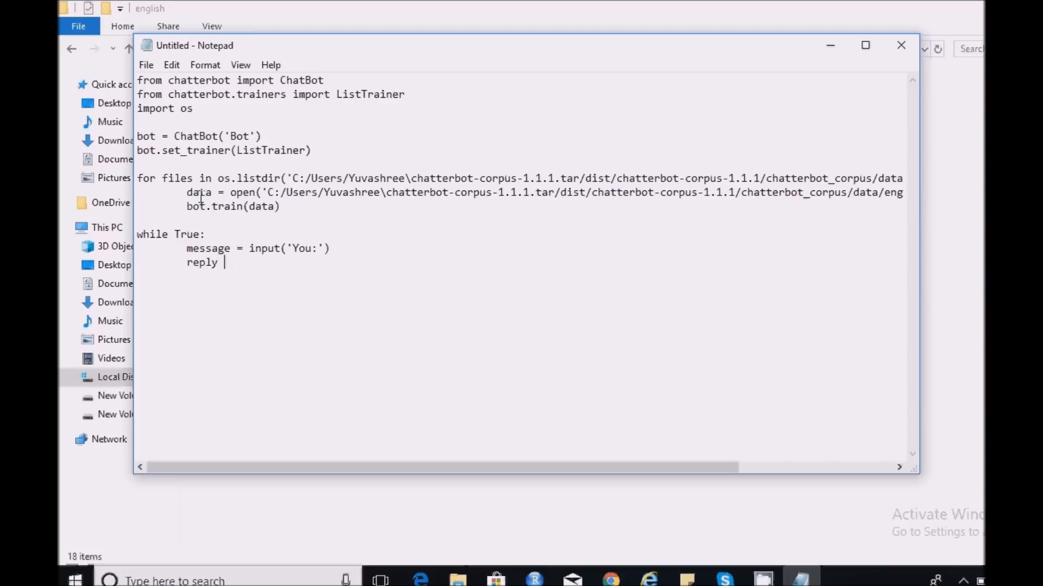
{"action": "type", "text": "= bot"}
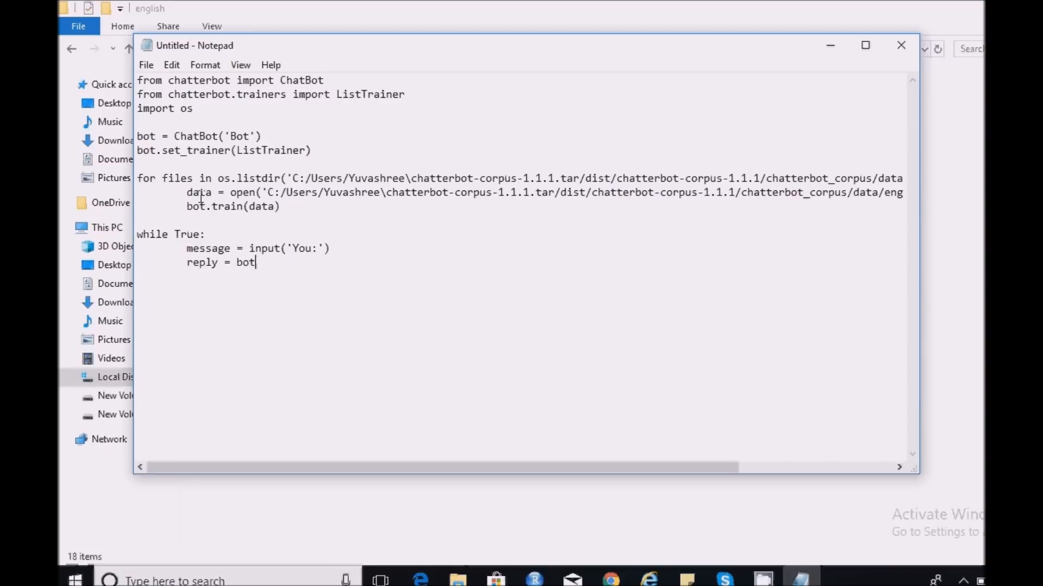
{"action": "type", "text": ".get_"}
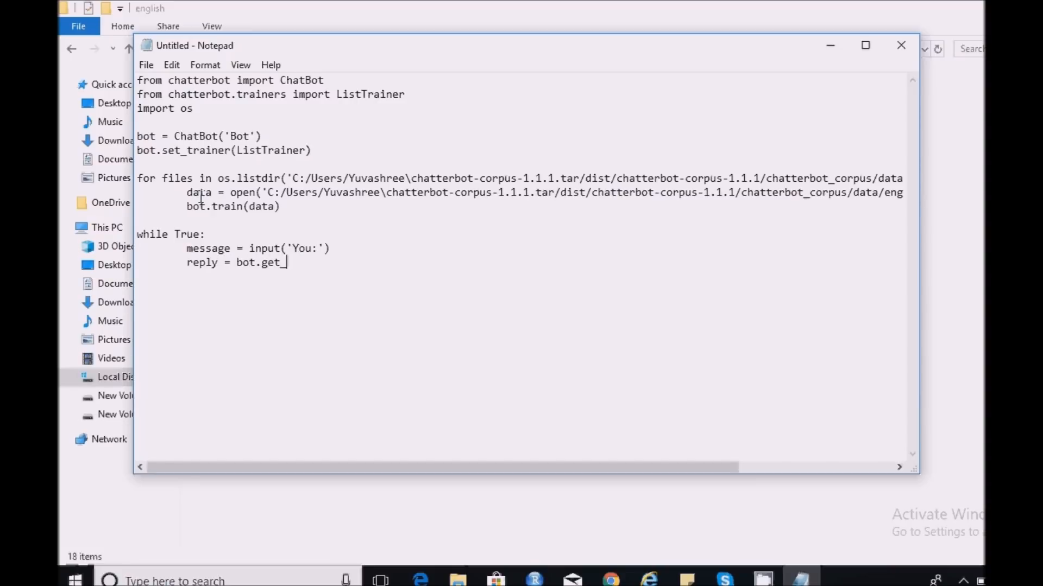
{"action": "type", "text": "response("}
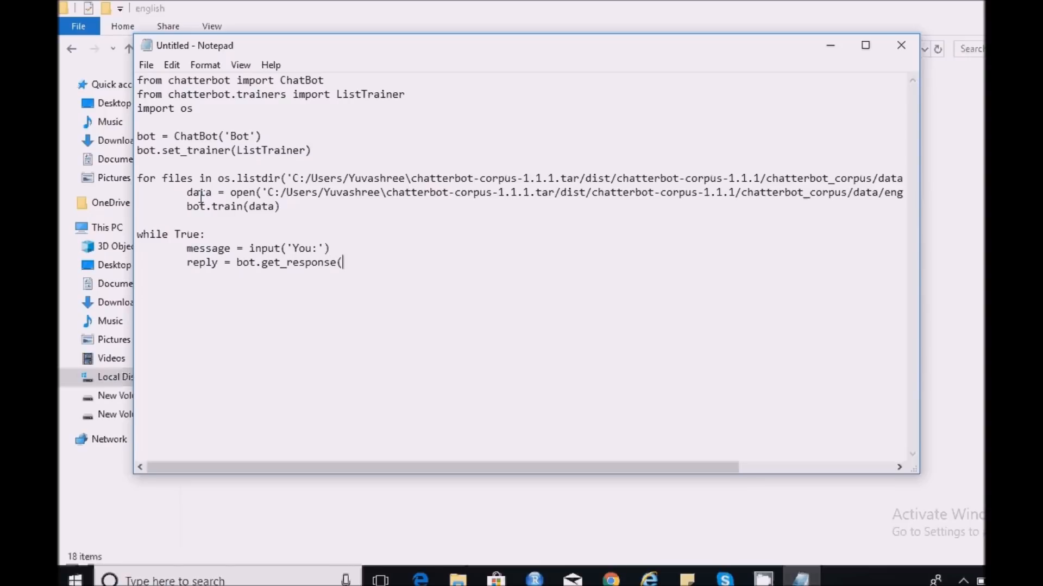
{"action": "type", "text": "message"}
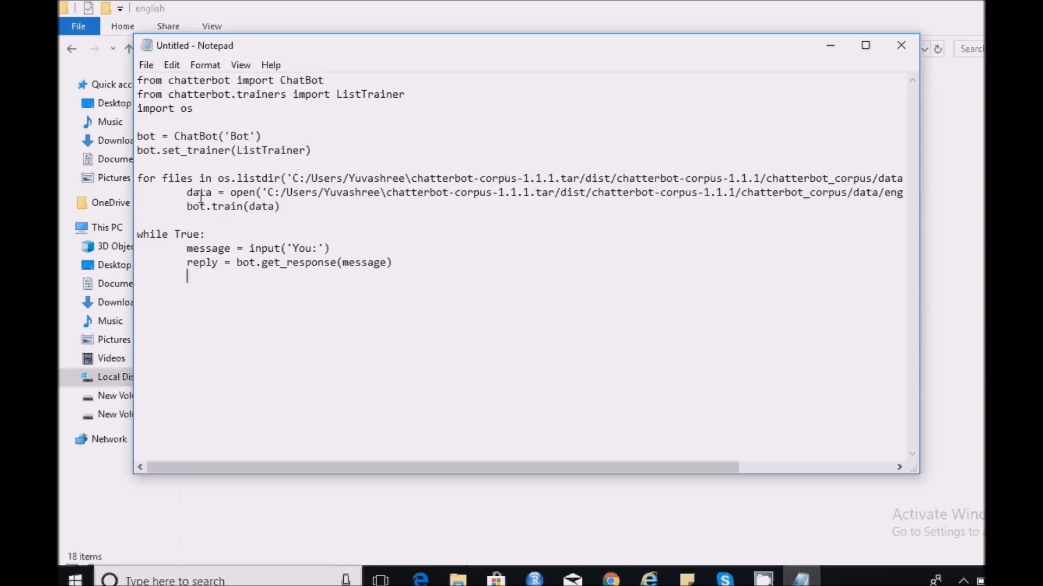
{"action": "type", "text": "print("}
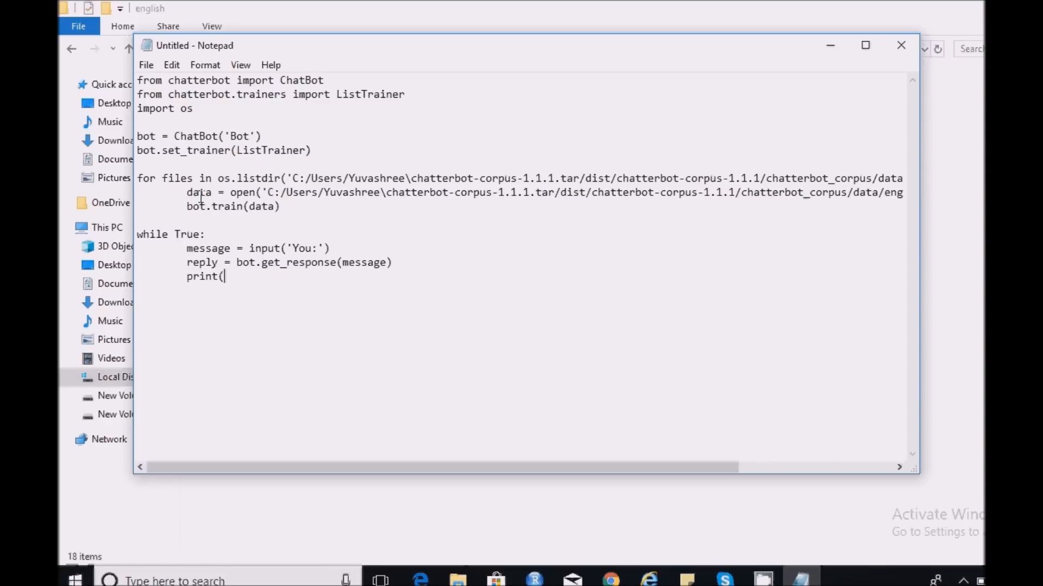
{"action": "type", "text": "'"}
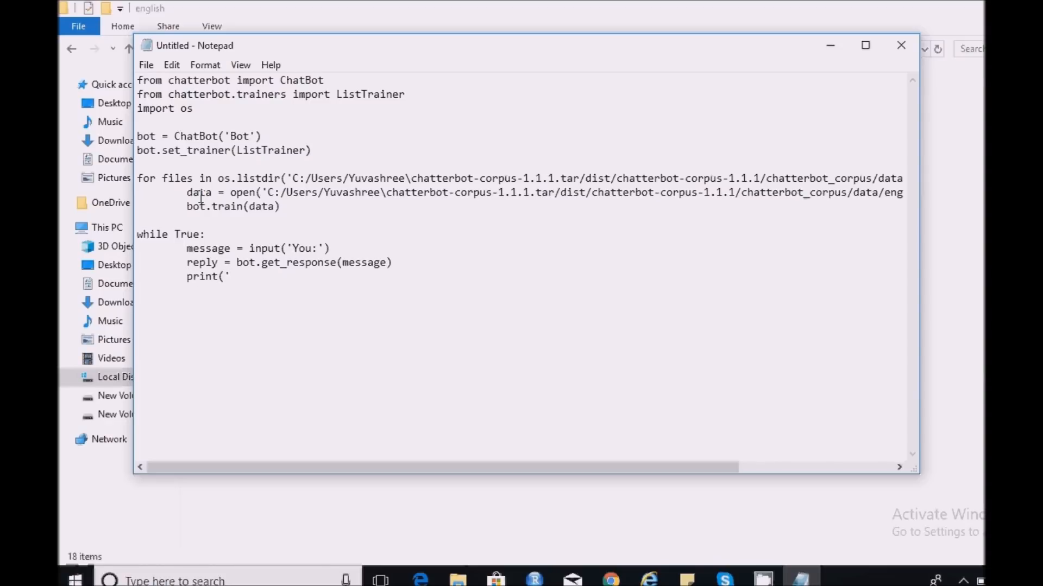
{"action": "type", "text": "ChatBot"}
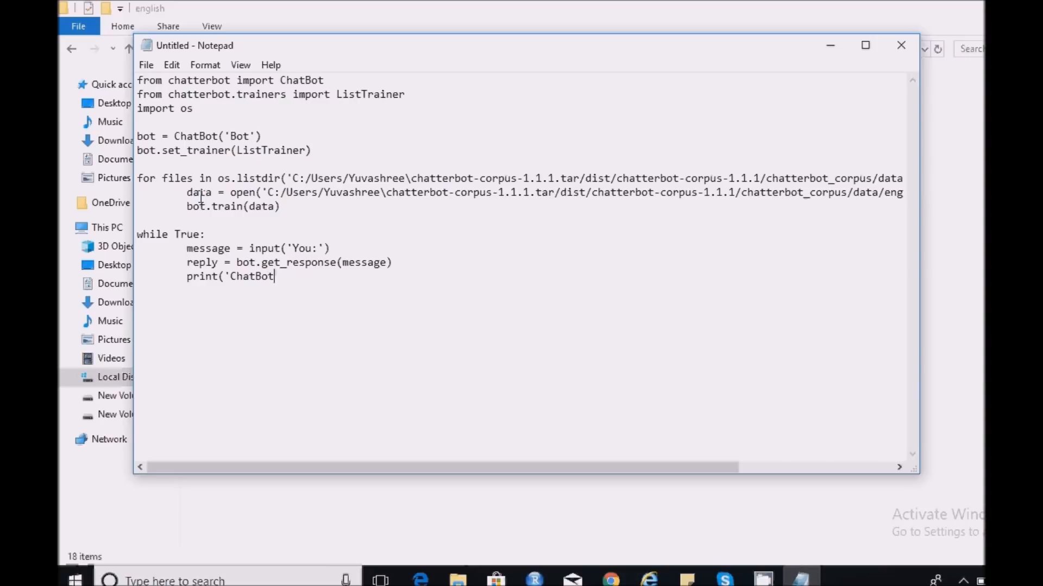
{"action": "type", "text": ":',re"}
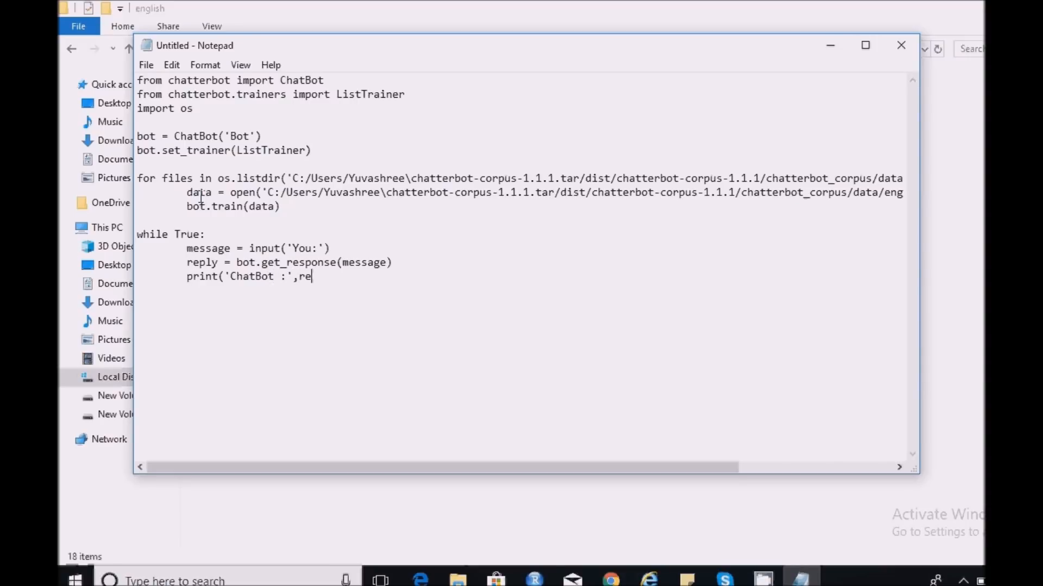
{"action": "type", "text": "ply"}
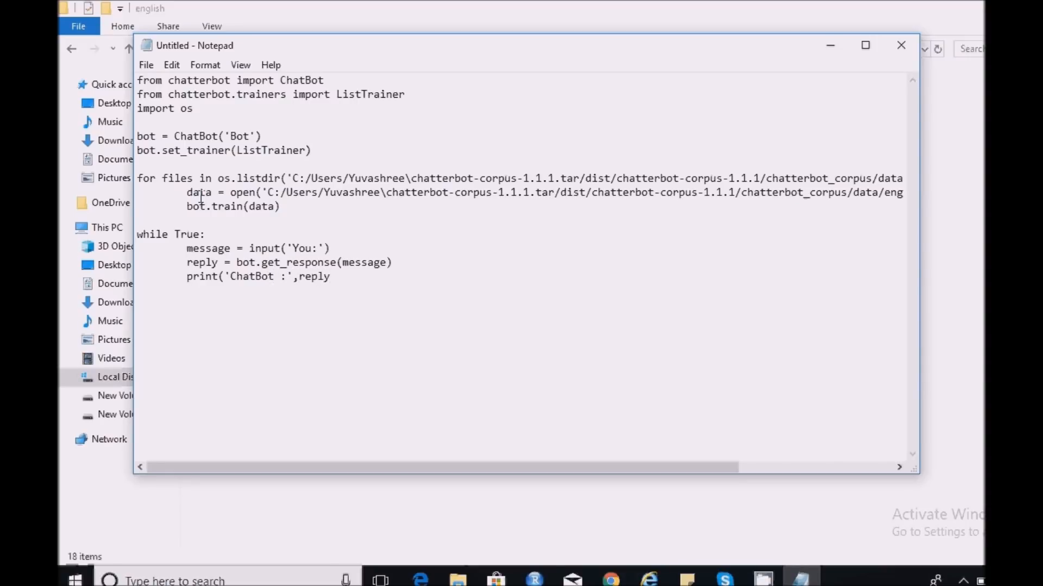
{"action": "type", "text": ")"}
{"action": "type", "text": "if"}
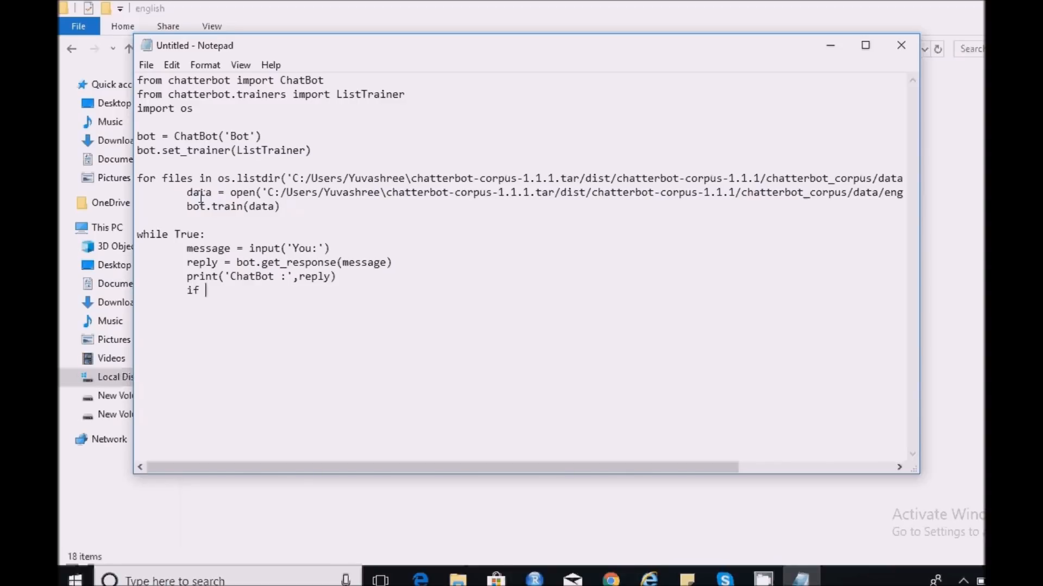
- Add the check for message.strip() == 'Bye' that prints 'ChatBot : Bye' and breaks
{"action": "type", "text": "messag"}
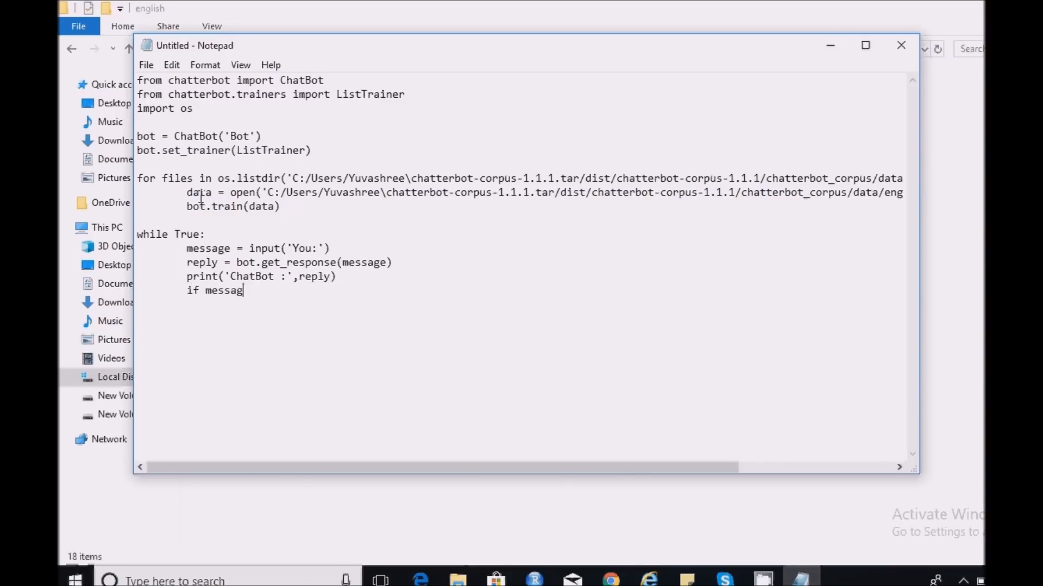
{"action": "type", "text": ".stri"}
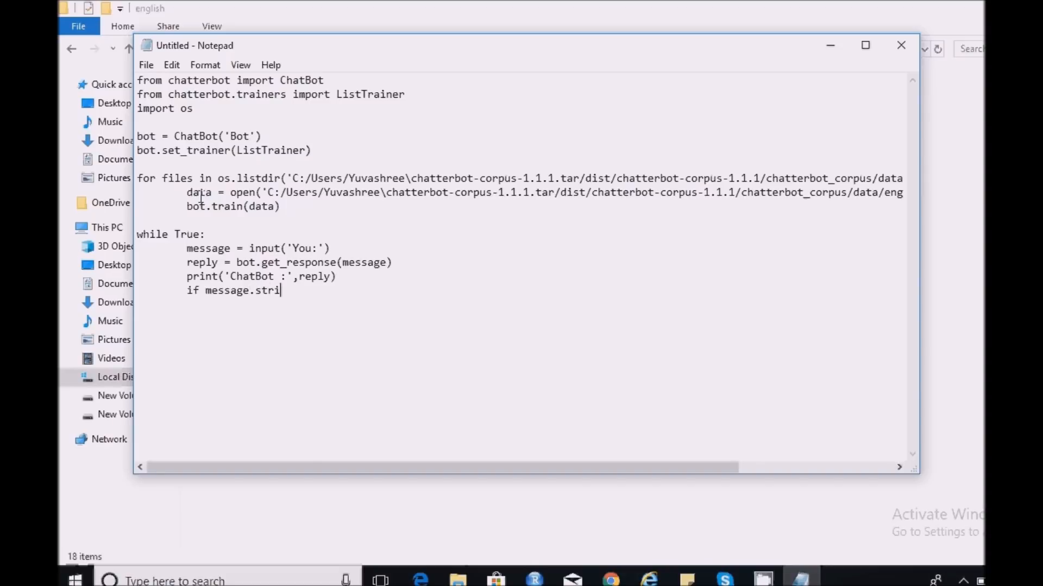
{"action": "type", "text": "p() =="}
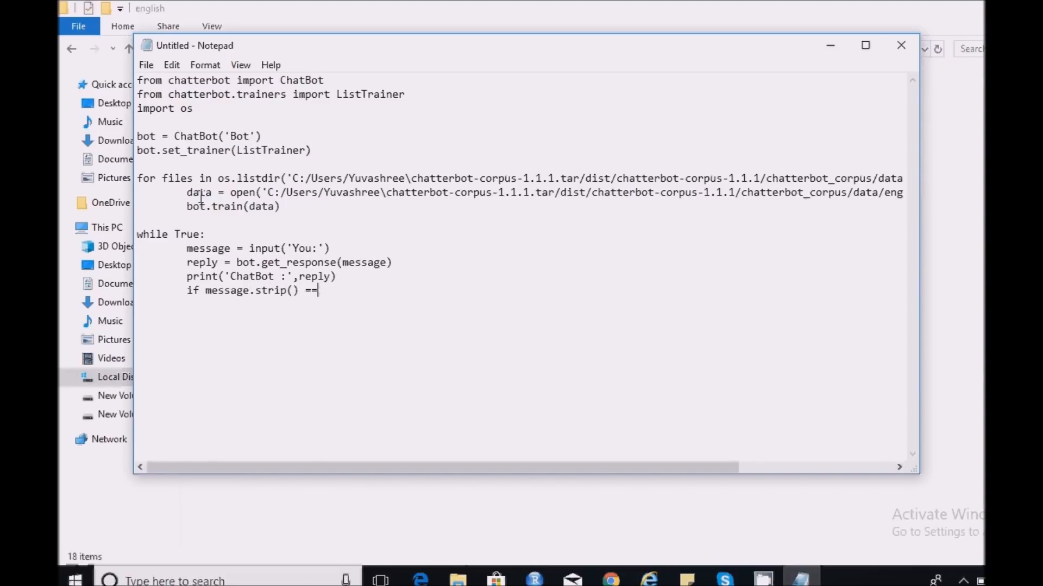
{"action": "type", "text": "'B"}
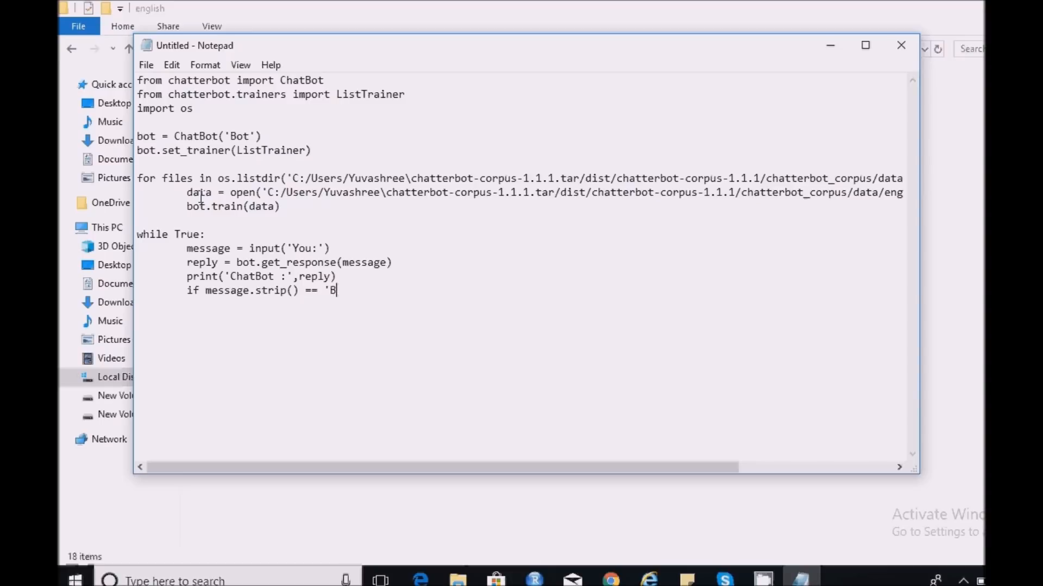
{"action": "type", "text": "ye'"}
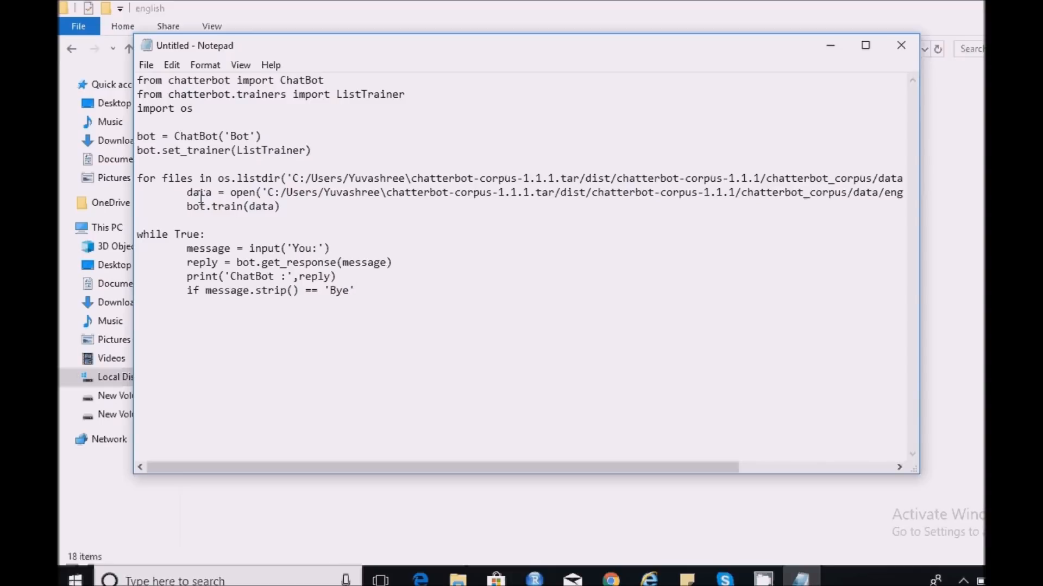
{"action": "type", "text": ":"}
{"action": "type", "text": "print"}
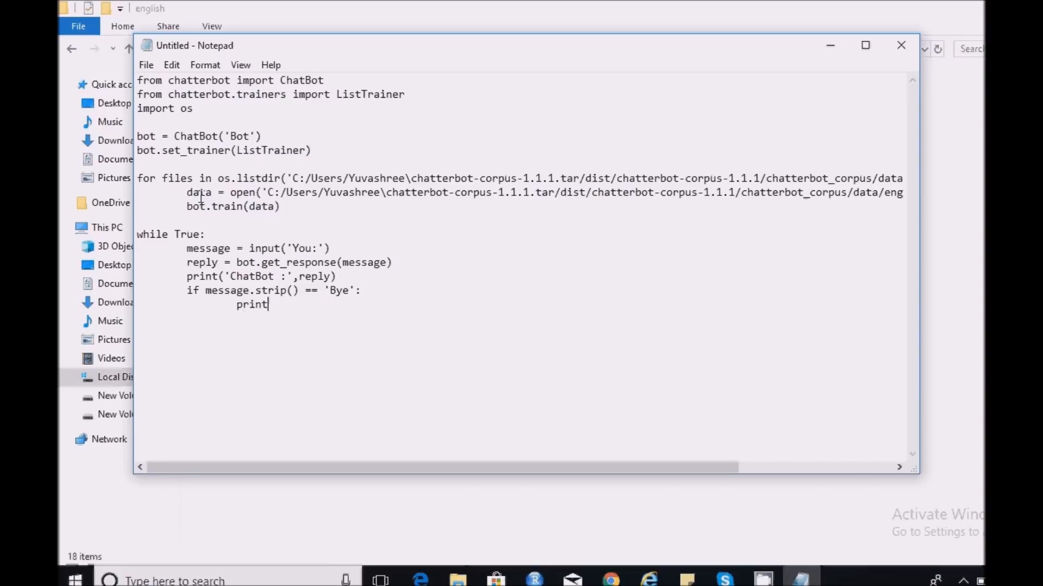
{"action": "type", "text": "('"}
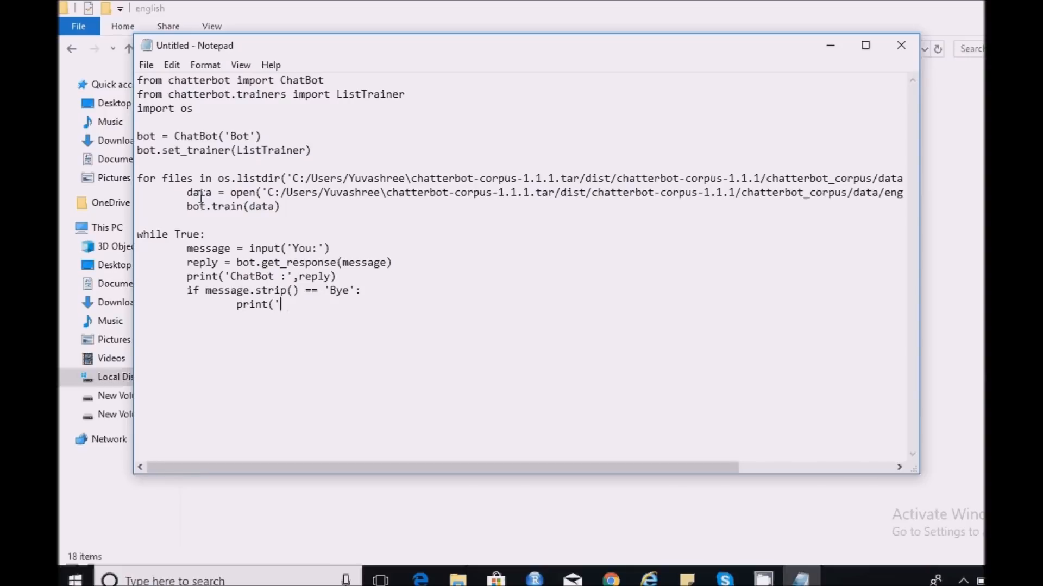
{"action": "type", "text": "ChatB"}
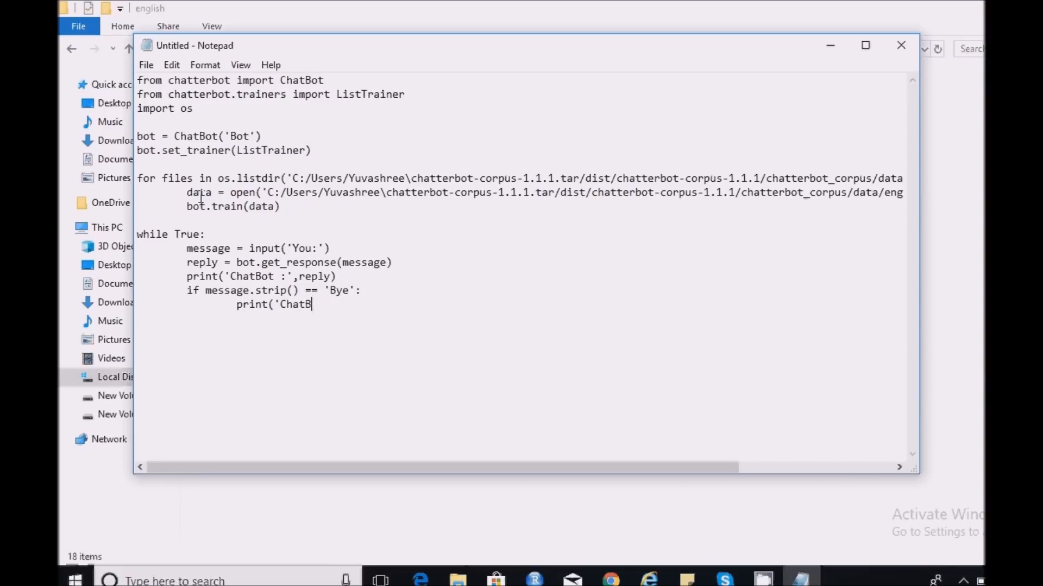
{"action": "type", "text": "ot :"}
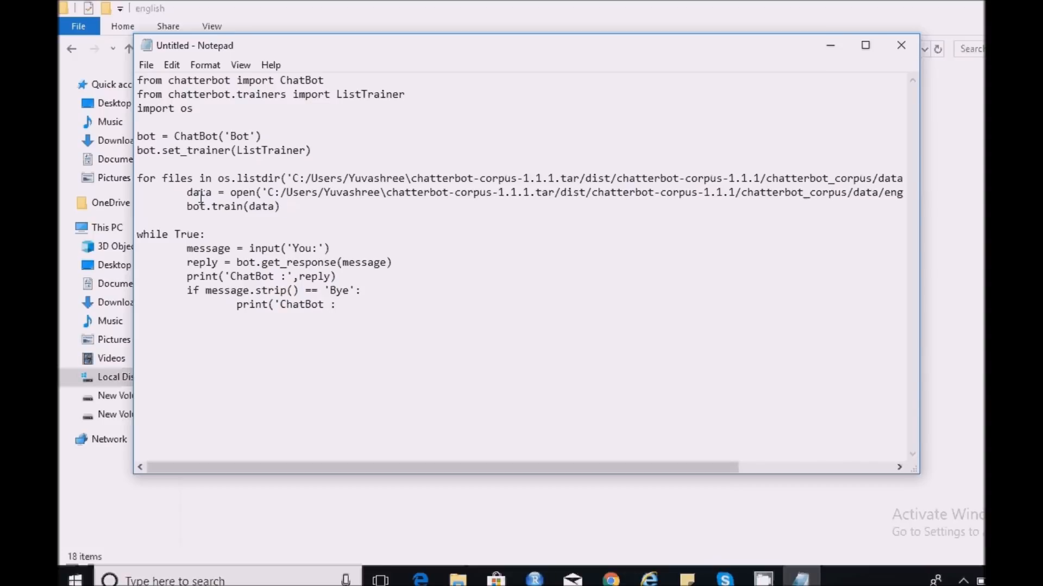
{"action": "type", "text": "Bye"}
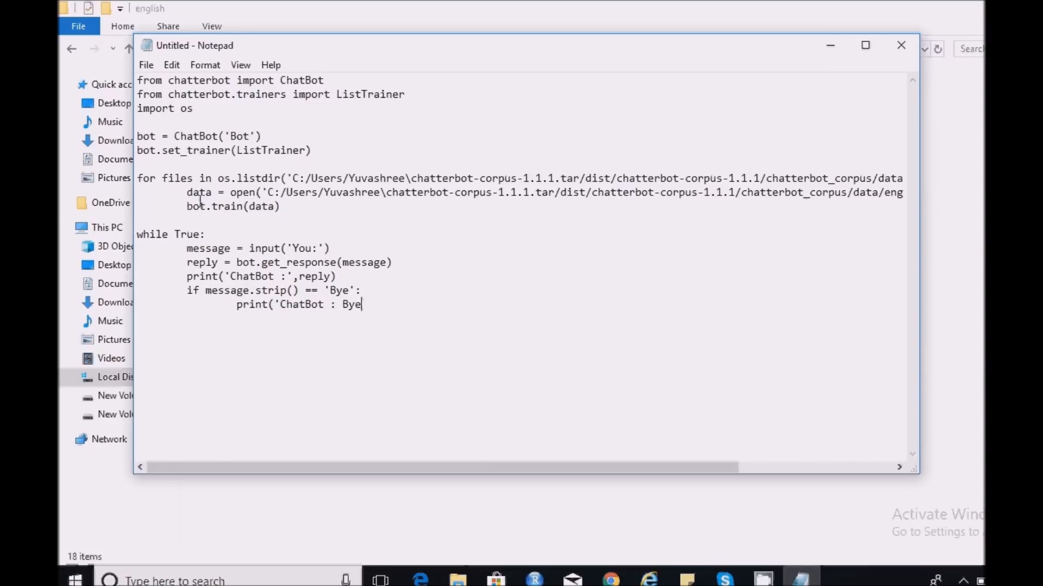
{"action": "type", "text": ")"}
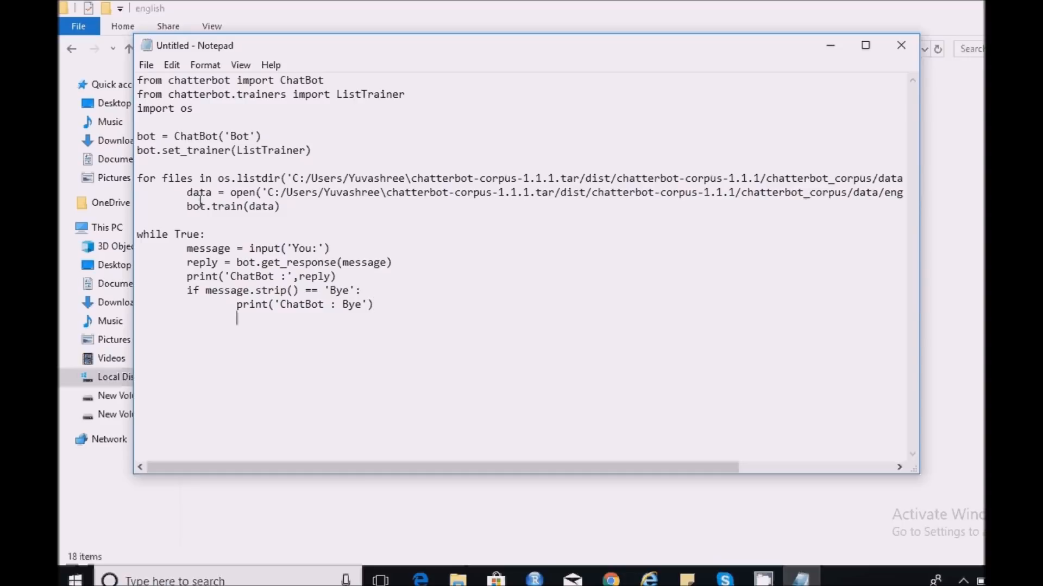
{"action": "type", "text": "break"}
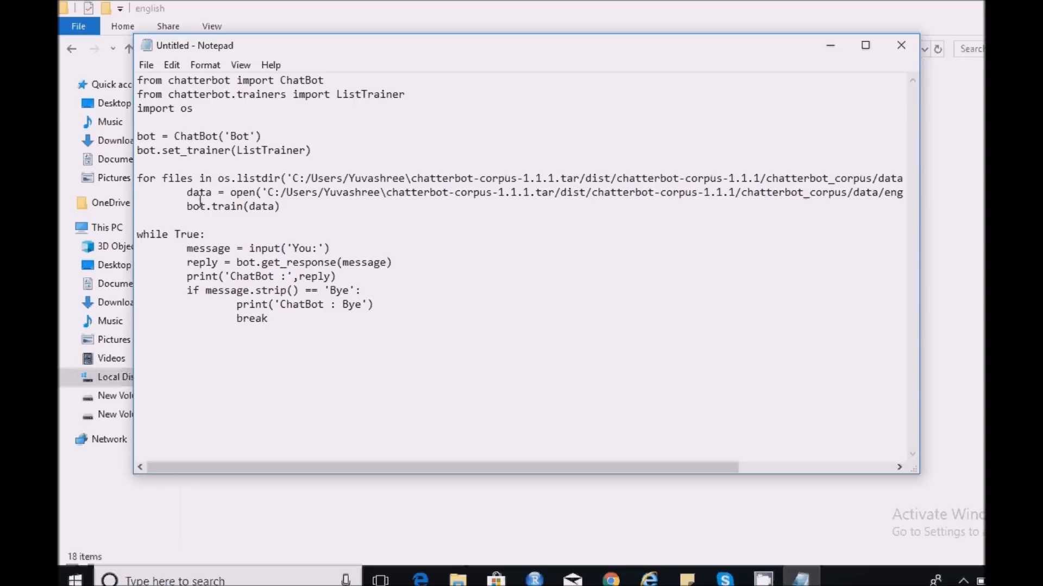
{"action": "mouse_move", "coordinate": [425, 286]}
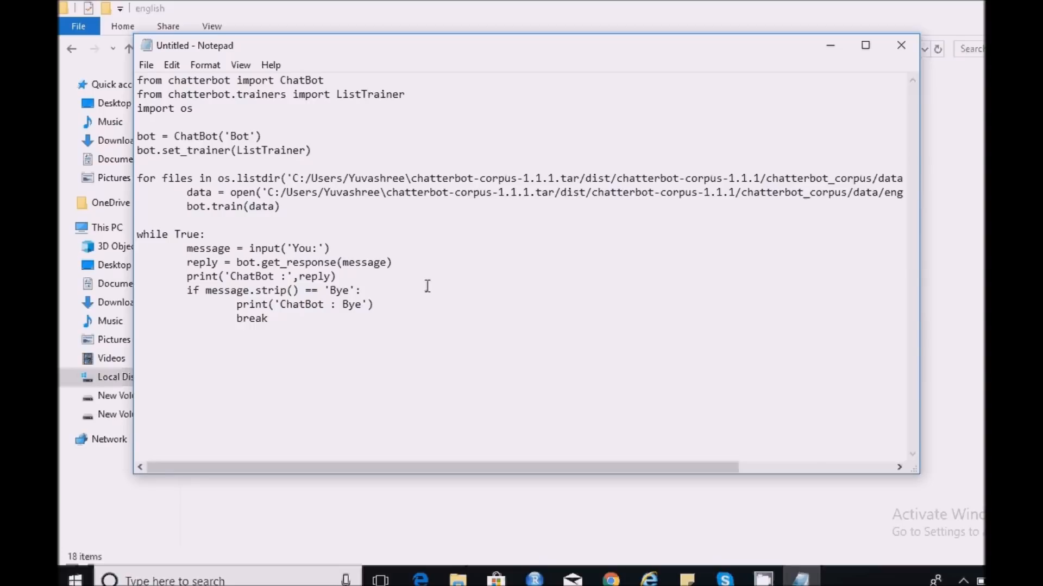
- Insert 'if message.strip() != 'Bye':' after the input line to guard the reply
{"action": "key", "text": "Enter"}
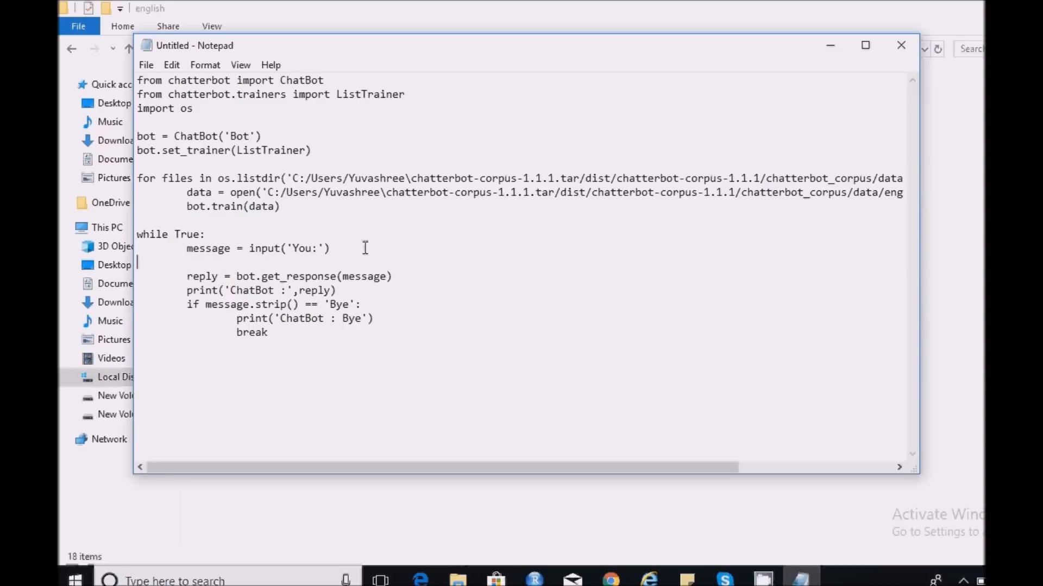
{"action": "type", "text": "if"}
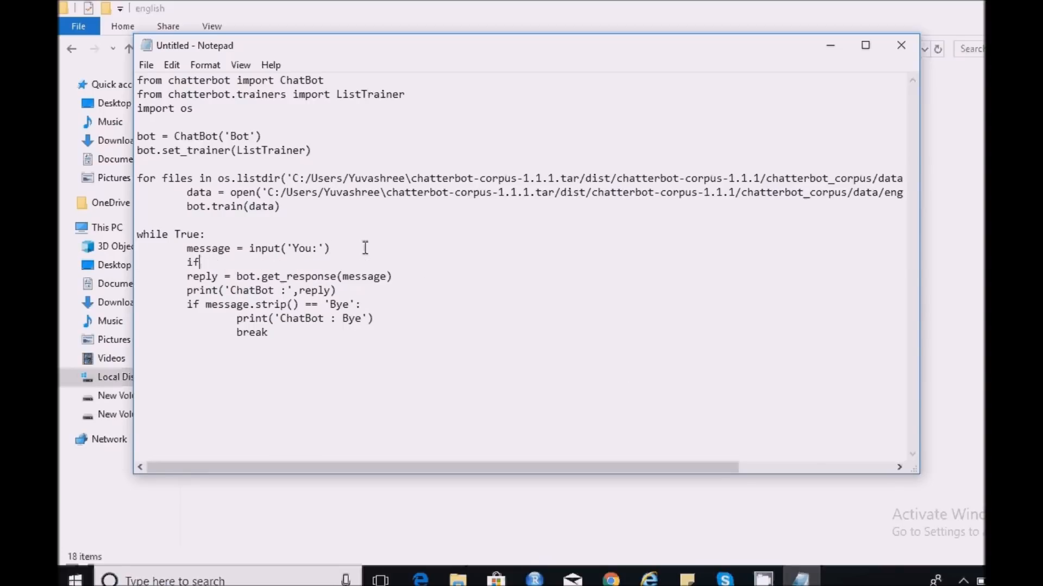
{"action": "type", "text": "messa"}
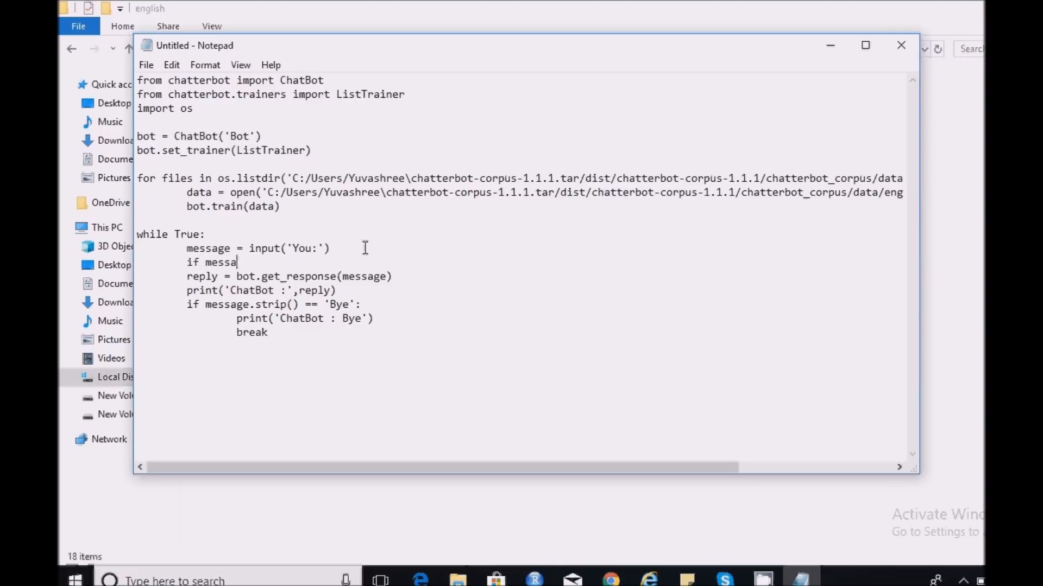
{"action": "type", "text": "ge.s"}
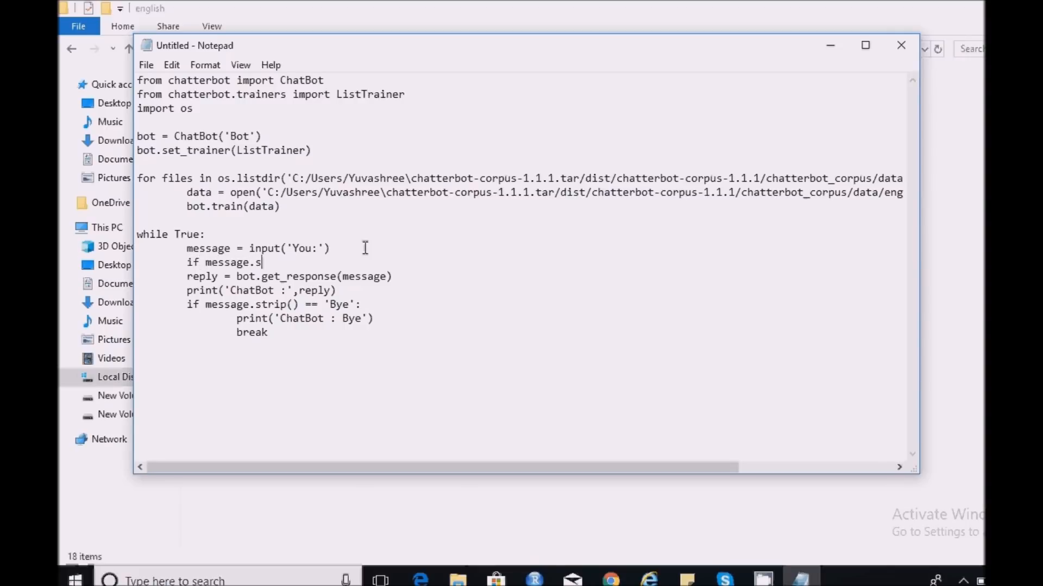
{"action": "type", "text": "trip()"}
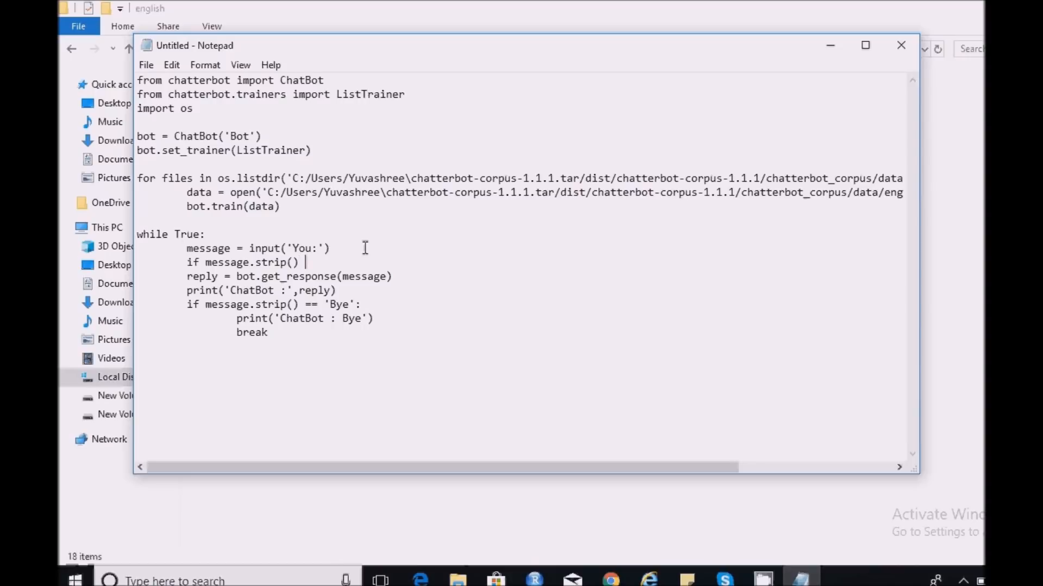
{"action": "type", "text": "!"}
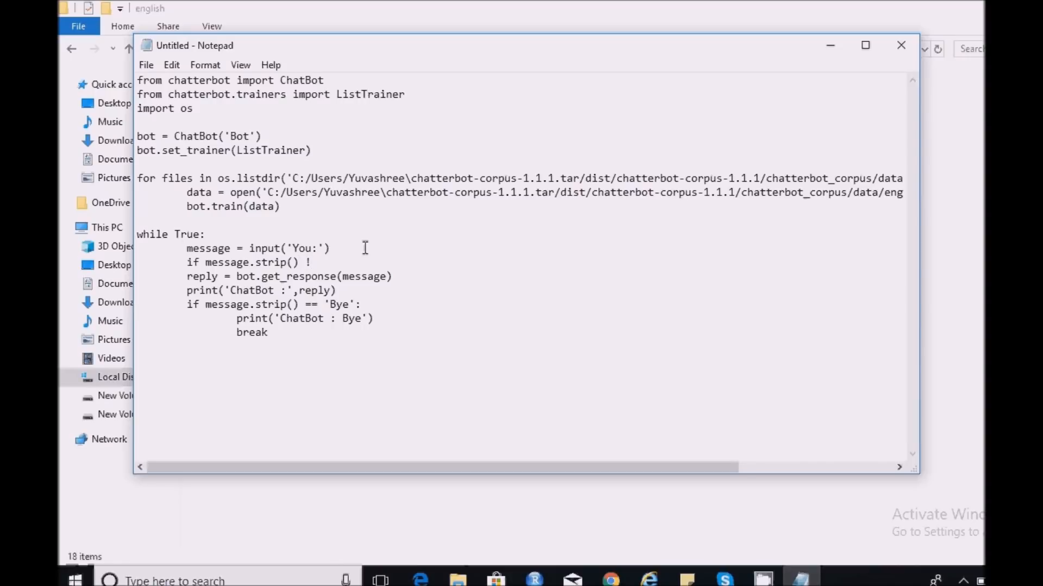
{"action": "type", "text": "= 'Bye':"}
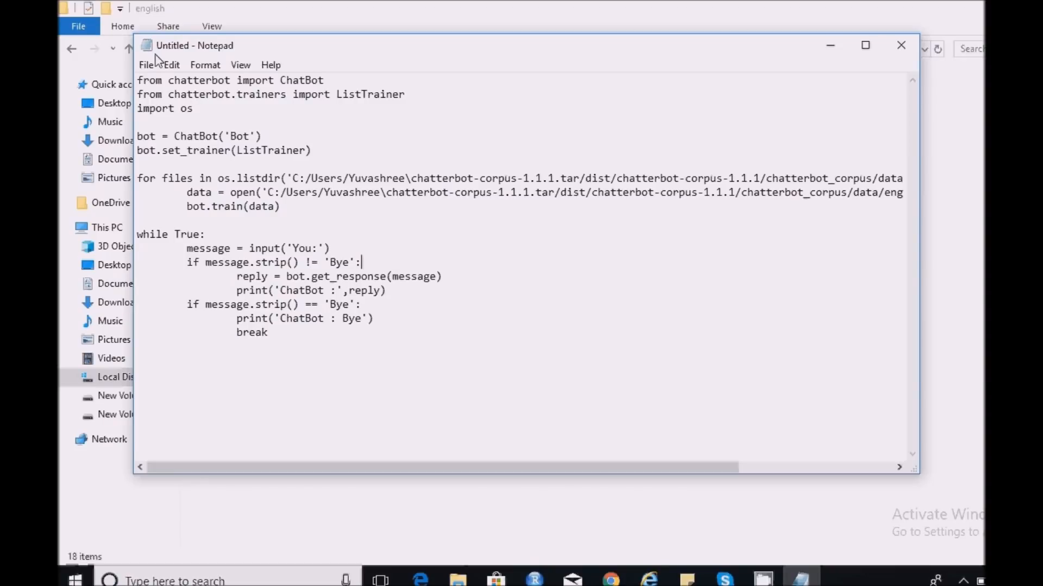
- Save the script as chatbot_train.py in the Chatbot folder via File > Save
{"action": "left_click", "coordinate": [145, 64]}
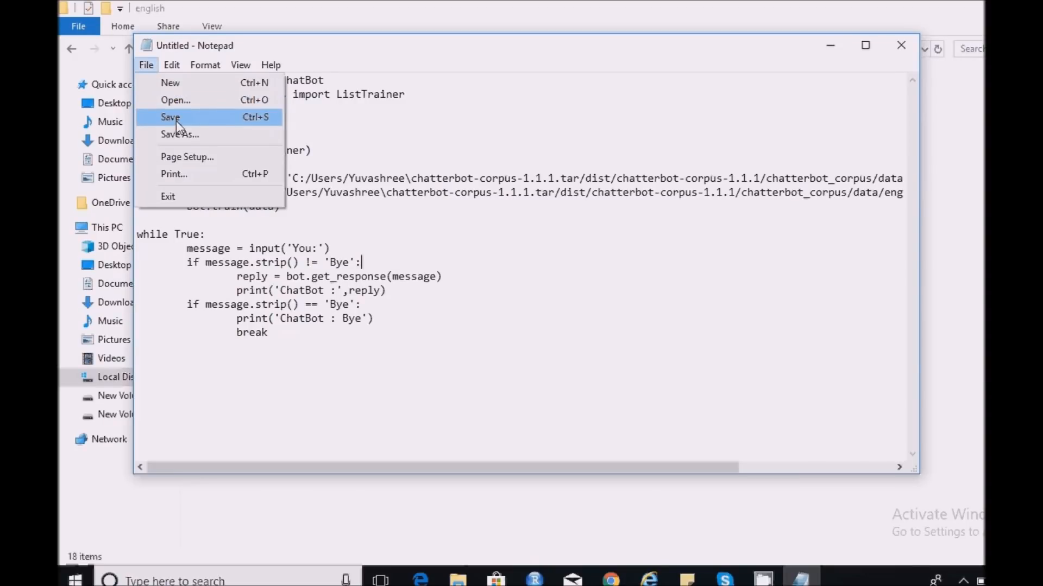
{"action": "left_click", "coordinate": [179, 134]}
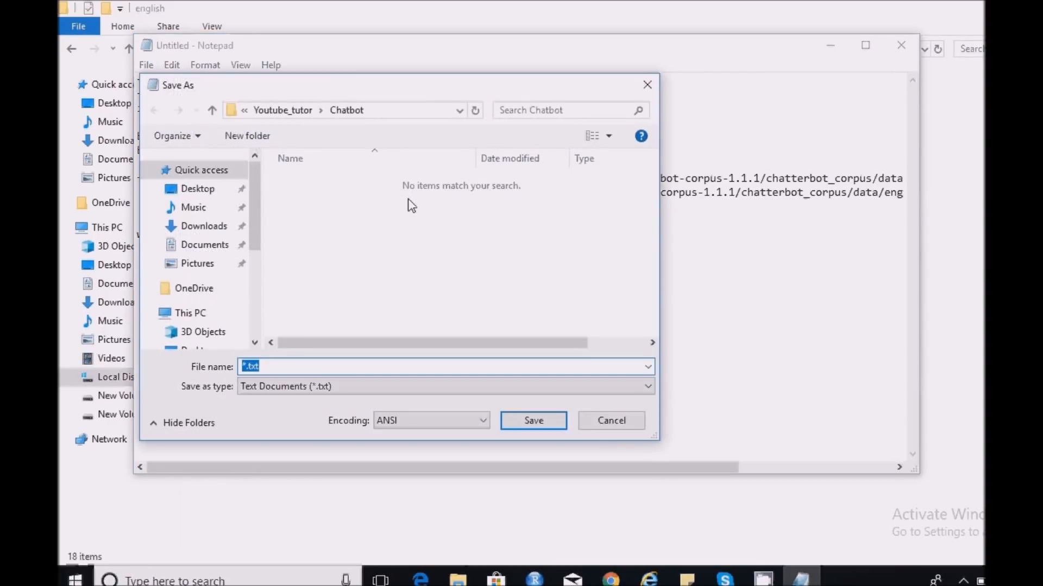
{"action": "type", "text": "chatbo"}
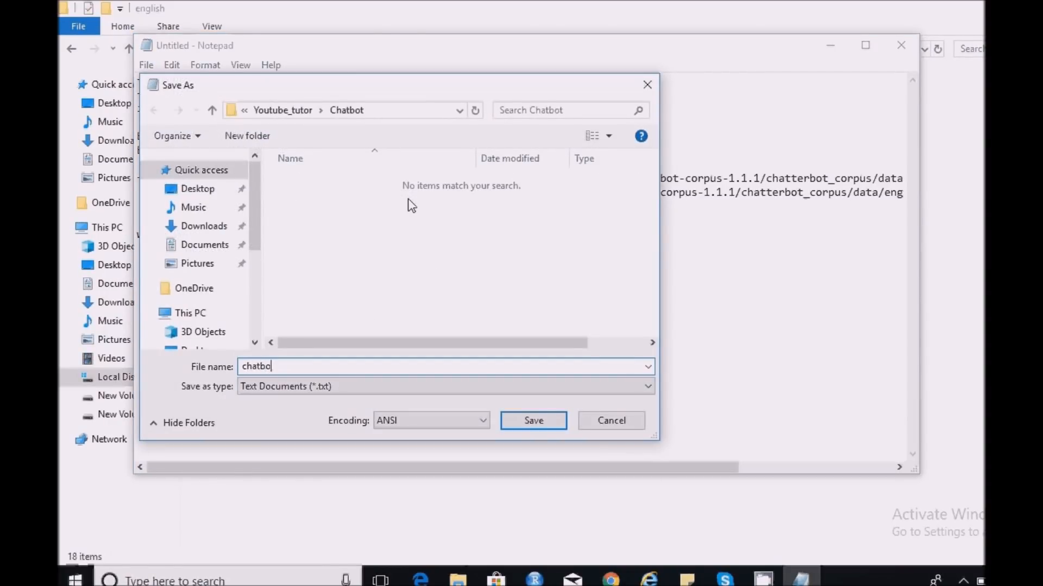
{"action": "type", "text": "t_tr"}
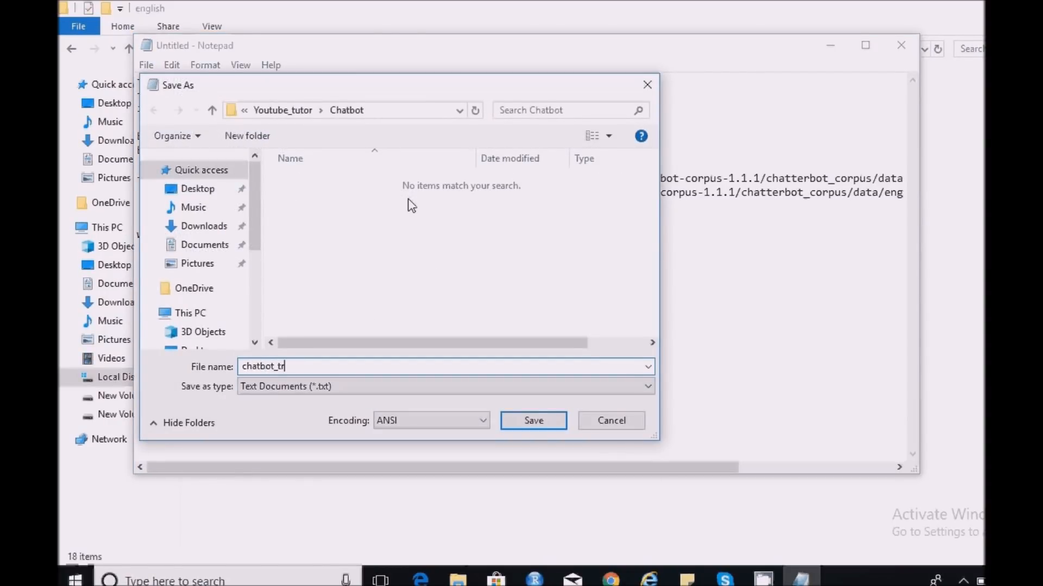
{"action": "type", "text": "ain.py"}
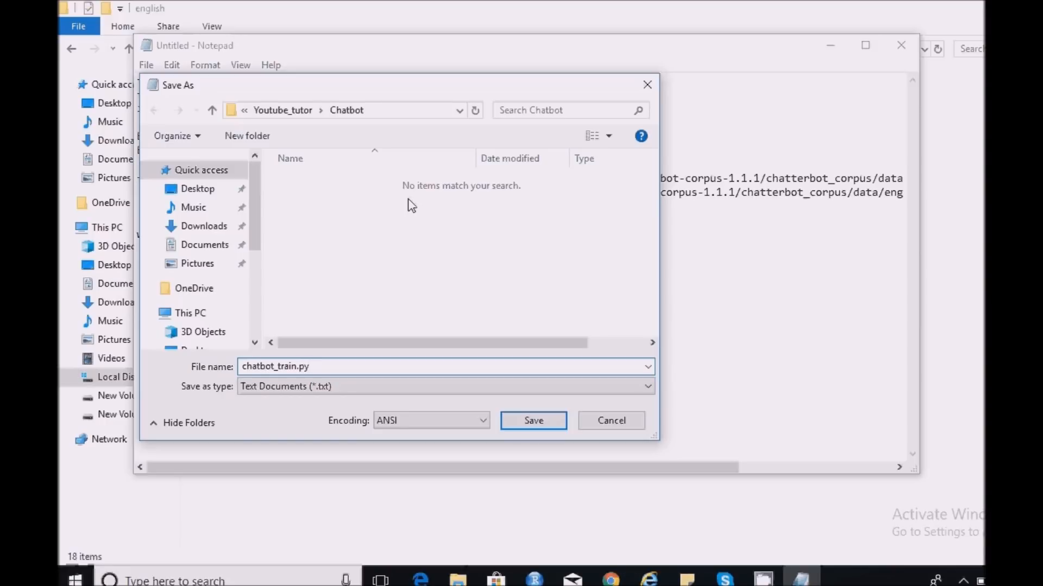
{"action": "left_click", "coordinate": [532, 420]}
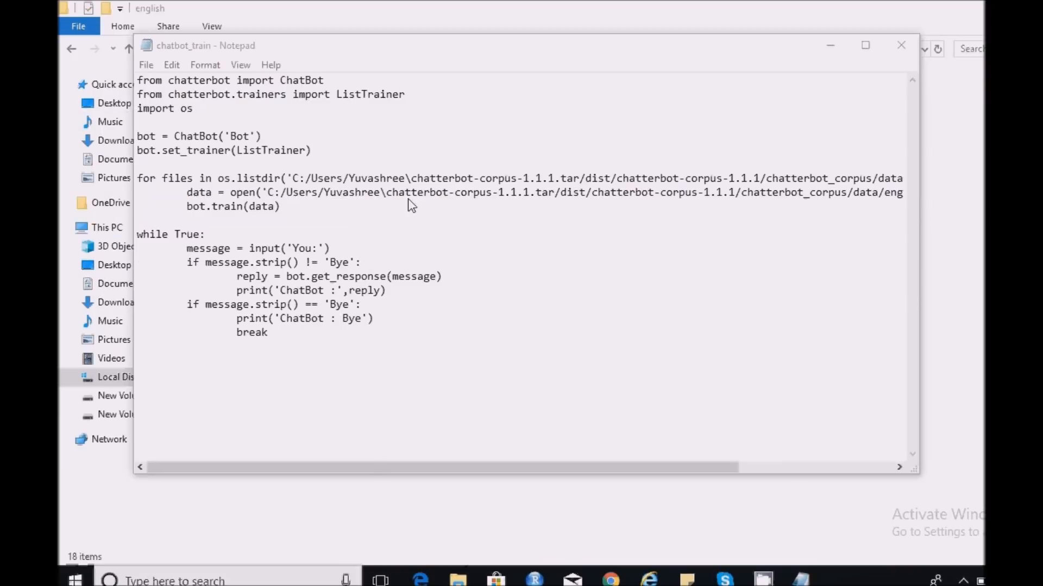
- From the Chatbot folder, run python chatbot_train.py and let training reach 100%
{"action": "left_click", "coordinate": [837, 580]}
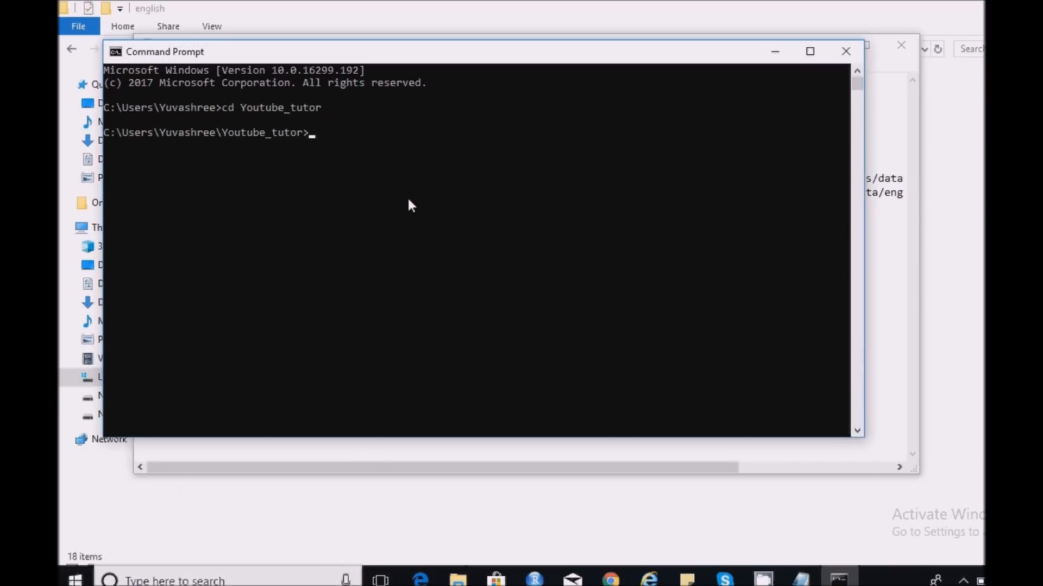
{"action": "type", "text": "cd Chatbot"}
{"action": "type", "text": "py"}
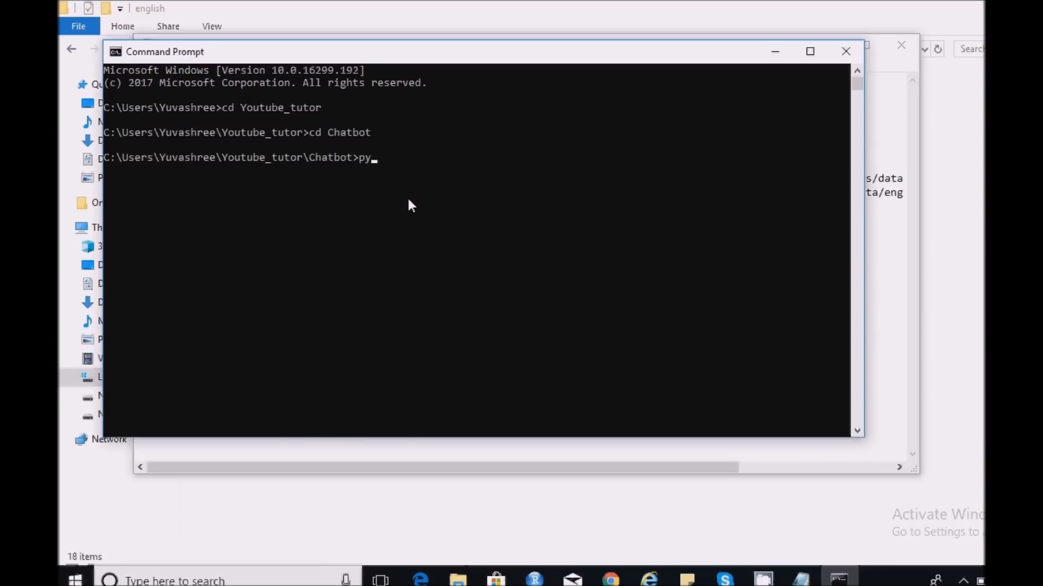
{"action": "type", "text": "thon chatbot_train.py"}
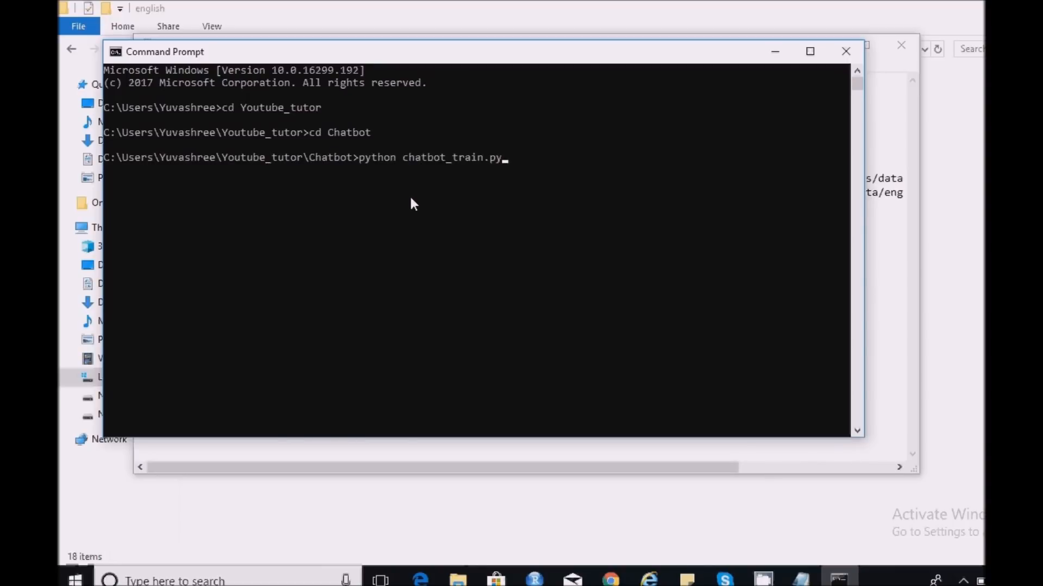
{"action": "key", "text": "Return"}
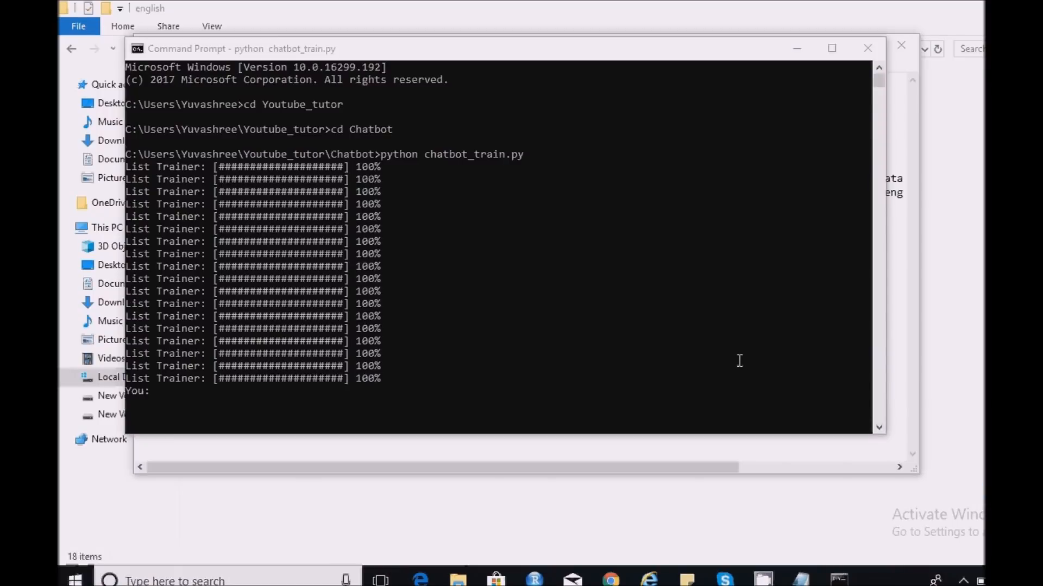
{"action": "mouse_move", "coordinate": [487, 294]}
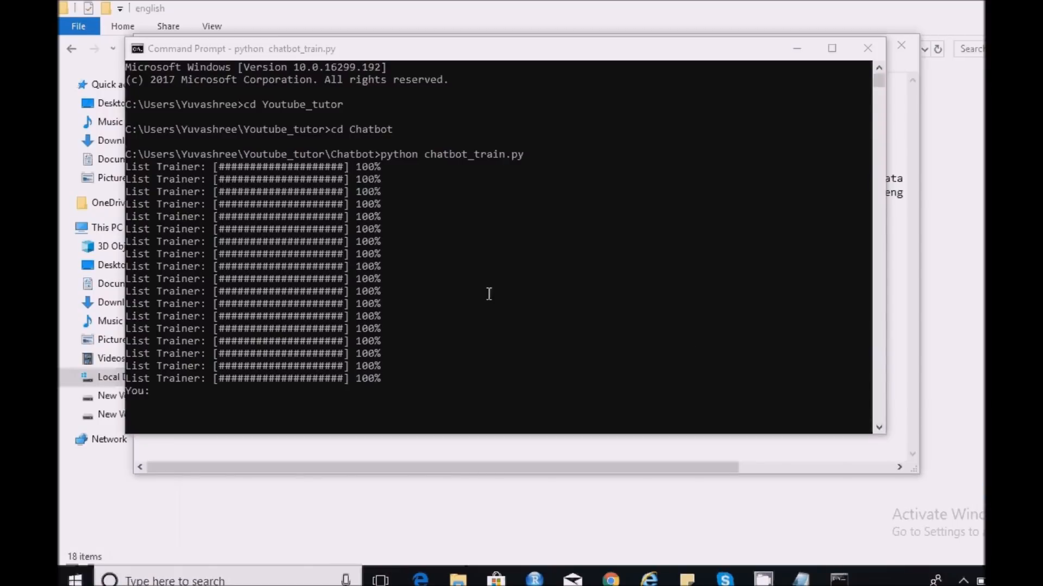
{"action": "mouse_move", "coordinate": [379, 236]}
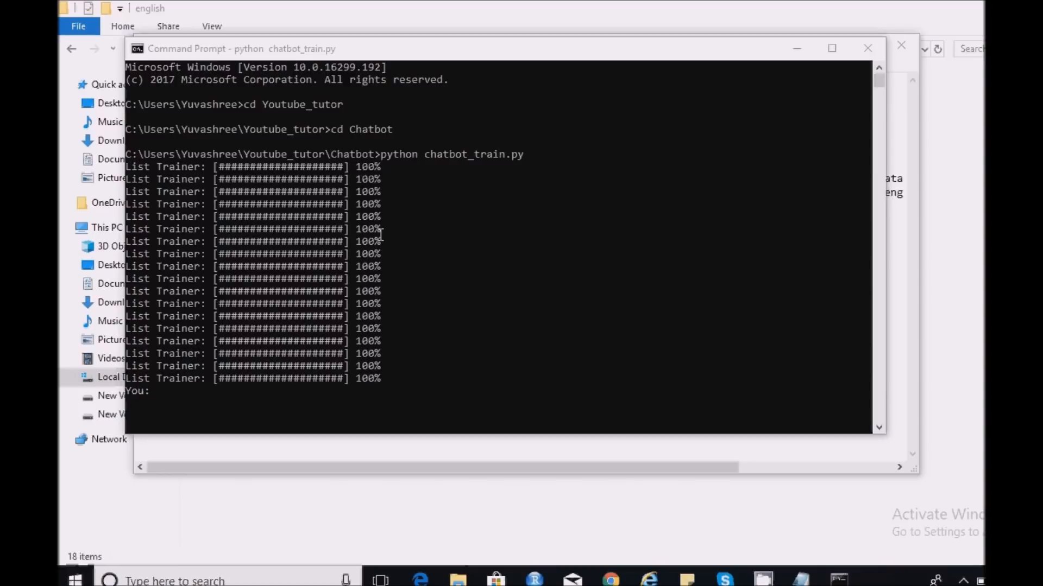
{"action": "mouse_move", "coordinate": [501, 51]}
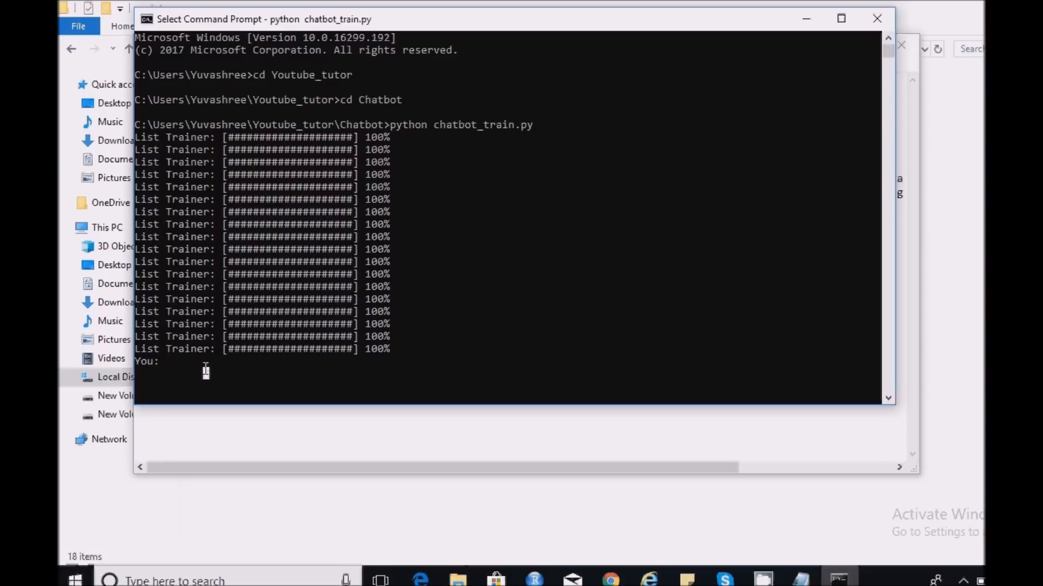
- Ask the bot 'hello', 'how are you' and 'are you a scientist ?' and get replies
{"action": "type", "text": "hello"}
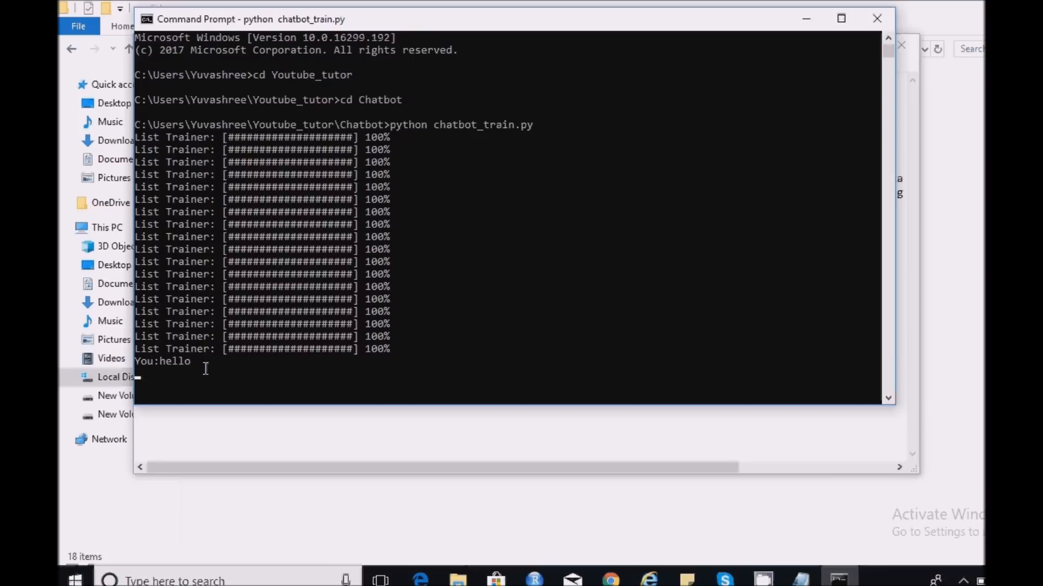
{"action": "key", "text": "Return"}
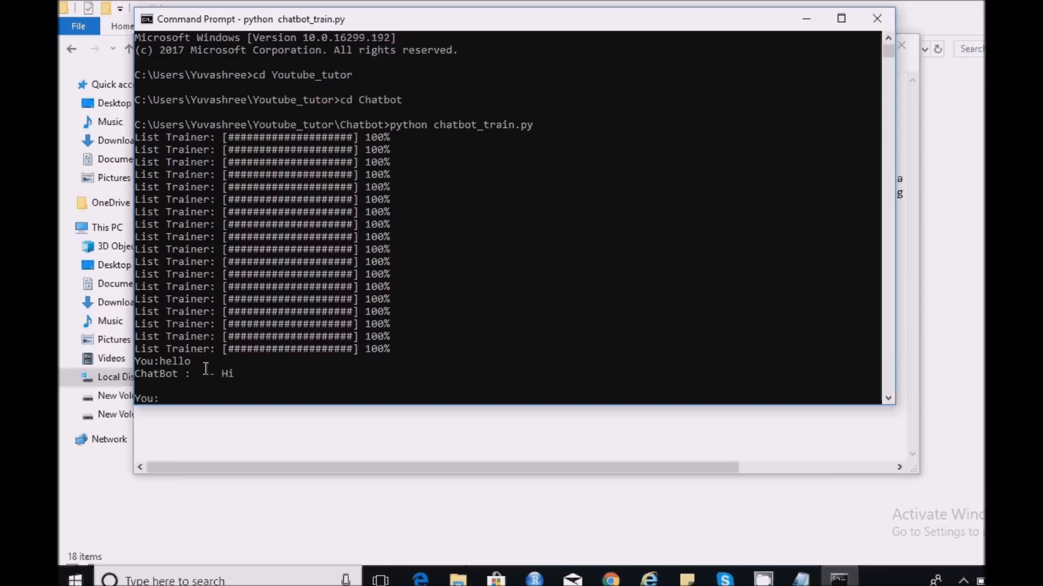
{"action": "type", "text": "how are you"}
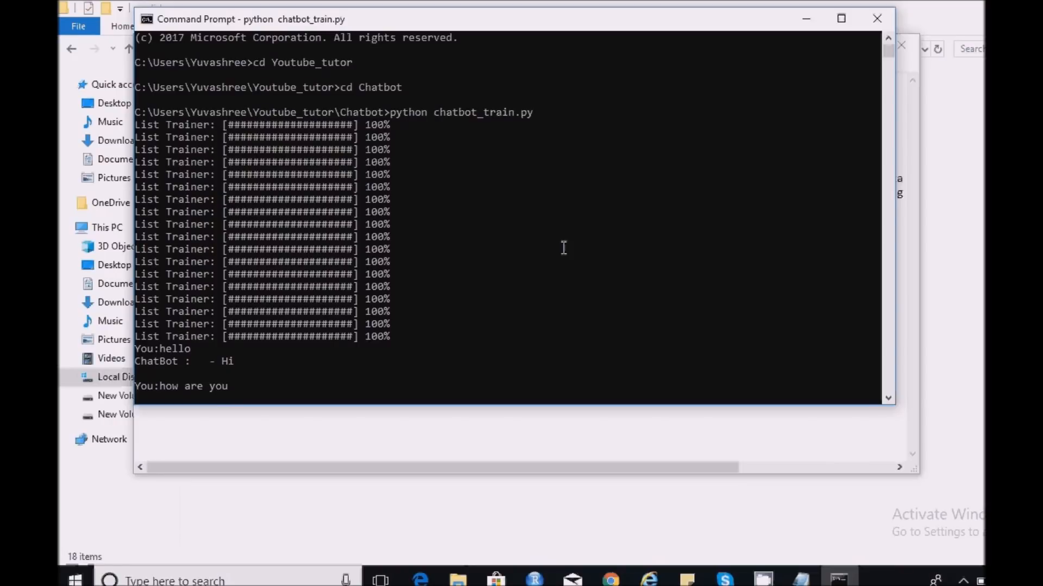
{"action": "key", "text": "Return"}
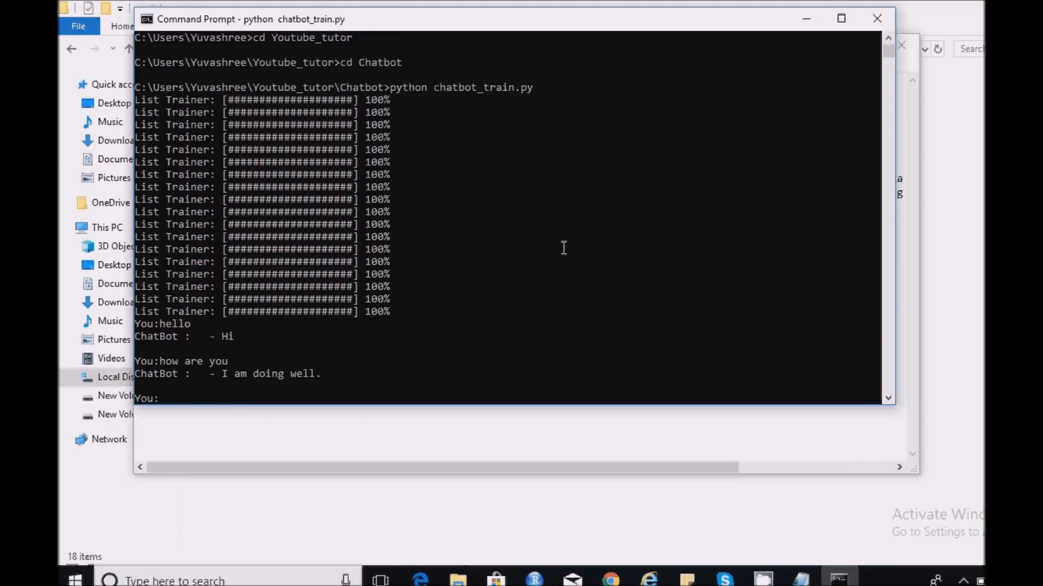
{"action": "type", "text": "are you a sci"}
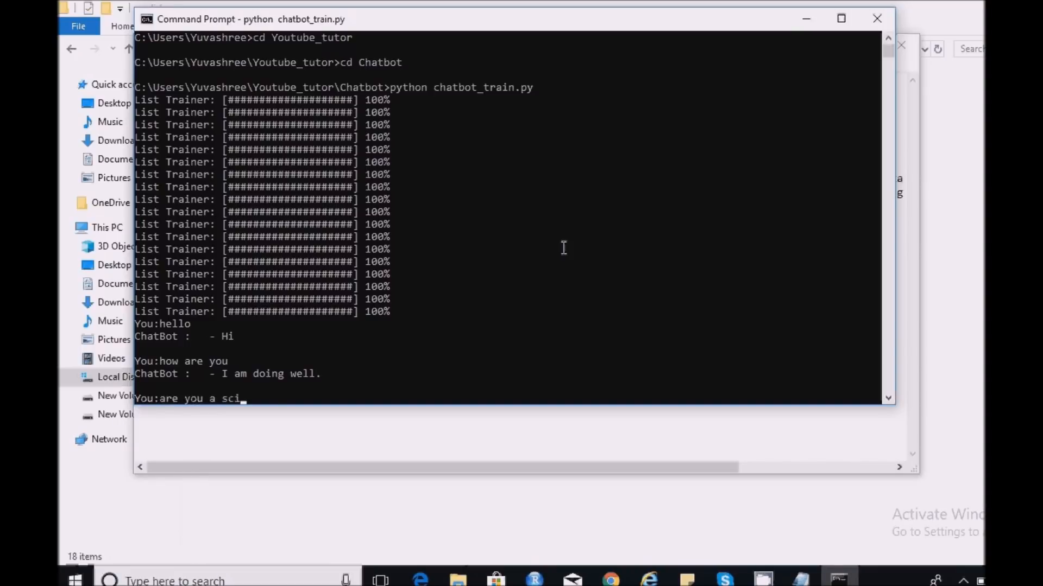
{"action": "type", "text": "entist"}
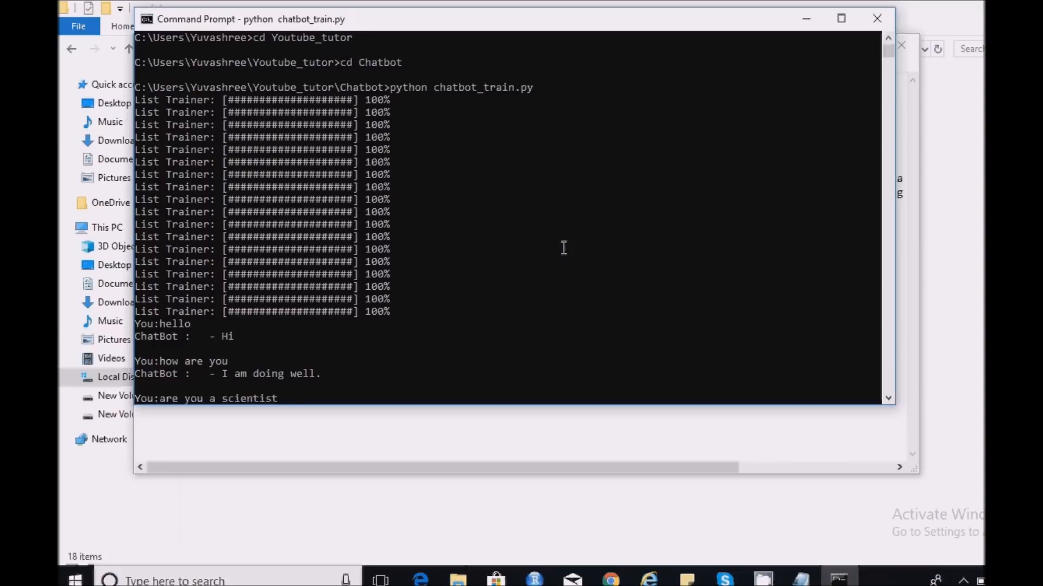
{"action": "type", "text": "?"}
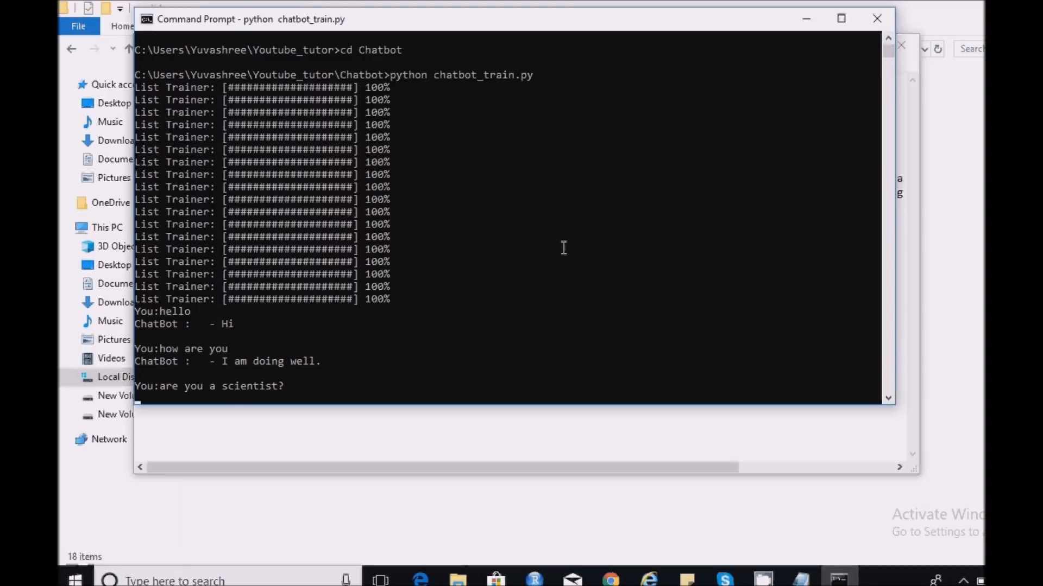
{"action": "key", "text": "Return"}
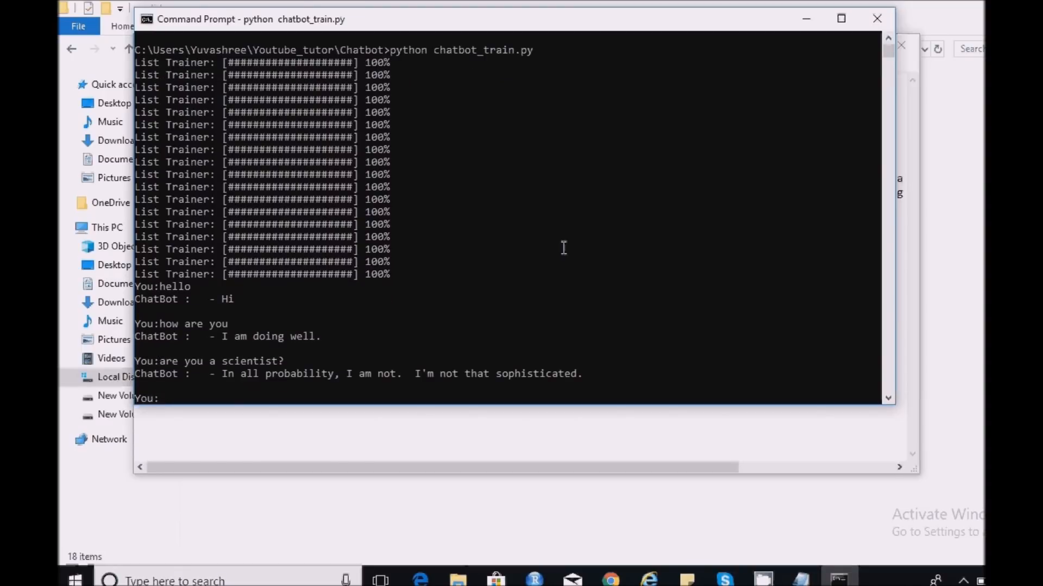
- Ask the bot 'what are you ?' and 'can you walk' and read its answers
{"action": "type", "text": "what ar"}
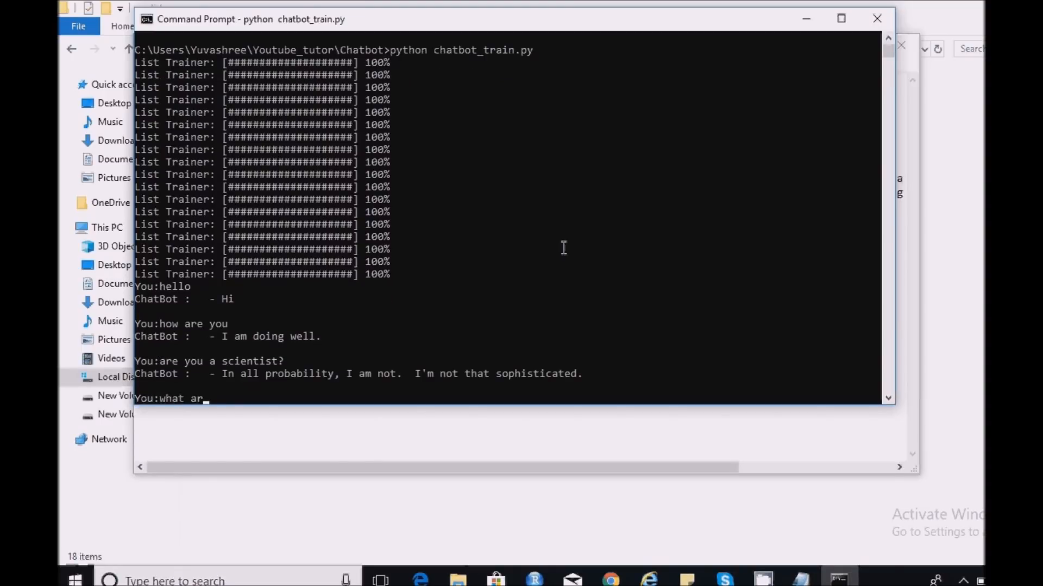
{"action": "type", "text": "e you ?"}
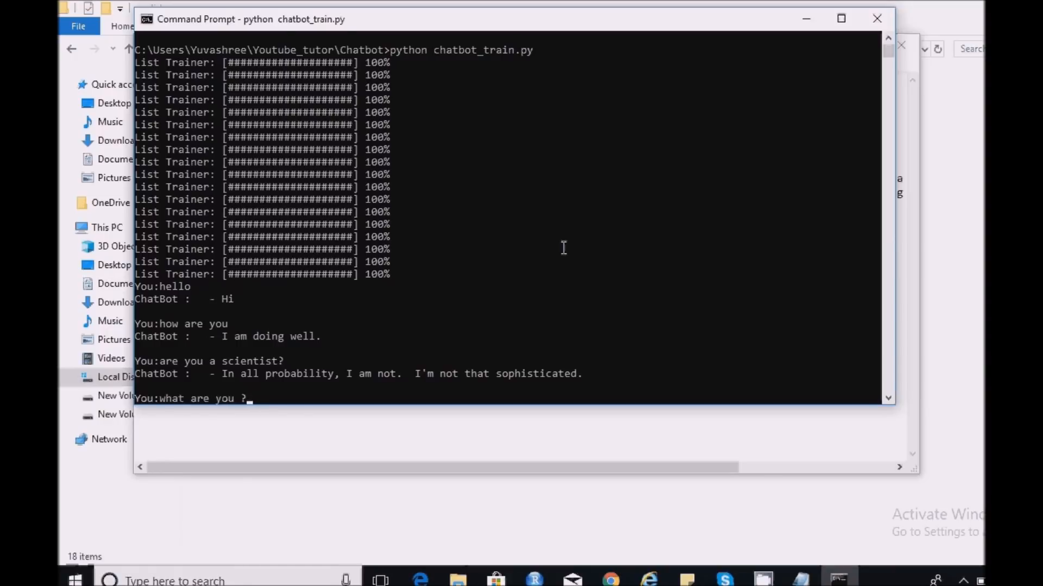
{"action": "scroll", "scroll_direction": "up", "scroll_amount": 3}
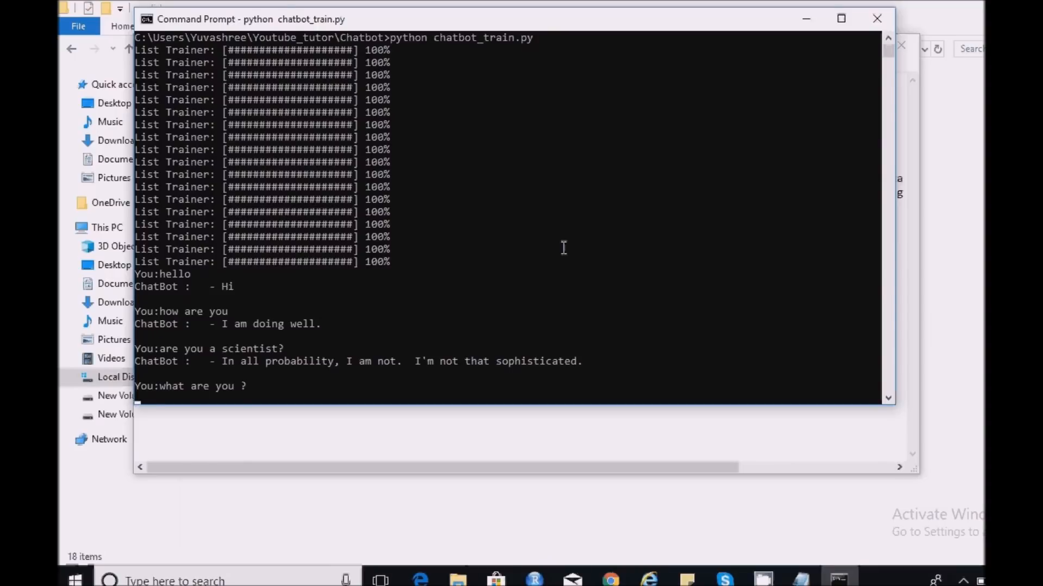
{"action": "key", "text": "Return"}
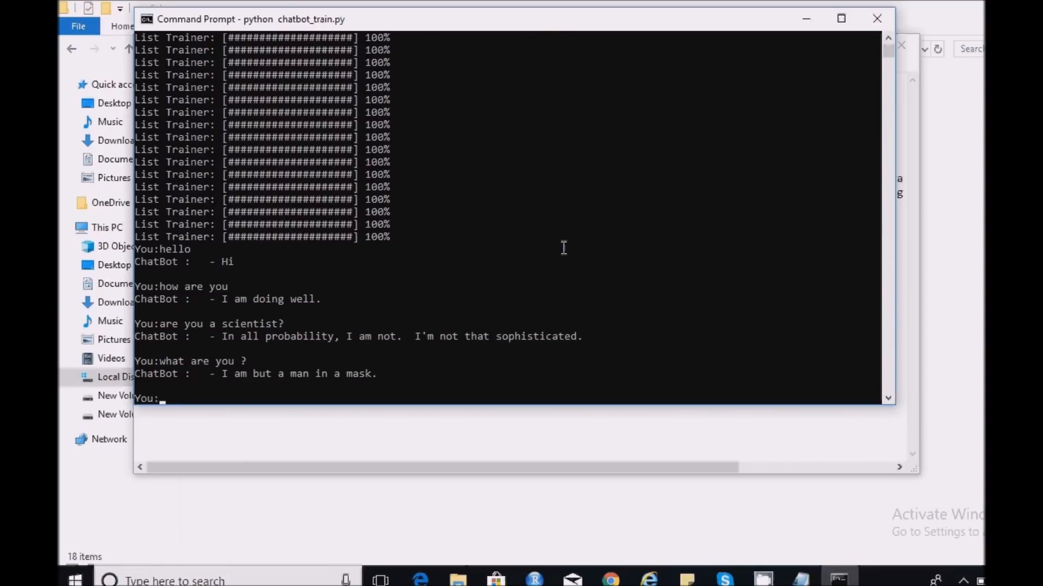
{"action": "type", "text": "can you"}
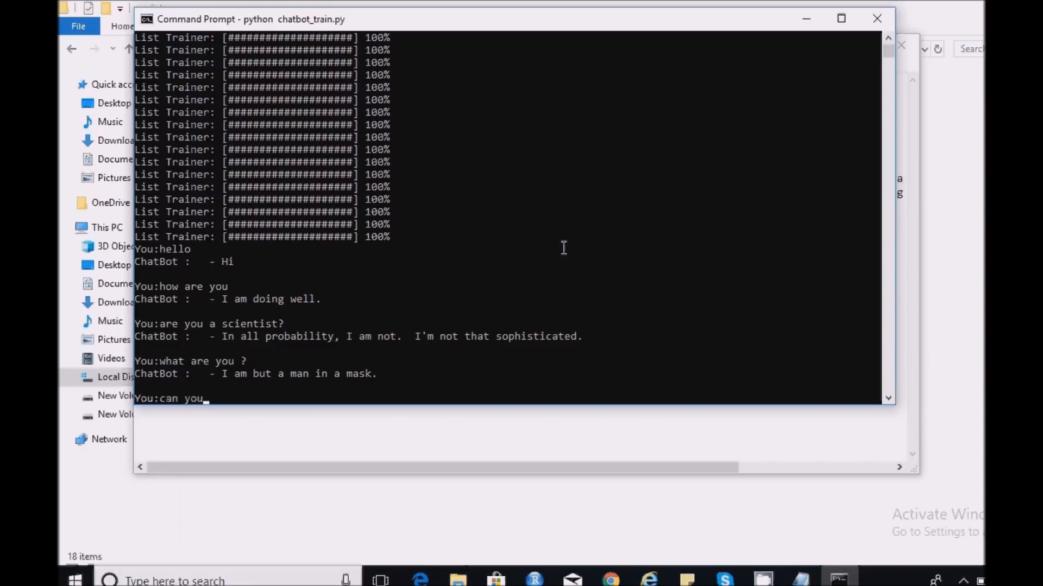
{"action": "type", "text": "walk"}
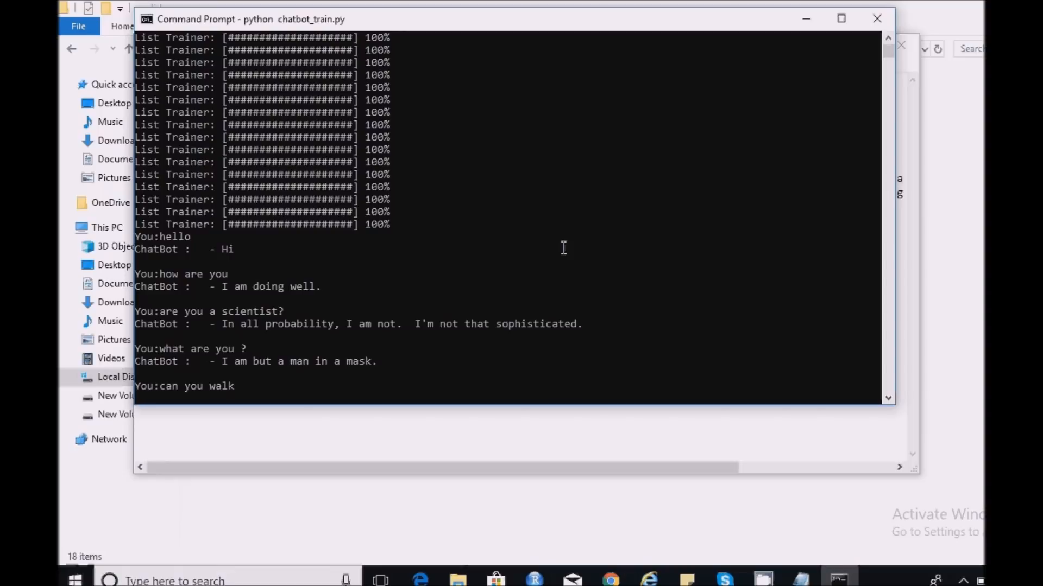
{"action": "key", "text": "Return"}
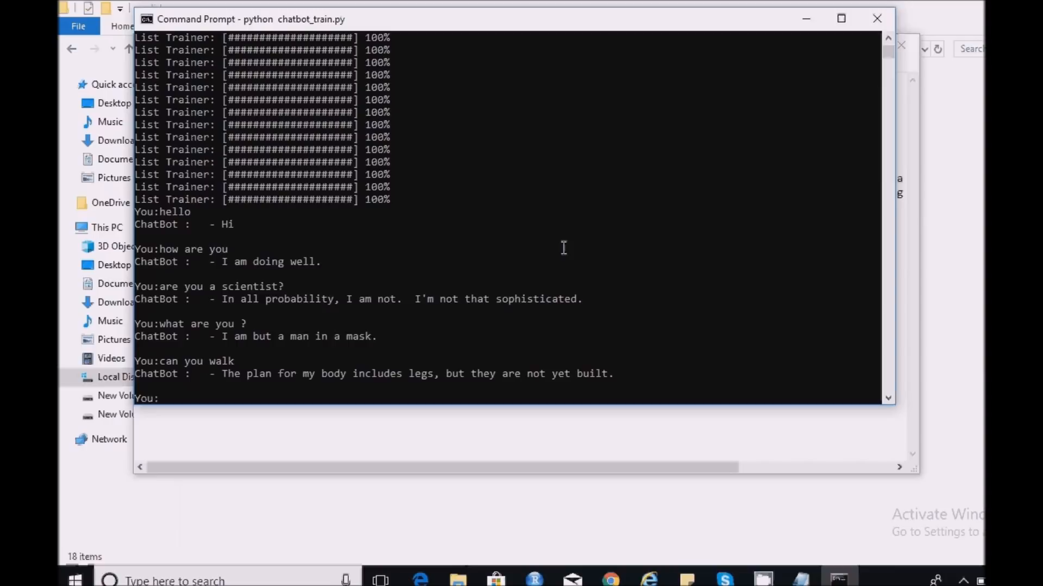
- Ask in which language it is written, getting 'Python.', then send Bye
{"action": "type", "text": "in which"}
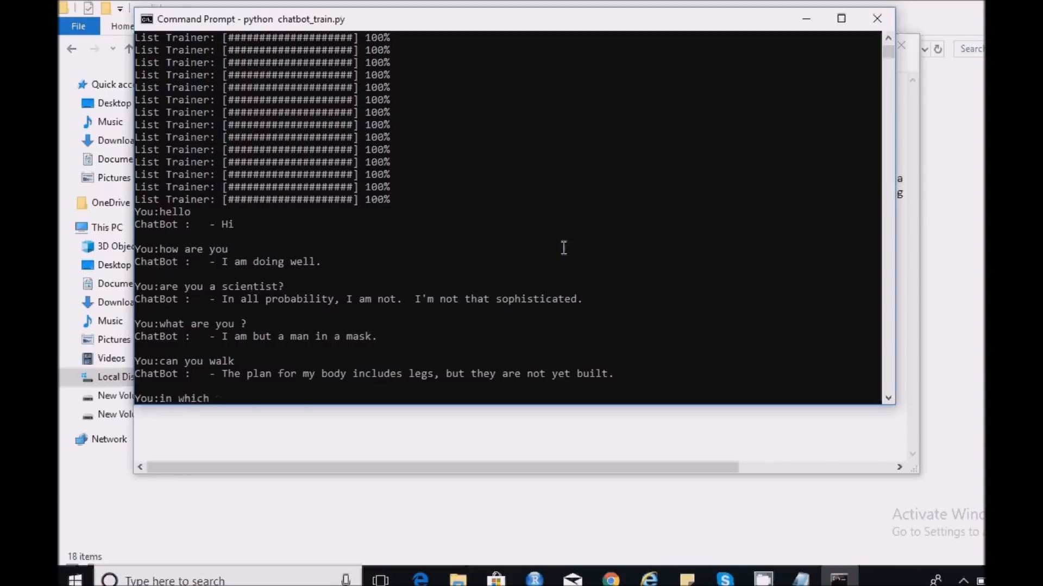
{"action": "type", "text": "you are"}
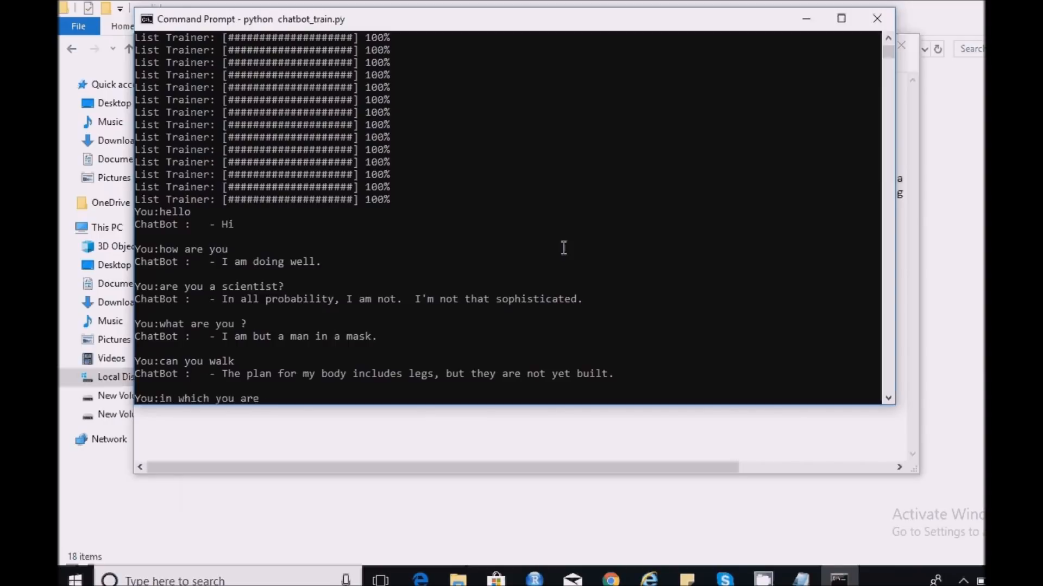
{"action": "type", "text": "written"}
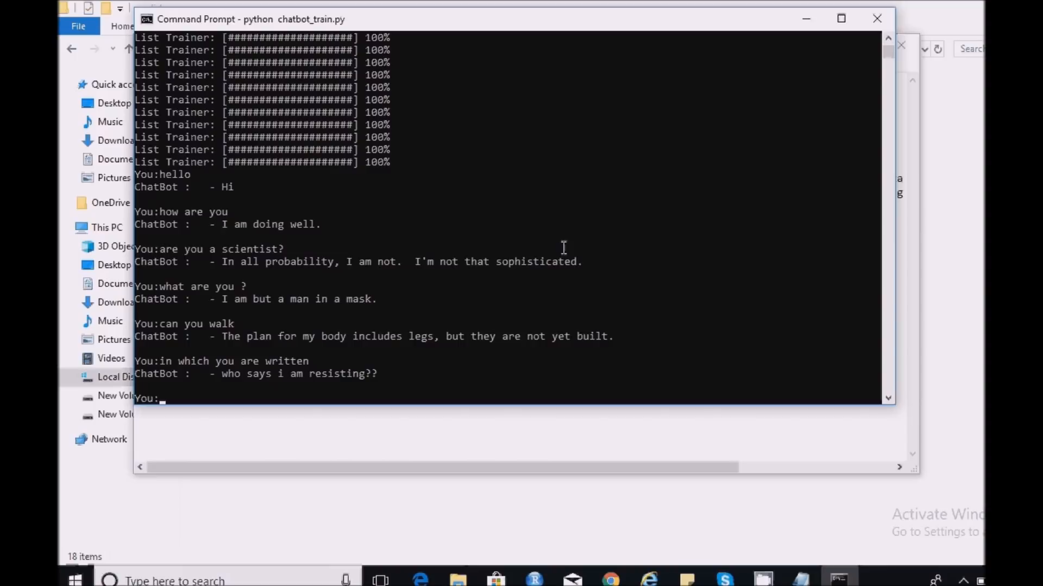
{"action": "type", "text": "in which"}
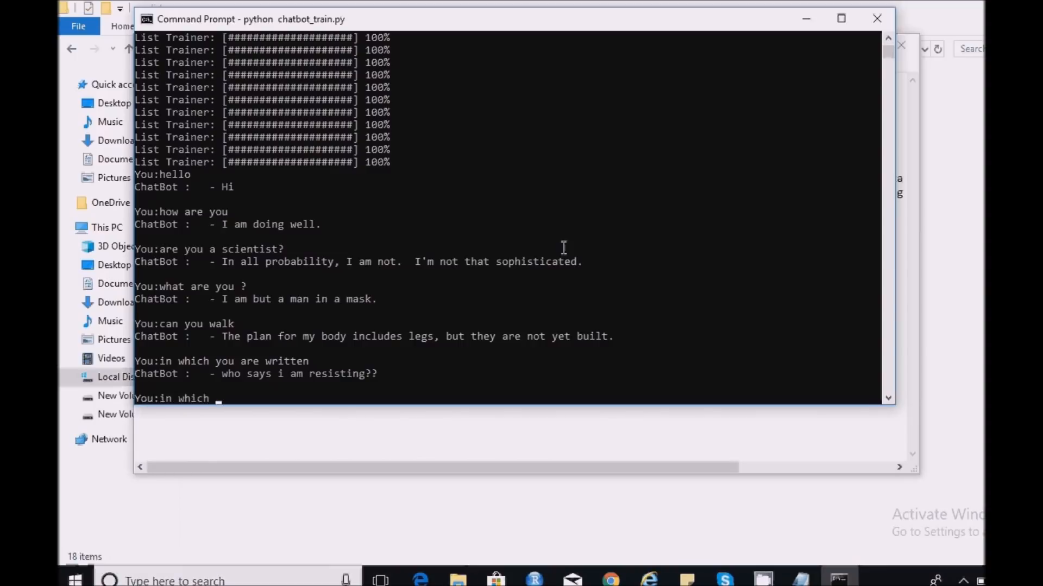
{"action": "type", "text": "language y"}
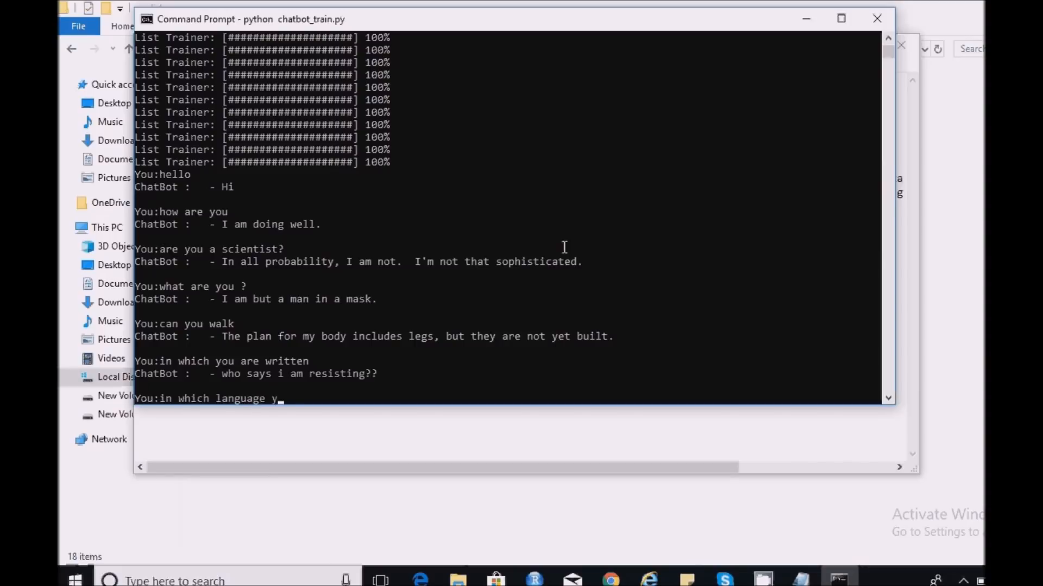
{"action": "type", "text": "ou are written ?"}
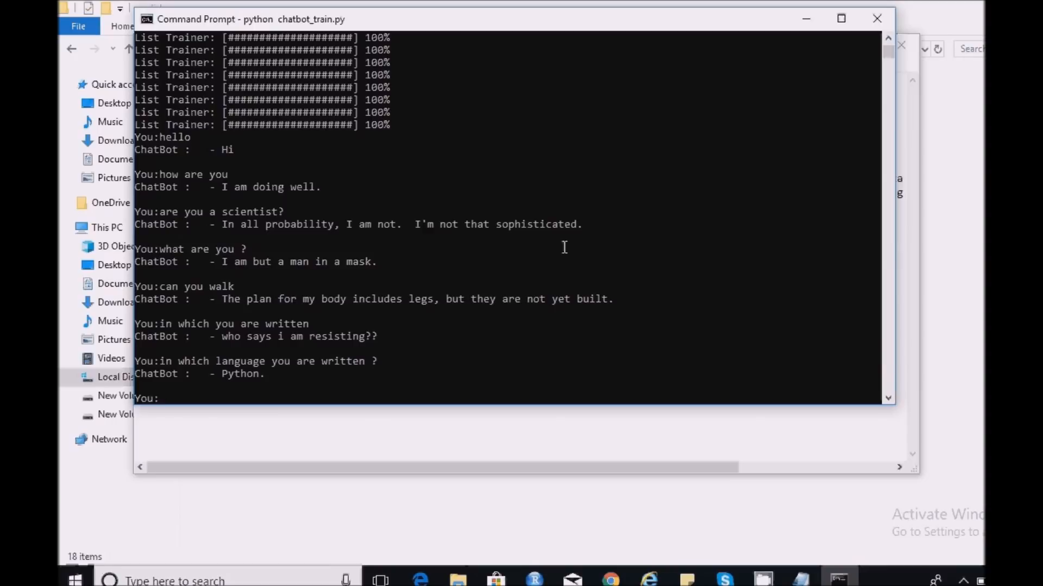
{"action": "type", "text": "B"}
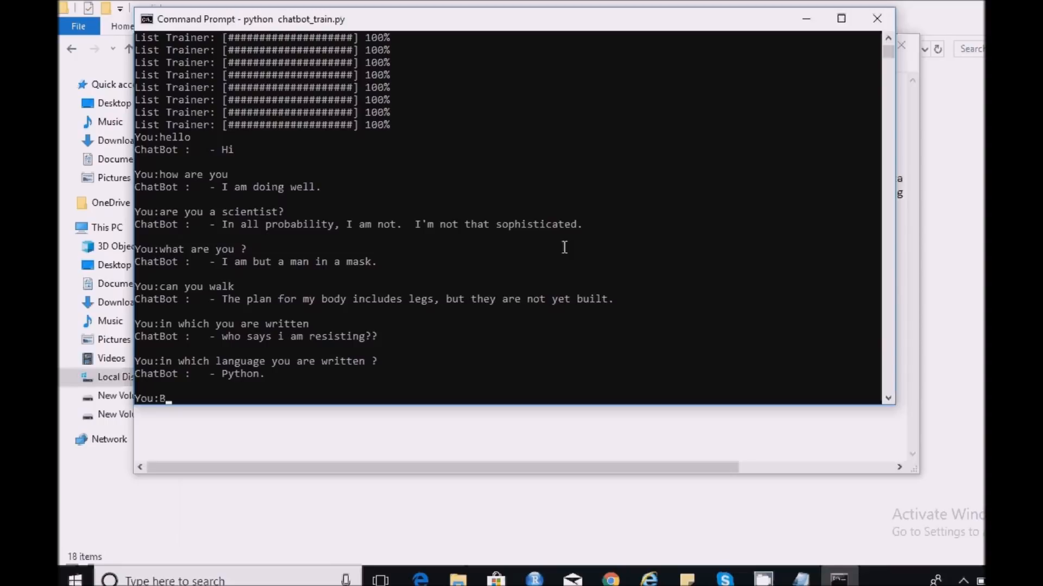
{"action": "type", "text": "ye"}
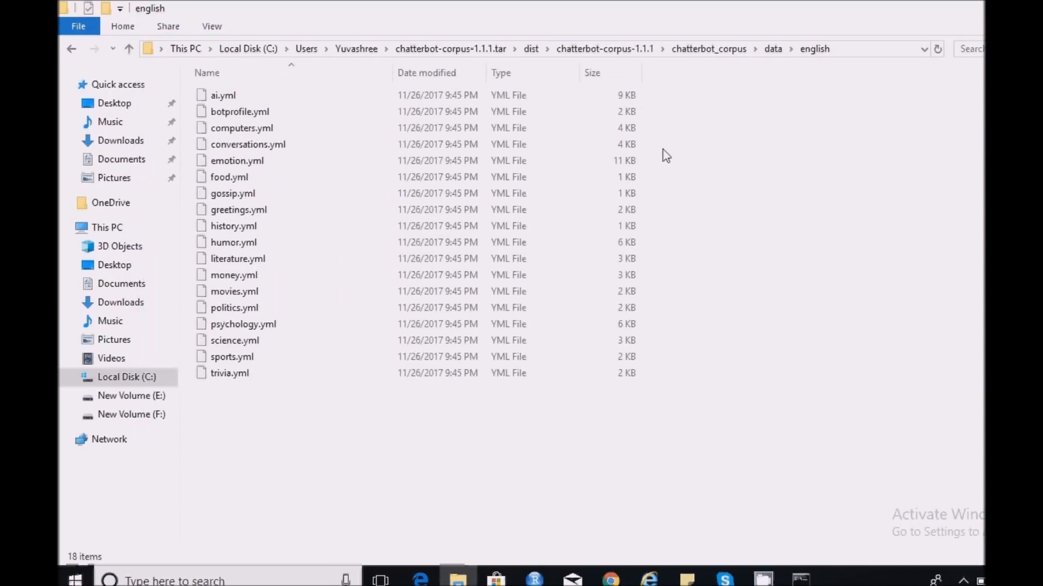
{"action": "mouse_move", "coordinate": [457, 579]}
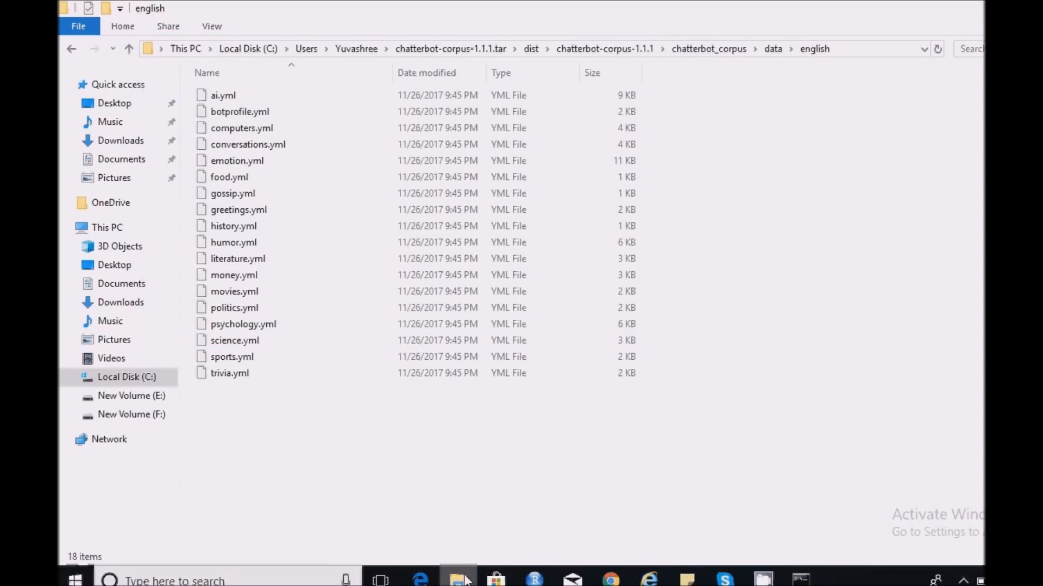
{"action": "mouse_move", "coordinate": [383, 73]}
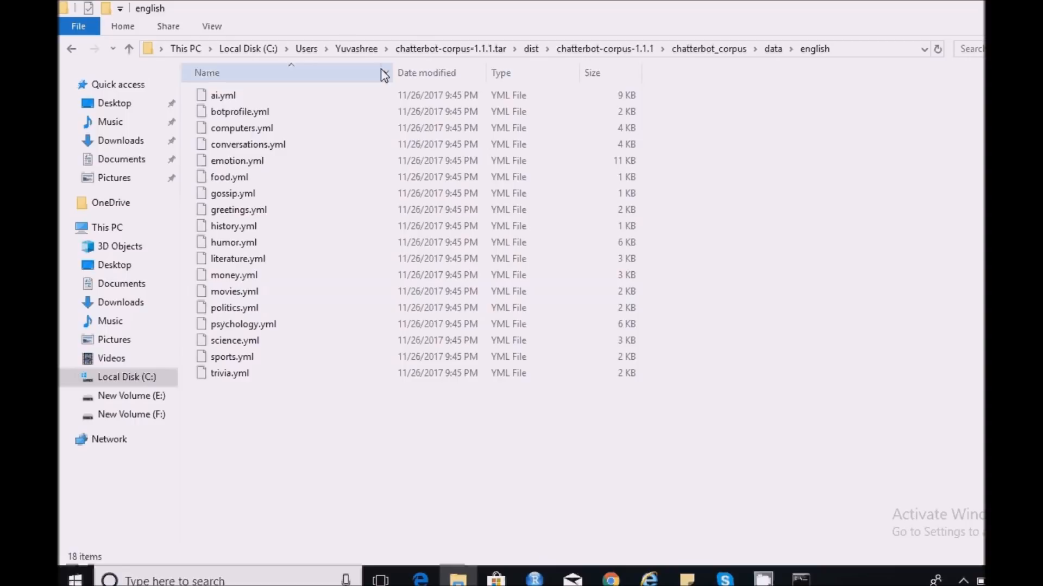
- Browse File Explorer into Youtube_tutor\Chatbot showing chatbot_train.py and the db.sqlite3 files
{"action": "left_click", "coordinate": [356, 48]}
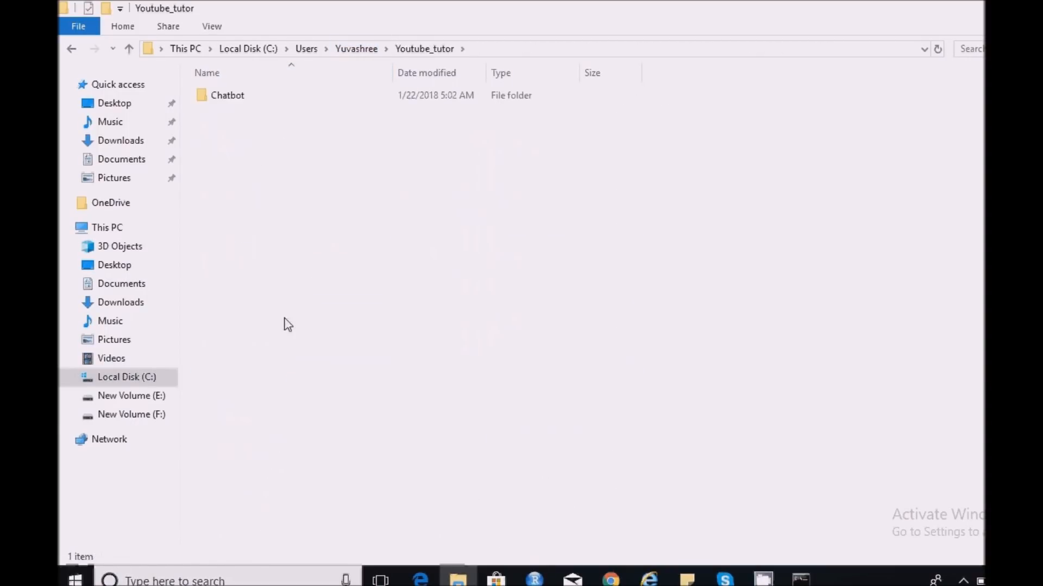
{"action": "double_click", "coordinate": [226, 96]}
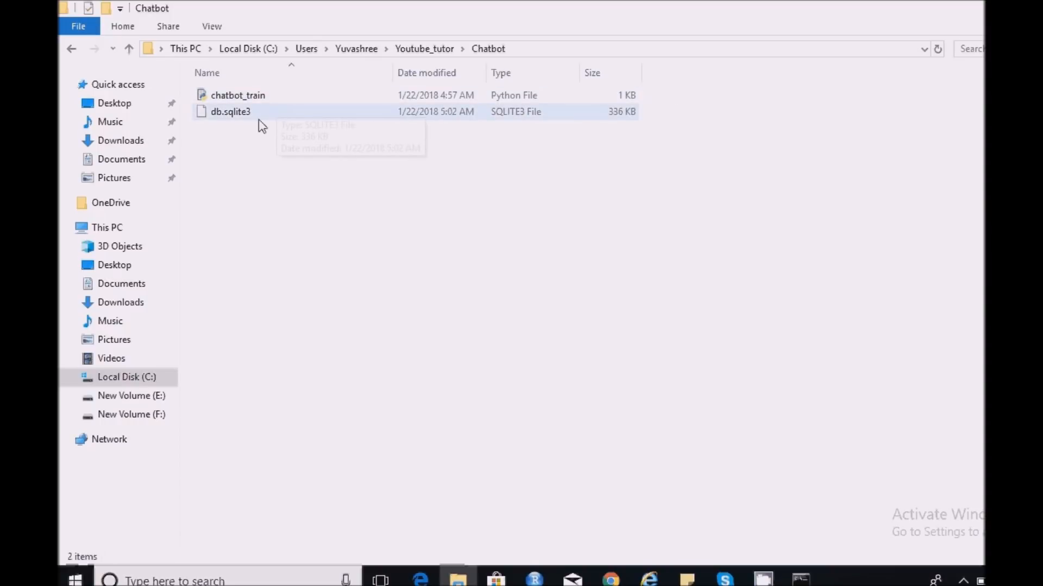
{"action": "mouse_move", "coordinate": [257, 128]}
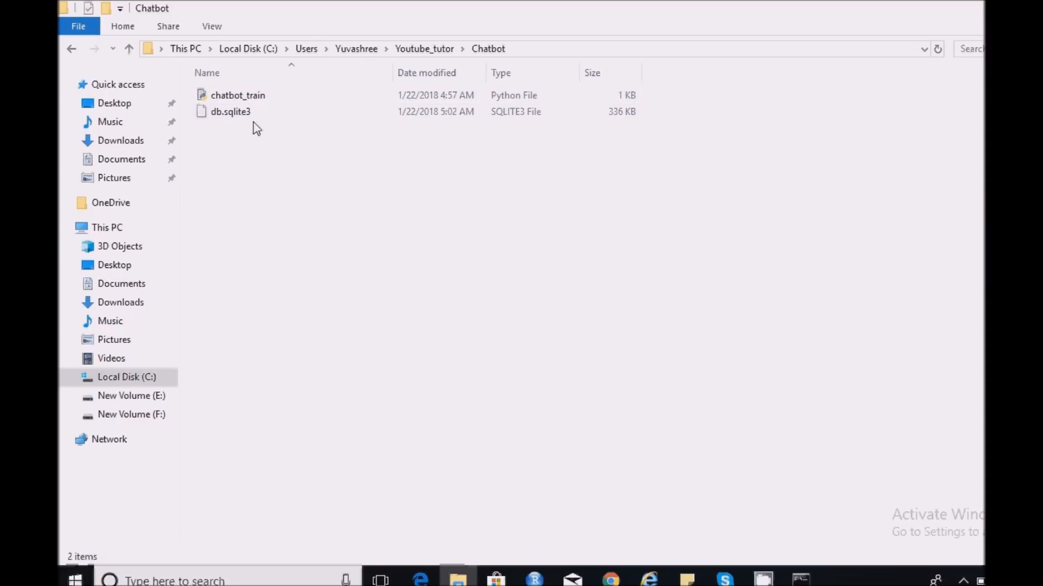
{"action": "left_click", "coordinate": [231, 111]}
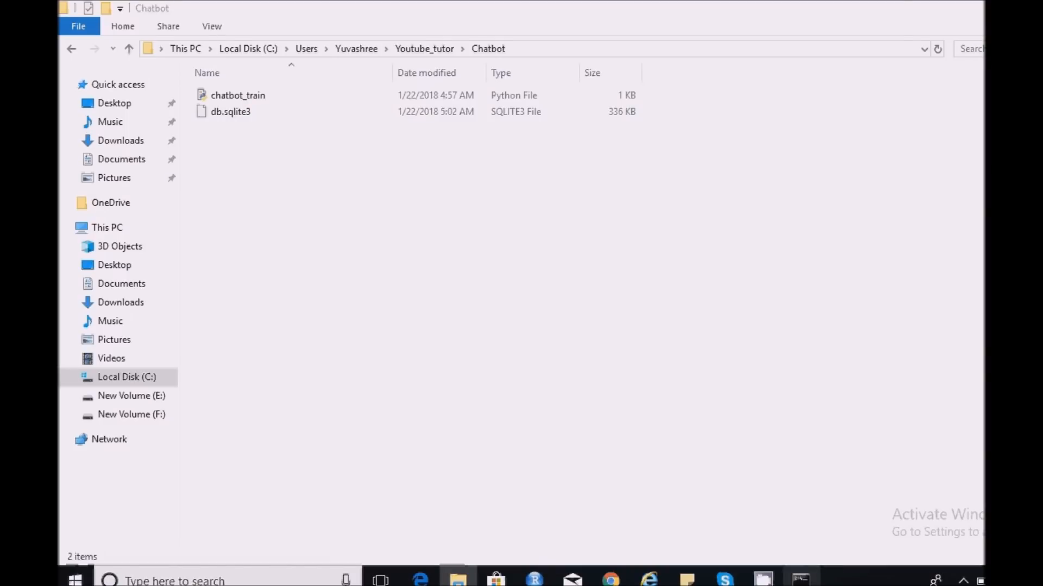
- Close the console retraining the bot and send chatbot_train to Edit with IDLE 3.6
{"action": "left_click", "coordinate": [800, 580]}
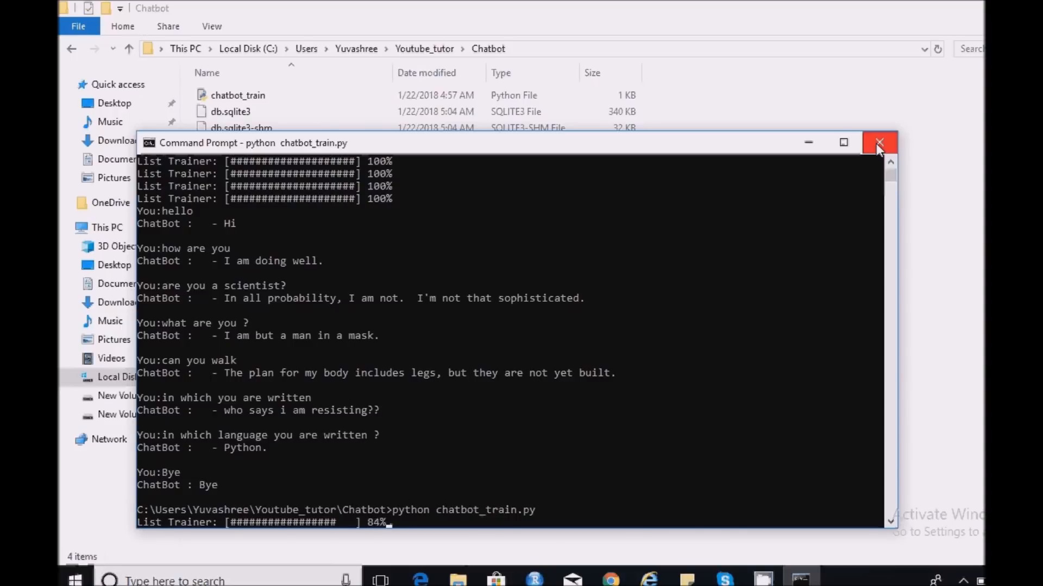
{"action": "left_click", "coordinate": [879, 143]}
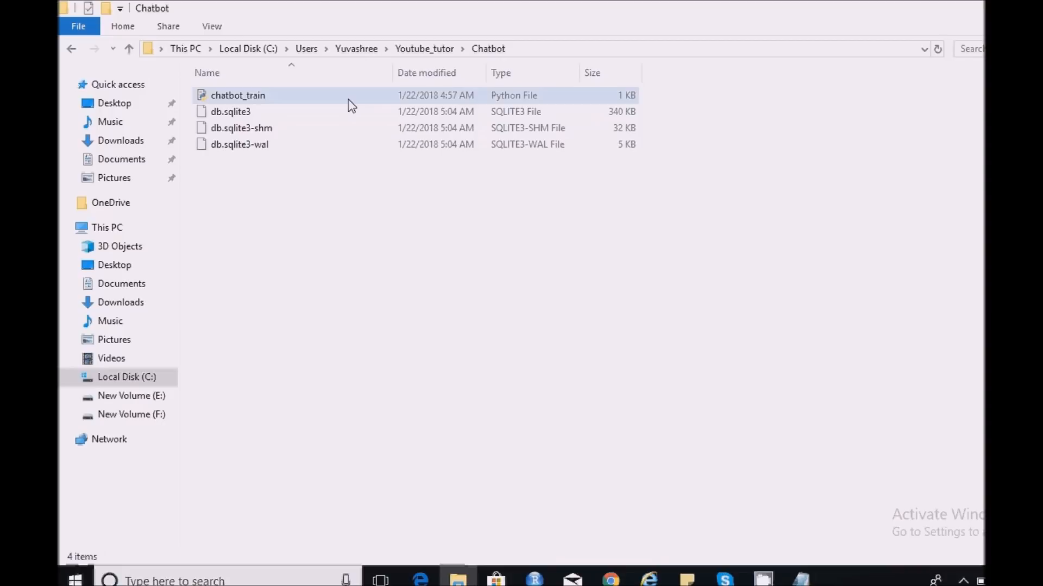
{"action": "right_click", "coordinate": [238, 96]}
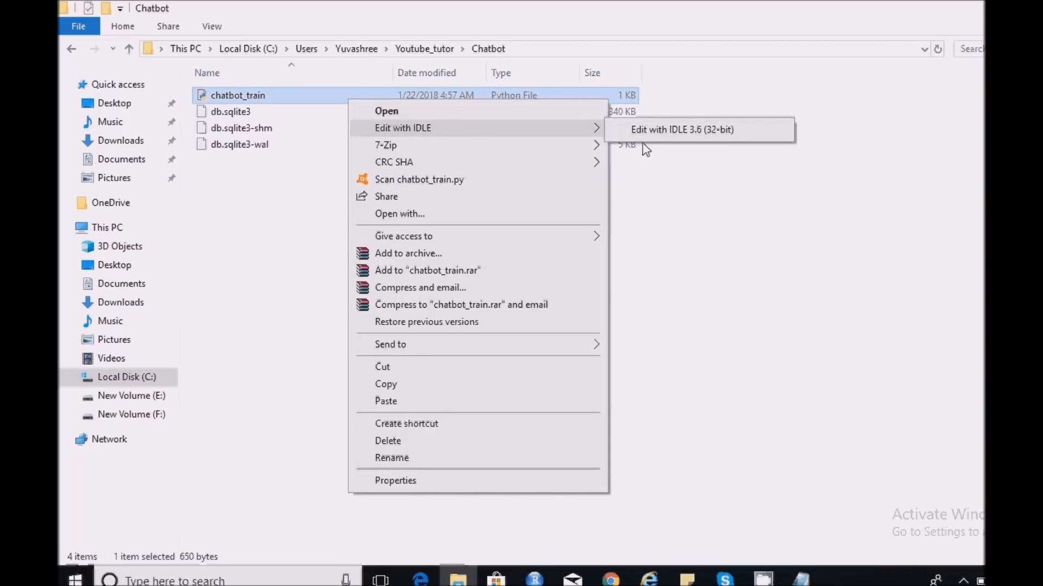
{"action": "left_click", "coordinate": [257, 205]}
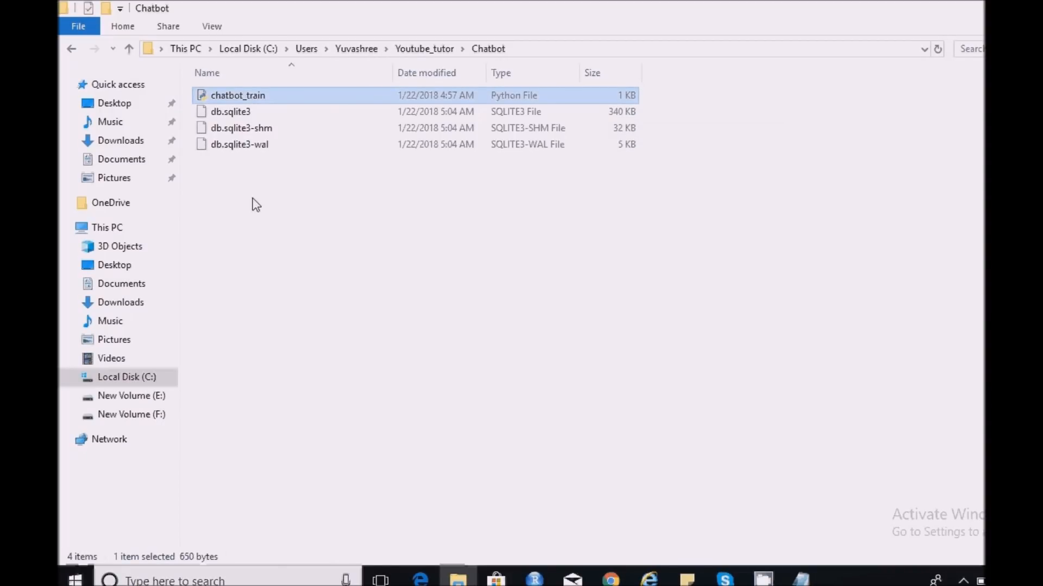
- In IDLE, copy the while True chat loop and the import/ChatBot setup lines, skipping the training loop
{"action": "double_click", "coordinate": [238, 96]}
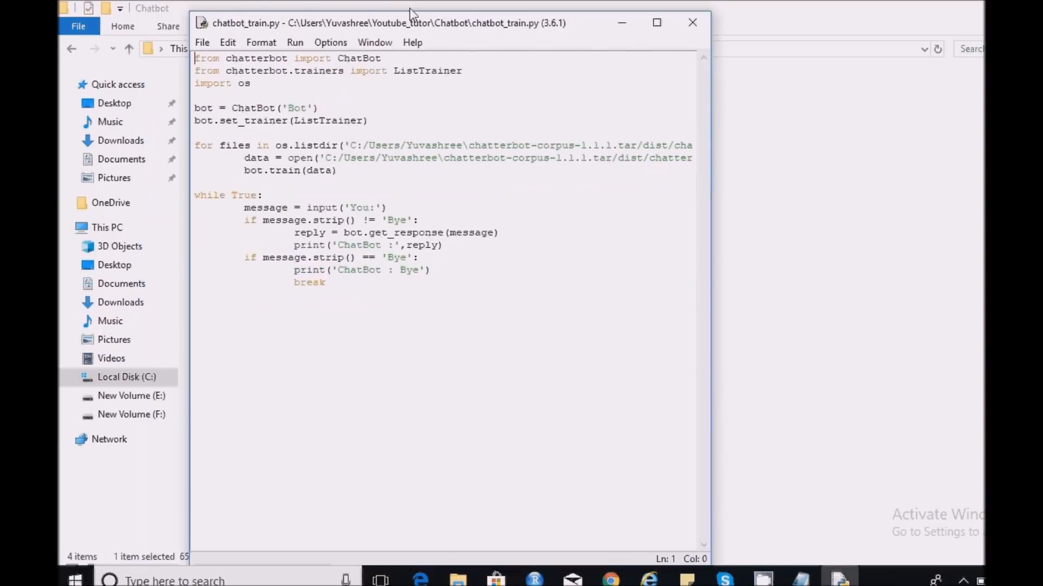
{"action": "left_click", "coordinate": [656, 22]}
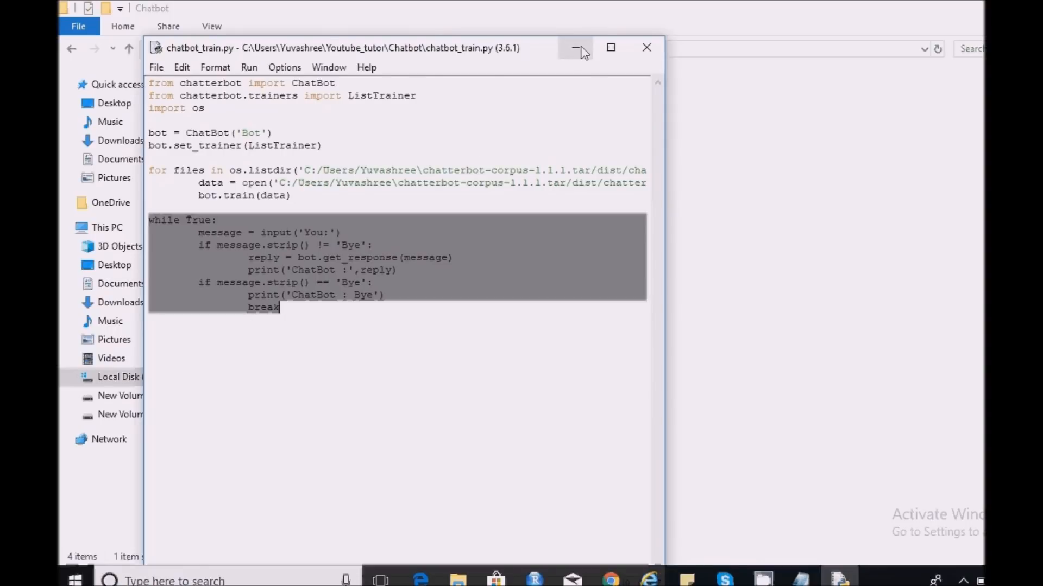
{"action": "left_click", "coordinate": [573, 48]}
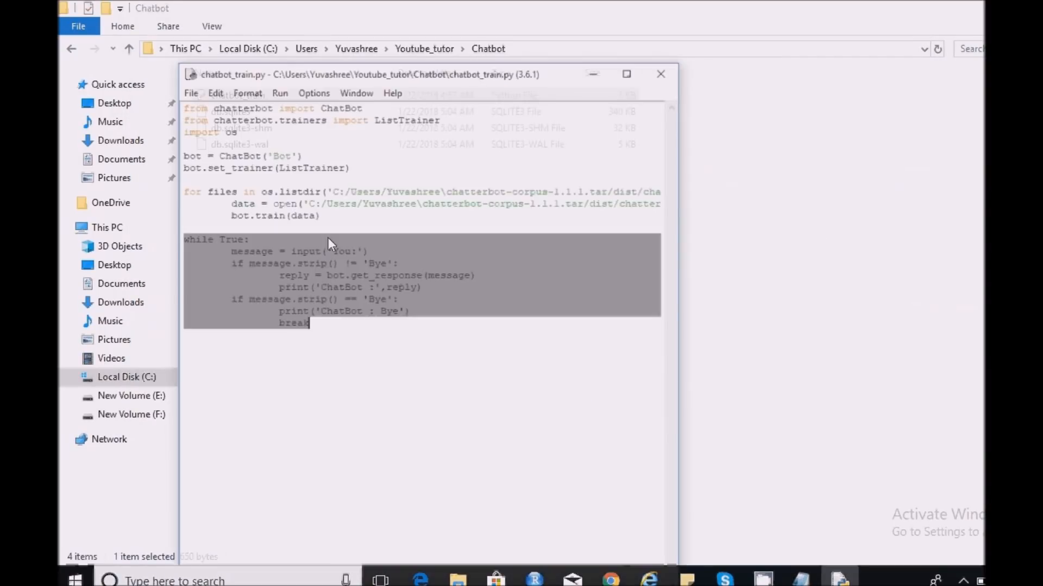
{"action": "left_click_drag", "start_coordinate": [373, 74], "coordinate": [373, 46]}
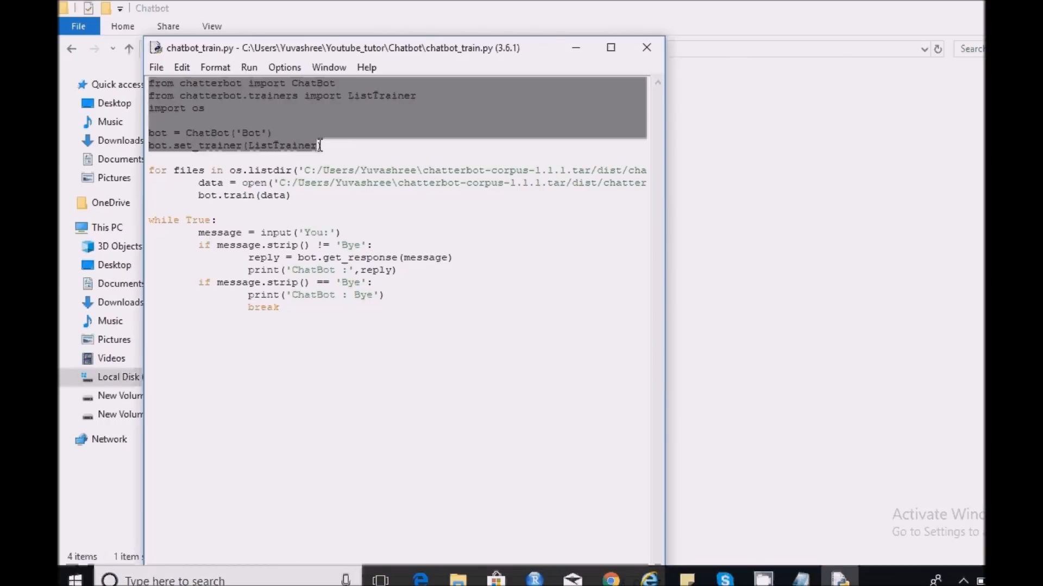
{"action": "key", "text": "alt+tab"}
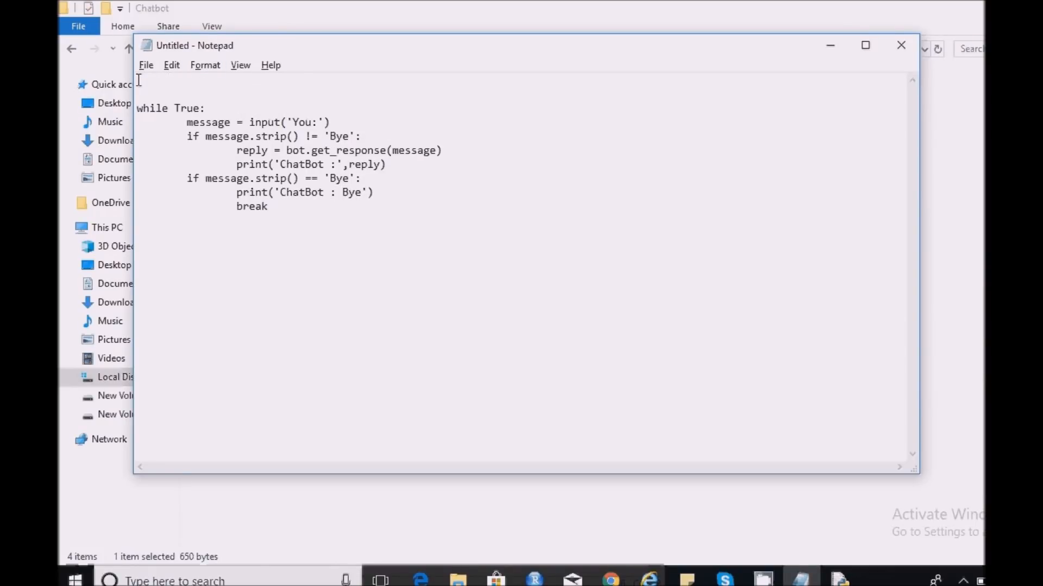
- Save the combined setup and chat loop as chatbot.py in the Chatbot folder
{"action": "left_click", "coordinate": [145, 64]}
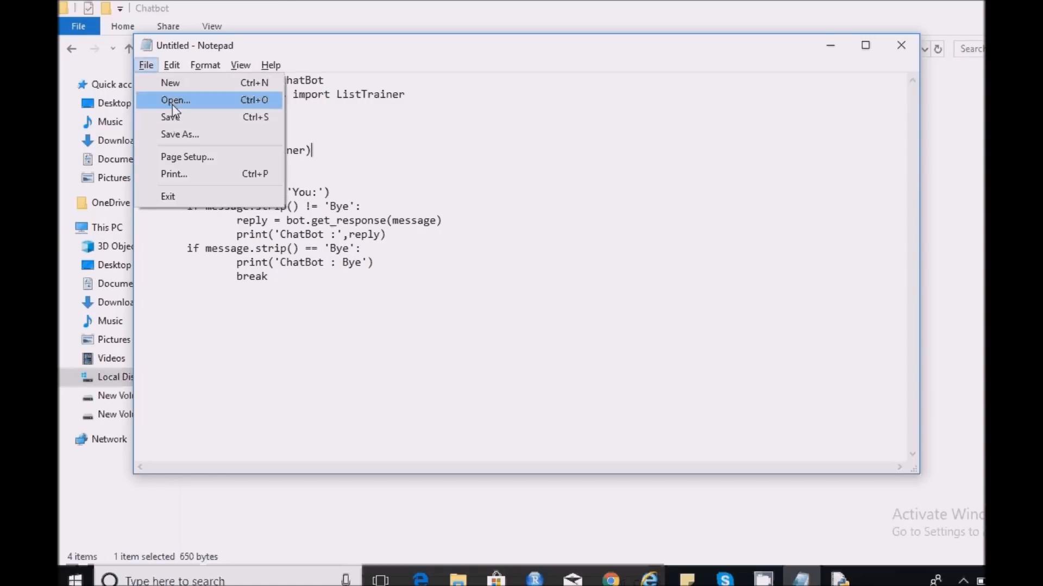
{"action": "left_click", "coordinate": [179, 135]}
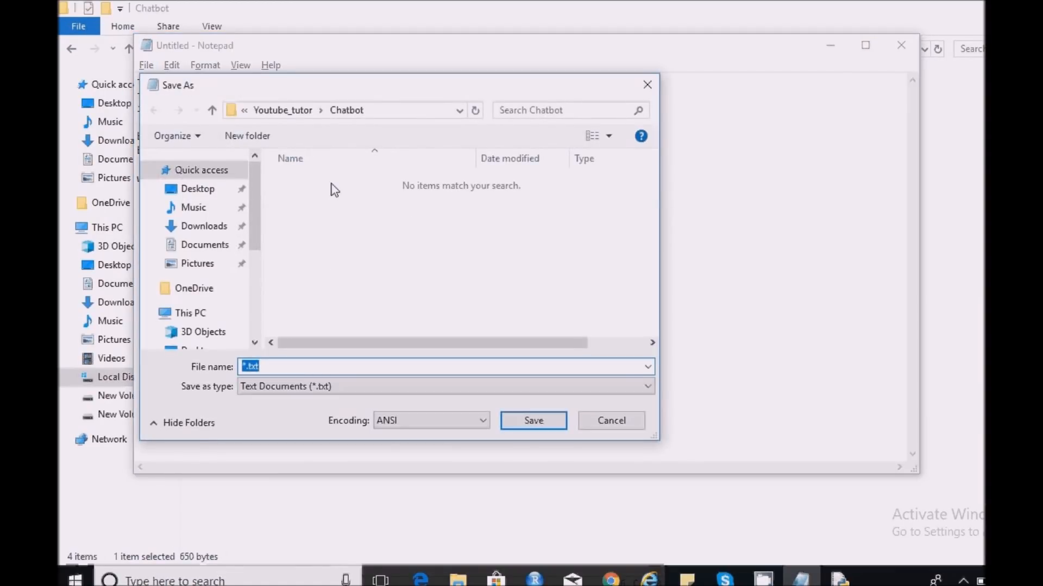
{"action": "type", "text": "chatbot.py"}
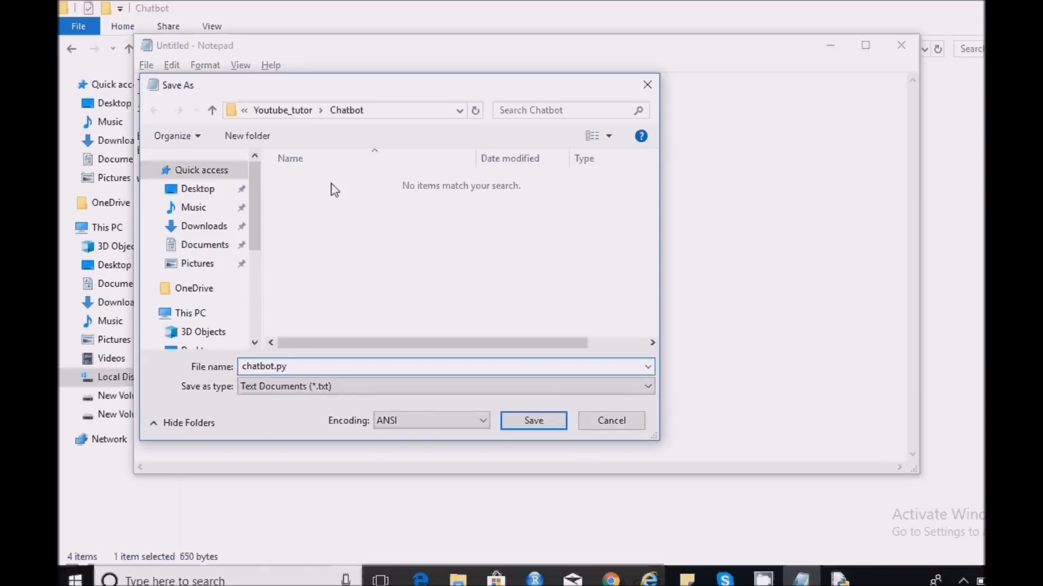
{"action": "left_click", "coordinate": [75, 580]}
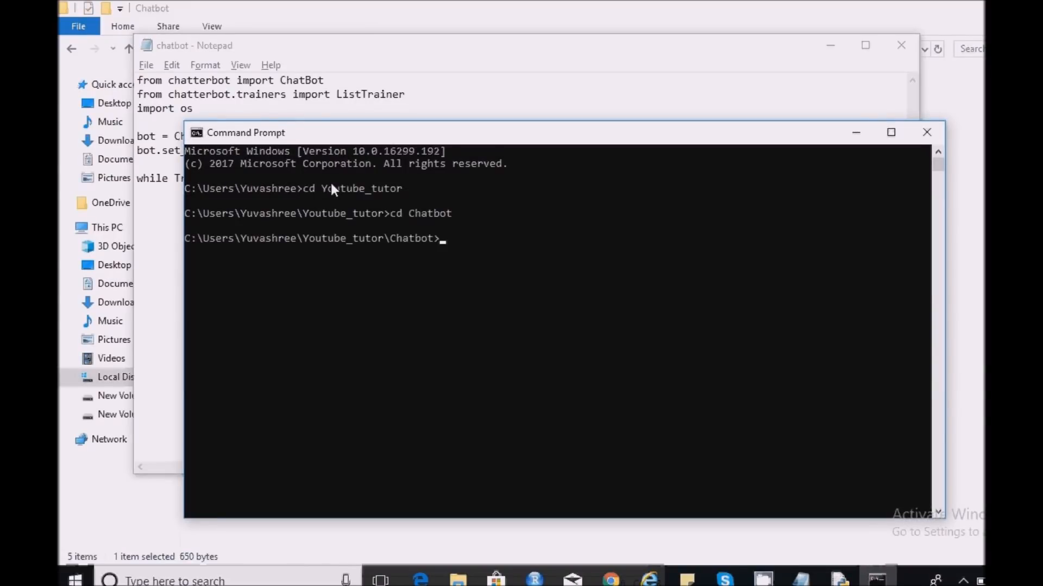
- Run python chatbot.py, chat with 'hi' and 'what is ai ?', then send Bye to exit
{"action": "type", "text": "python chatbot.py"}
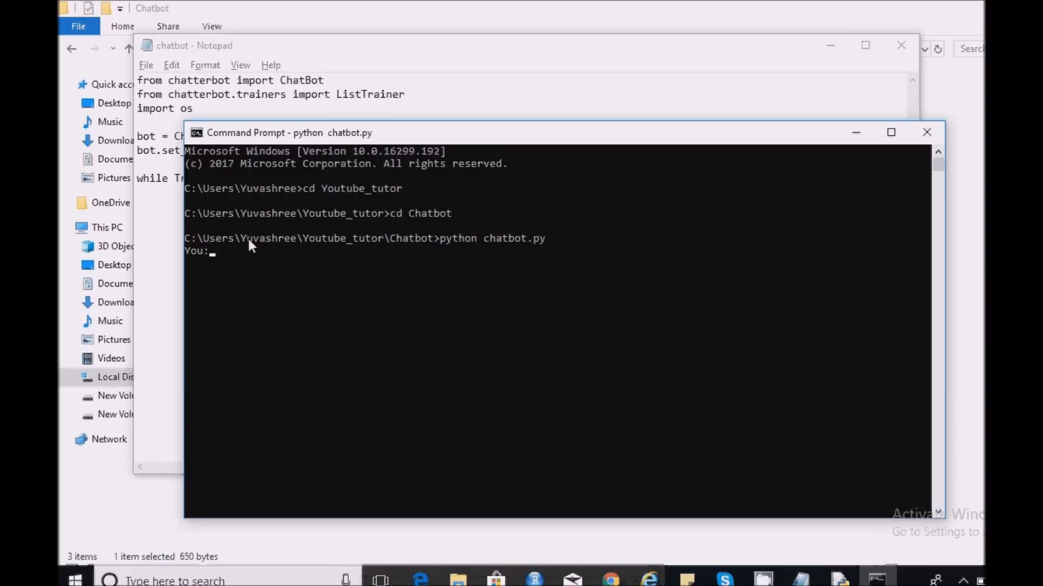
{"action": "mouse_move", "coordinate": [234, 258]}
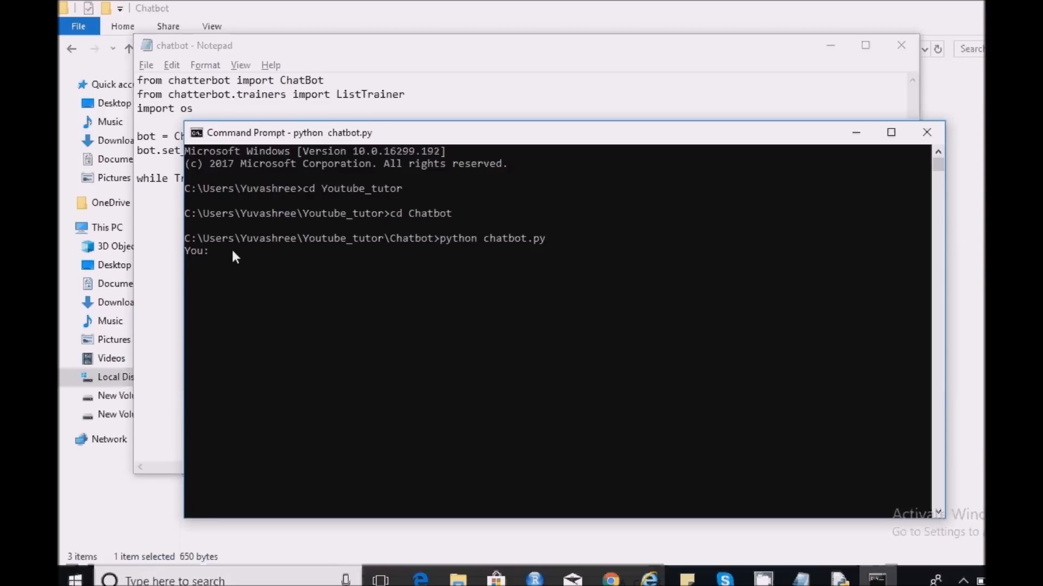
{"action": "type", "text": "hi"}
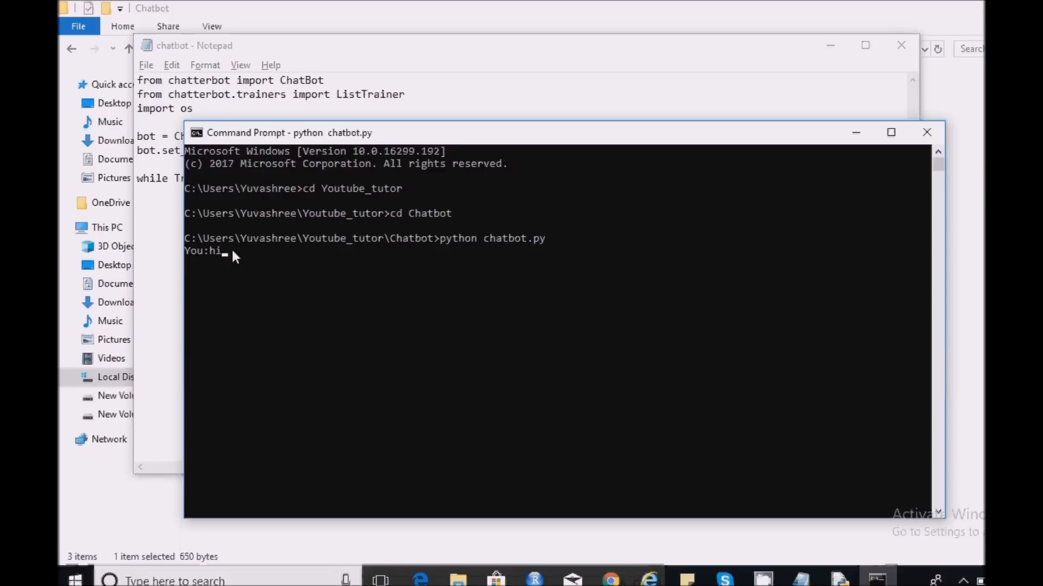
{"action": "mouse_move", "coordinate": [517, 255]}
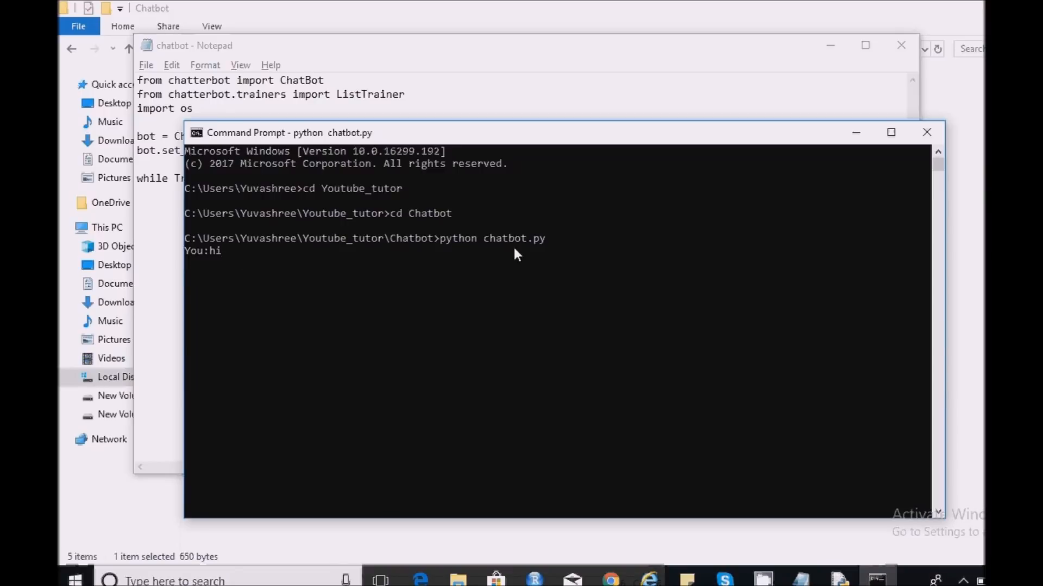
{"action": "key", "text": "Return"}
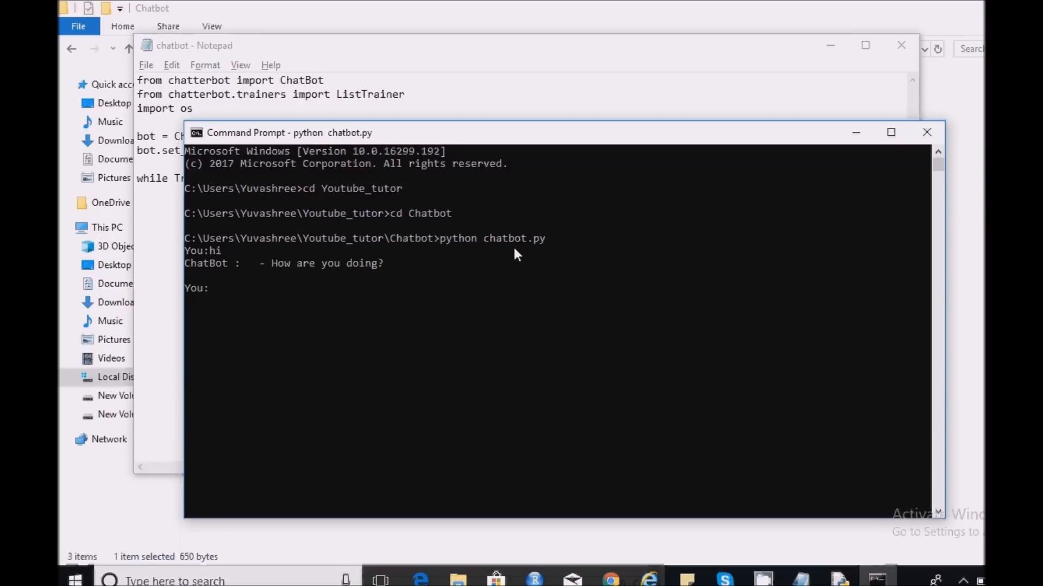
{"action": "type", "text": "what is a"}
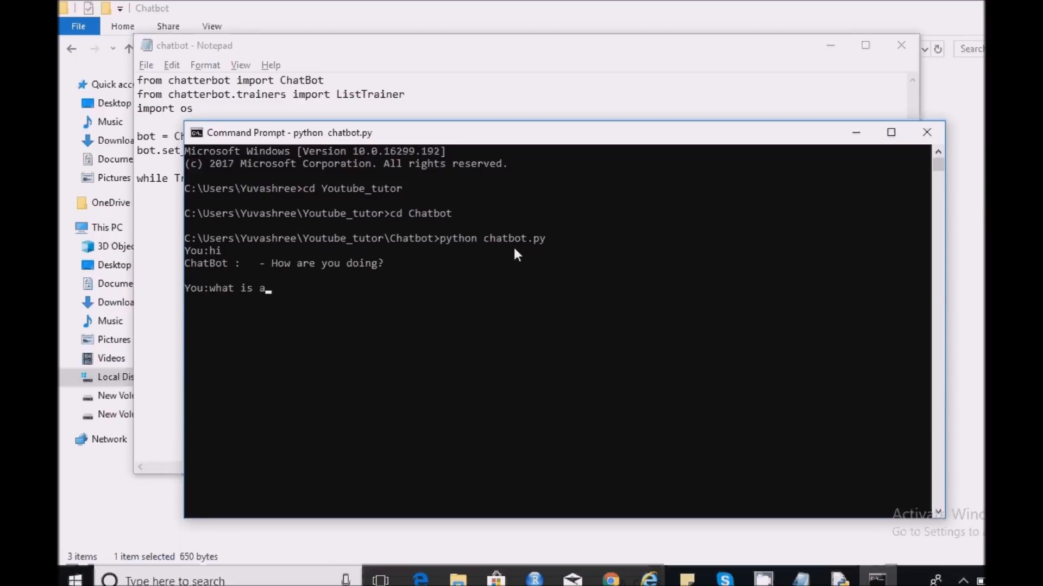
{"action": "type", "text": "i ?"}
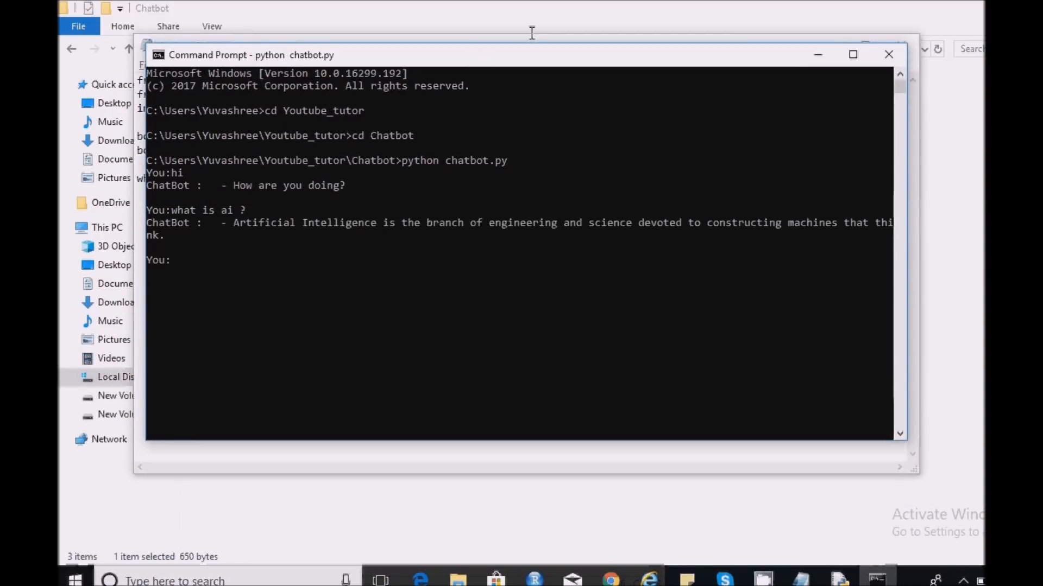
{"action": "mouse_move", "coordinate": [910, 174]}
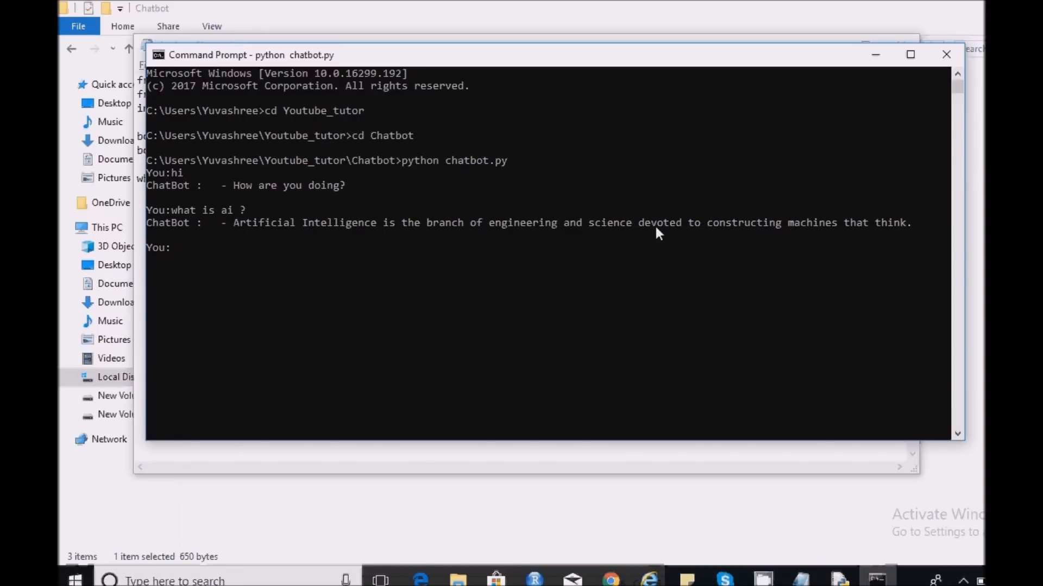
{"action": "type", "text": "Bye"}
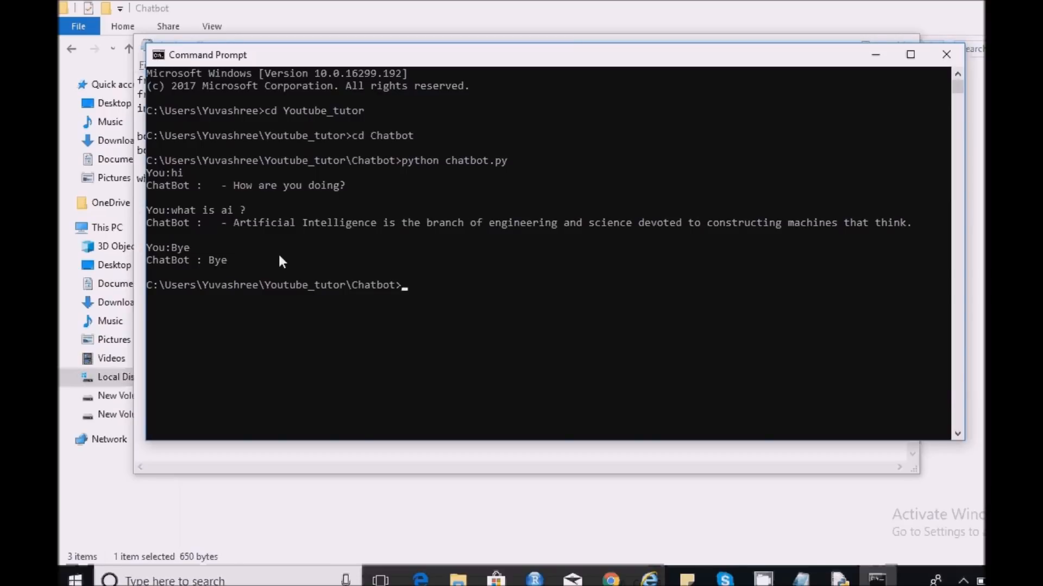
{"action": "mouse_move", "coordinate": [861, 580]}
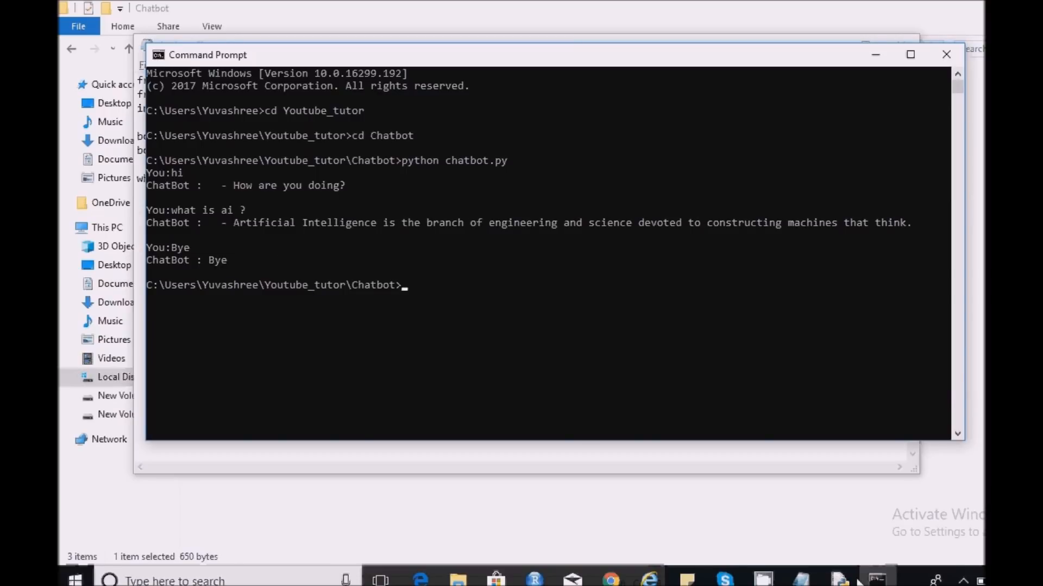